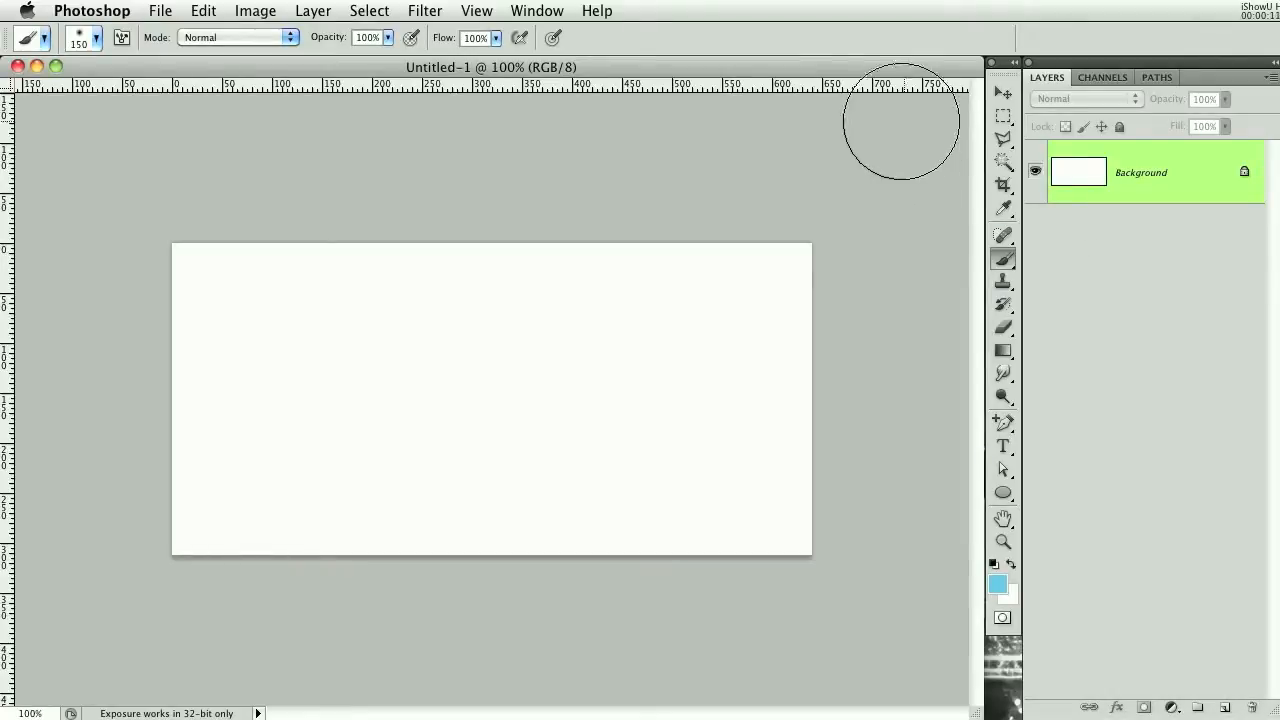
mouse_move(857, 72)
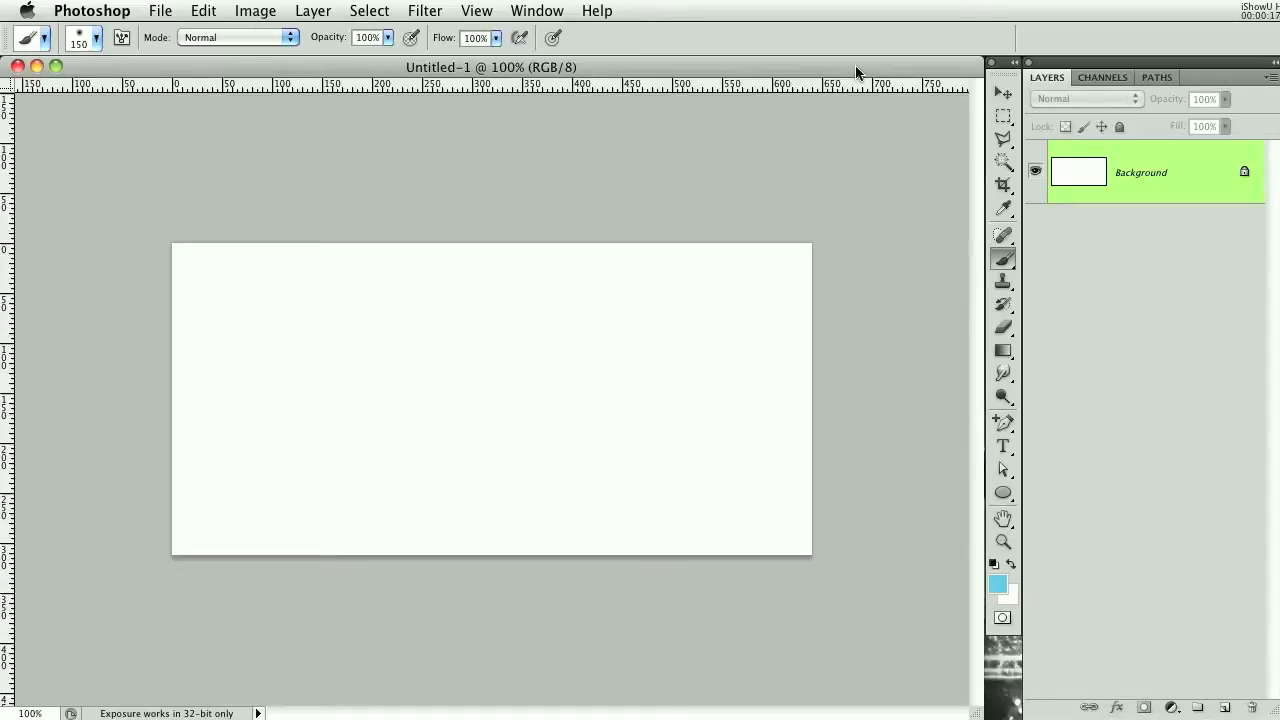
mouse_move(1214, 637)
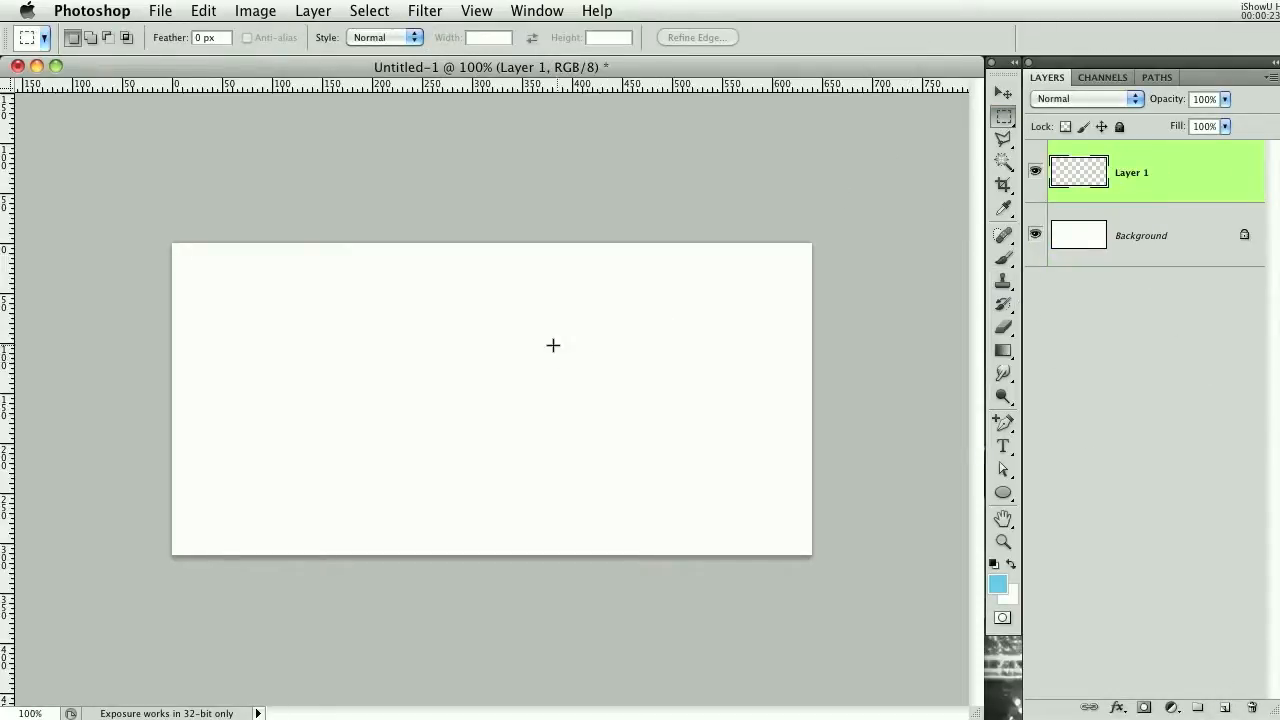
mouse_move(437, 351)
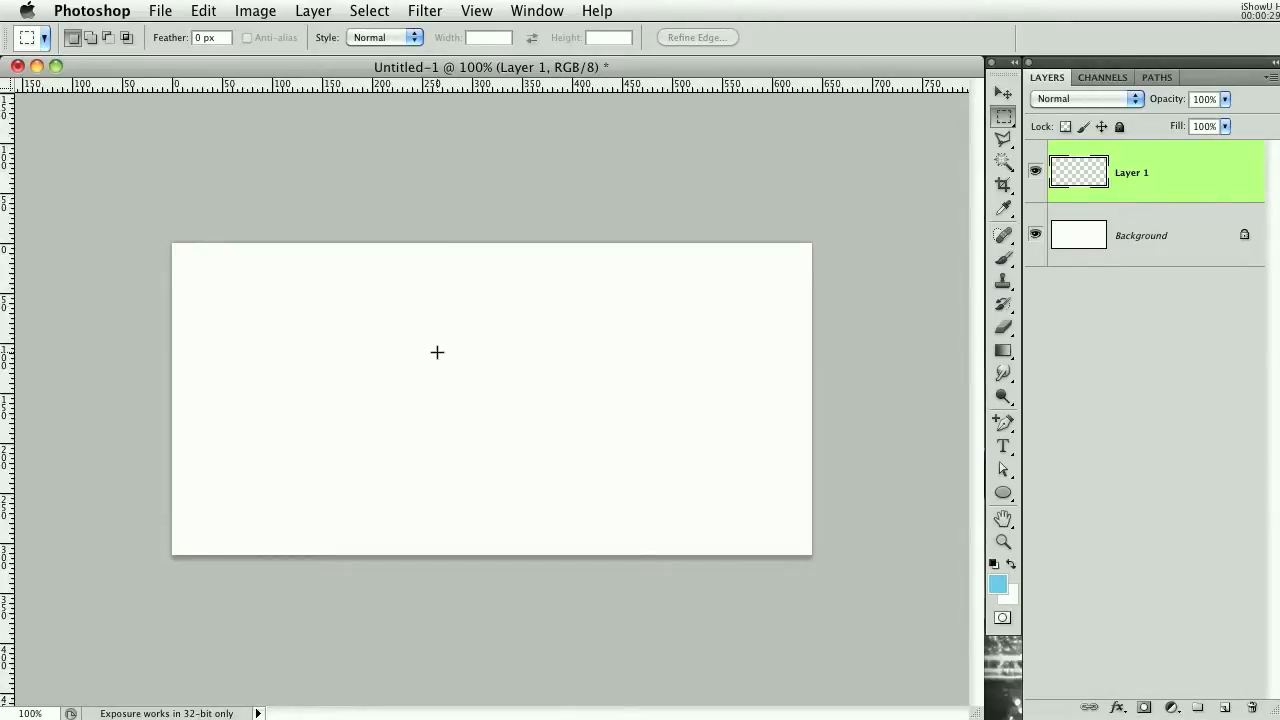
mouse_move(339, 375)
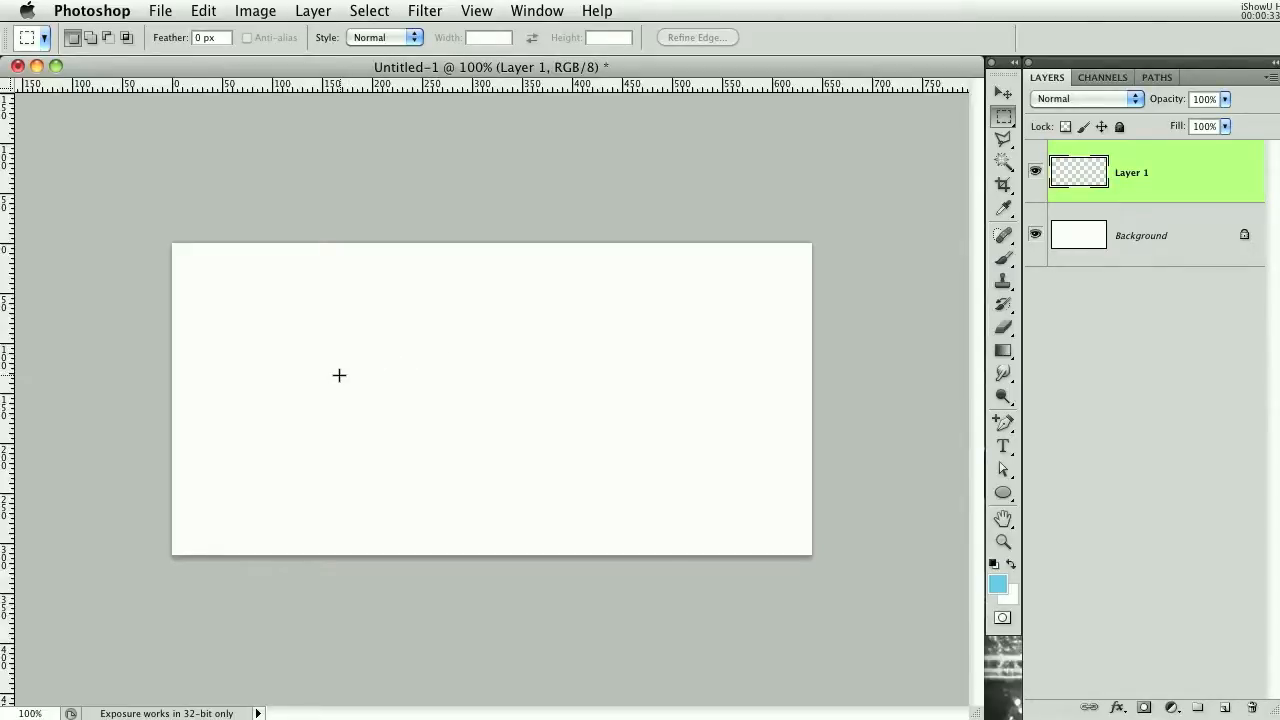
mouse_move(801, 410)
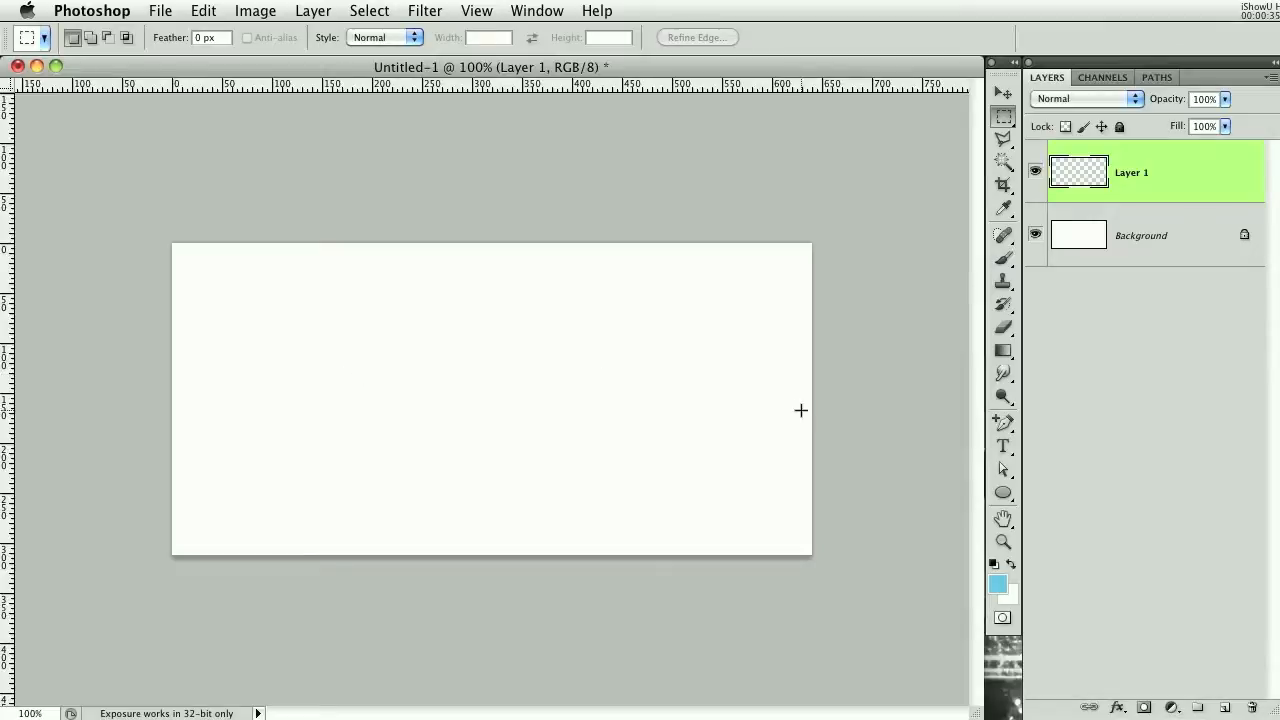
Set the foreground colour to green 06a966 via the Color Picker hex field
click(1002, 583)
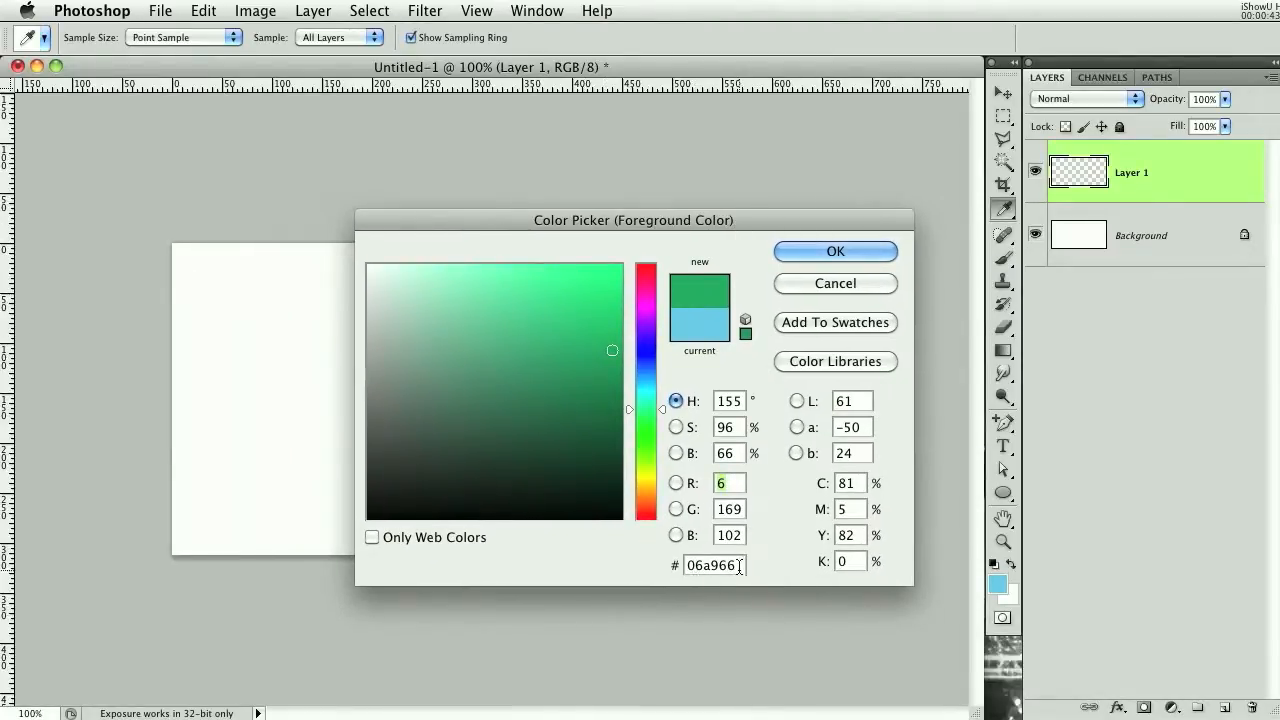
triple_click(713, 565)
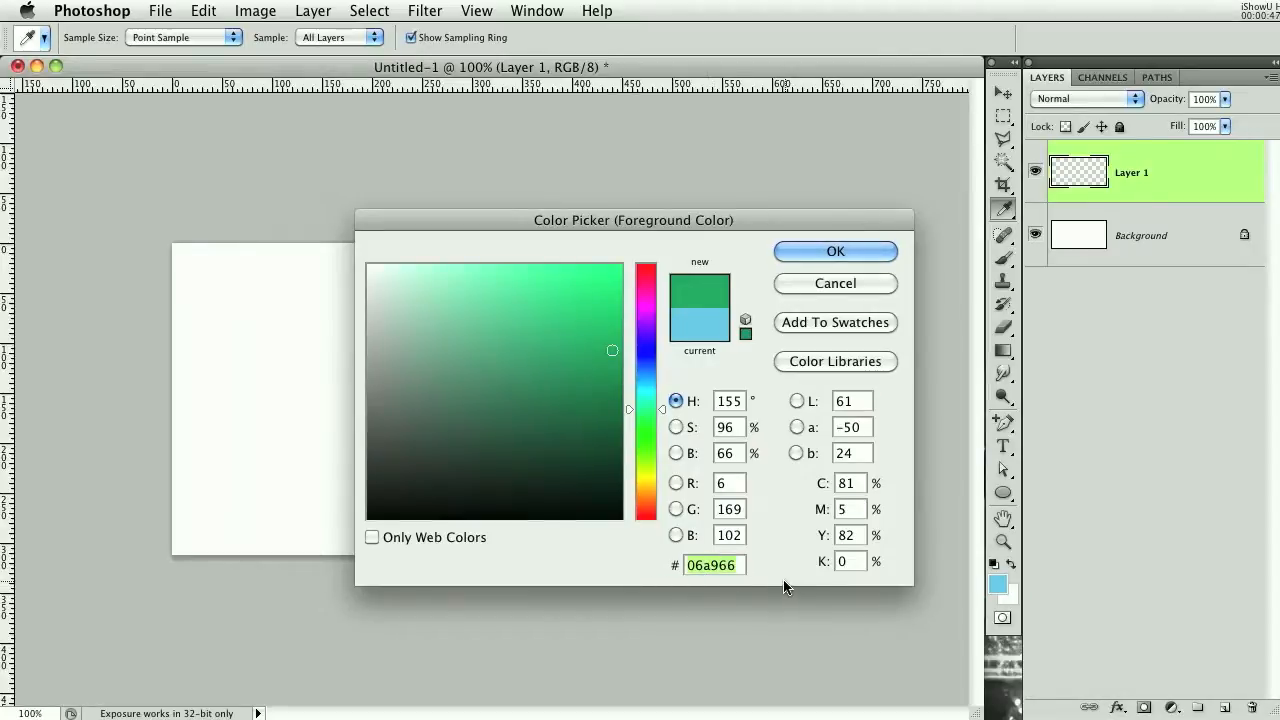
mouse_move(855, 288)
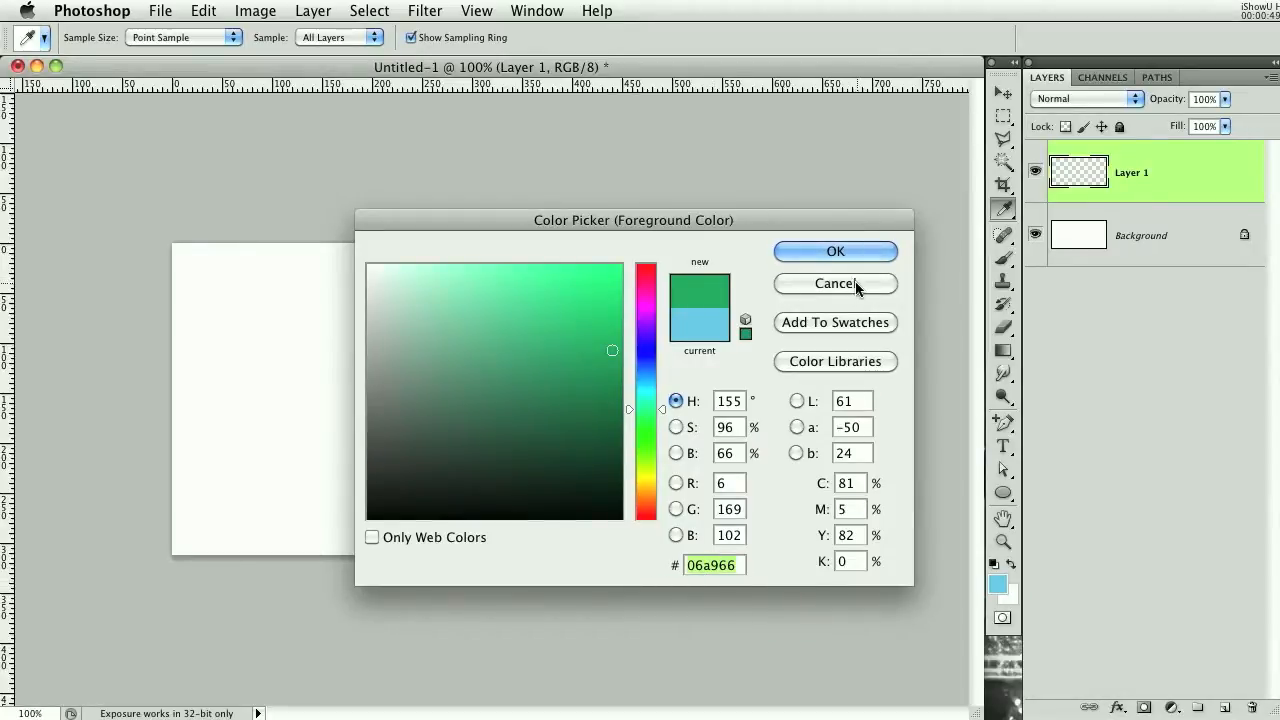
click(498, 291)
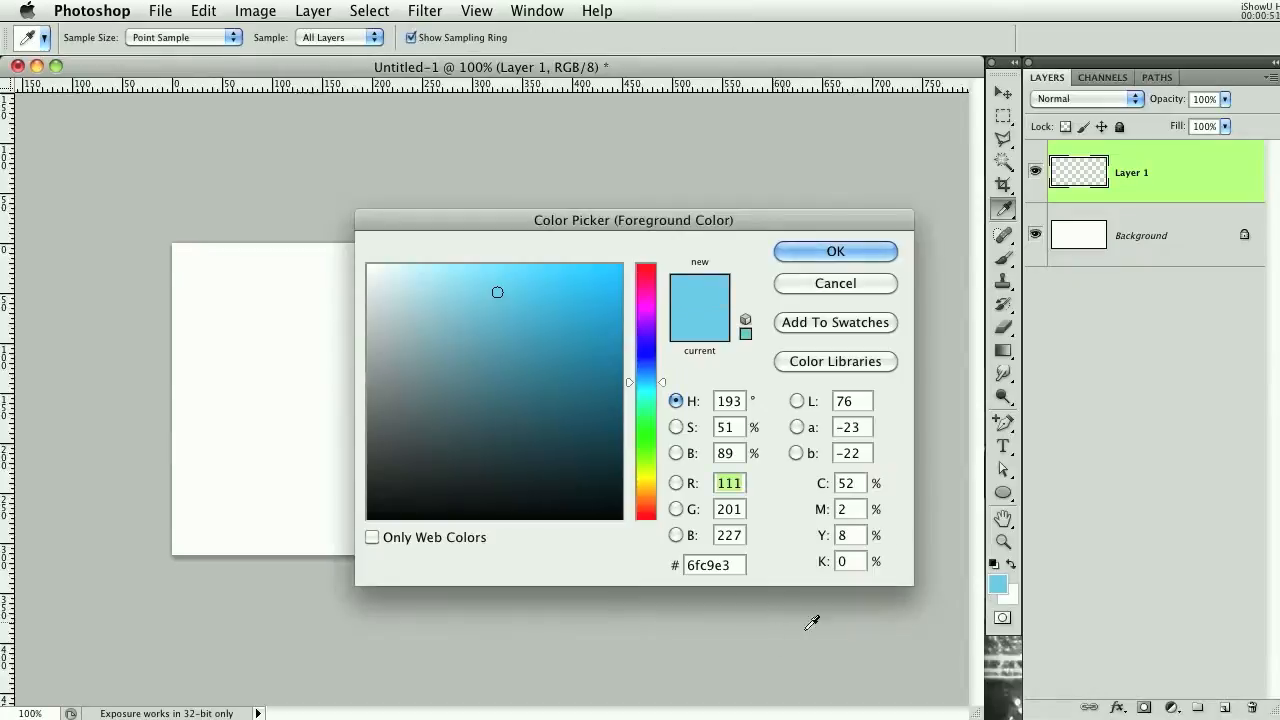
click(835, 251)
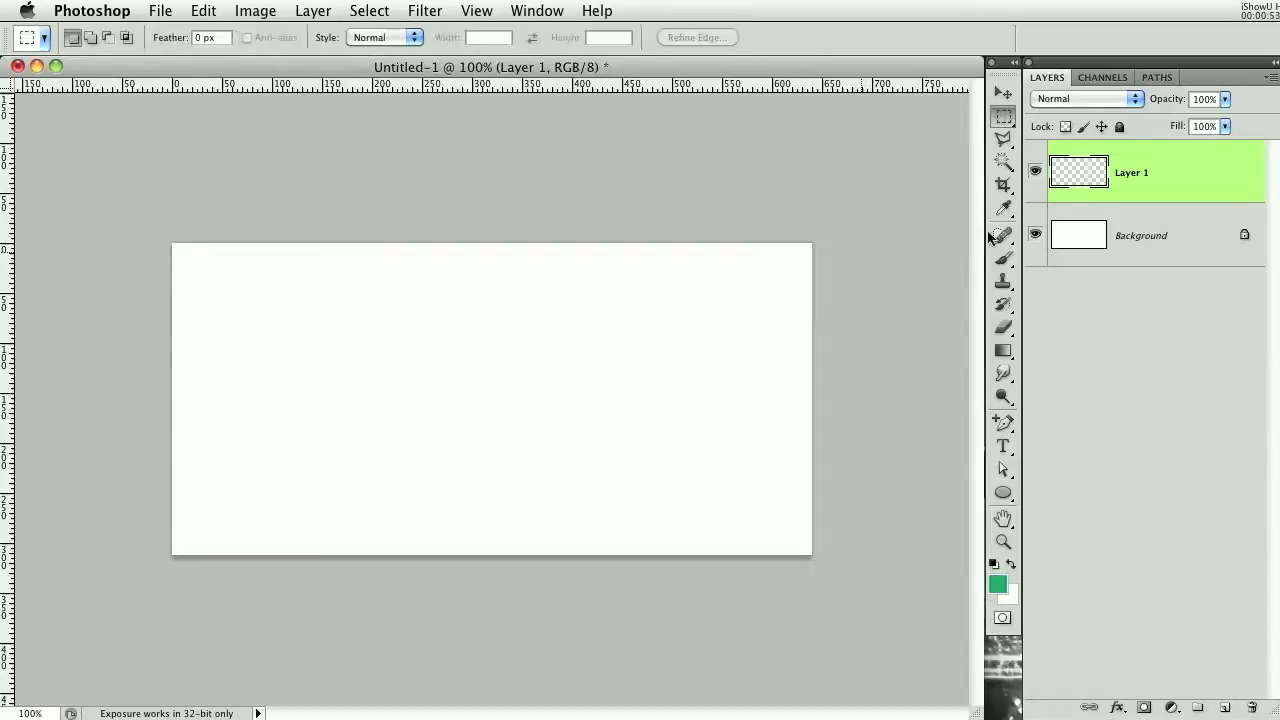
Draw a wide green rounded rectangle with 15 px radius across the canvas middle
click(1003, 493)
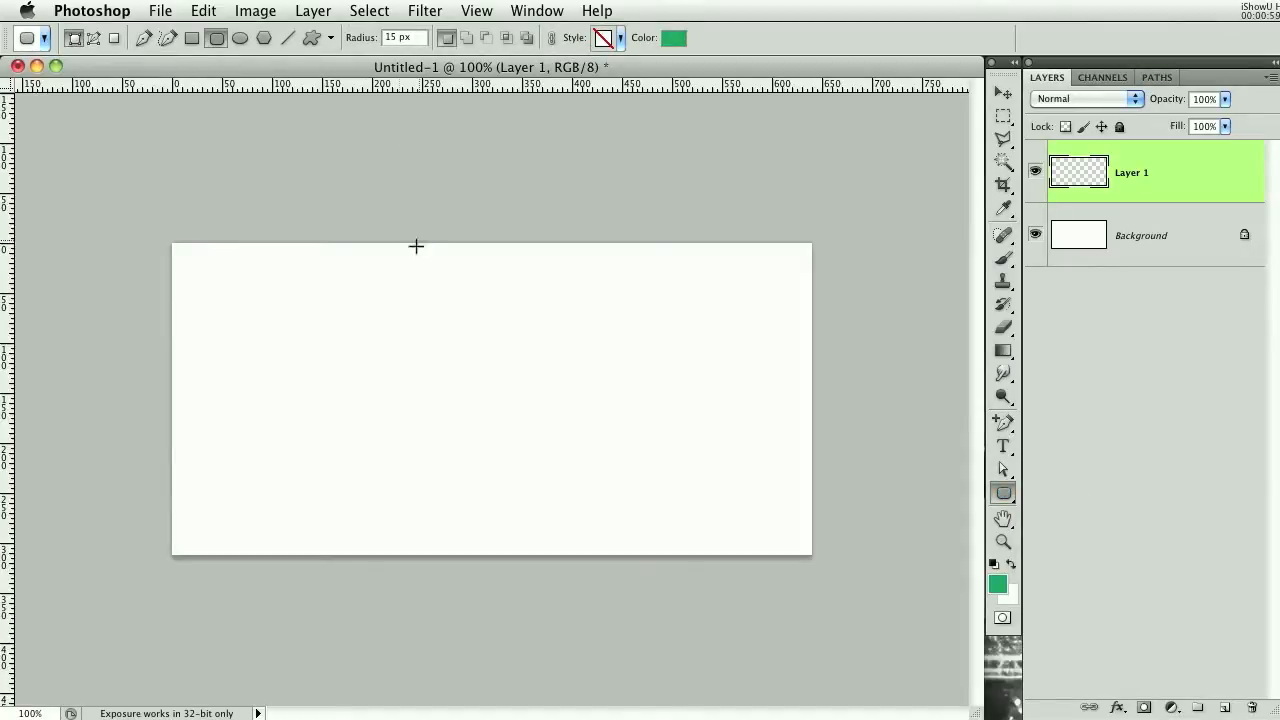
mouse_move(354, 364)
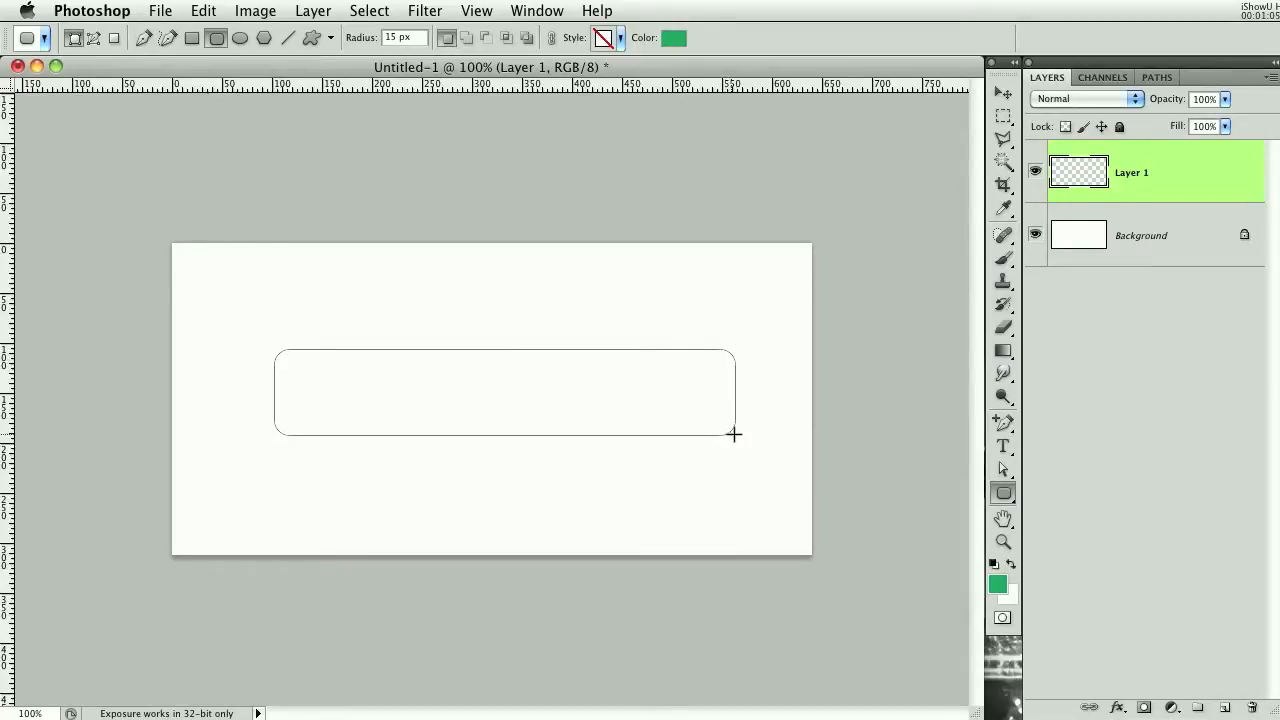
drag(735, 435, 748, 437)
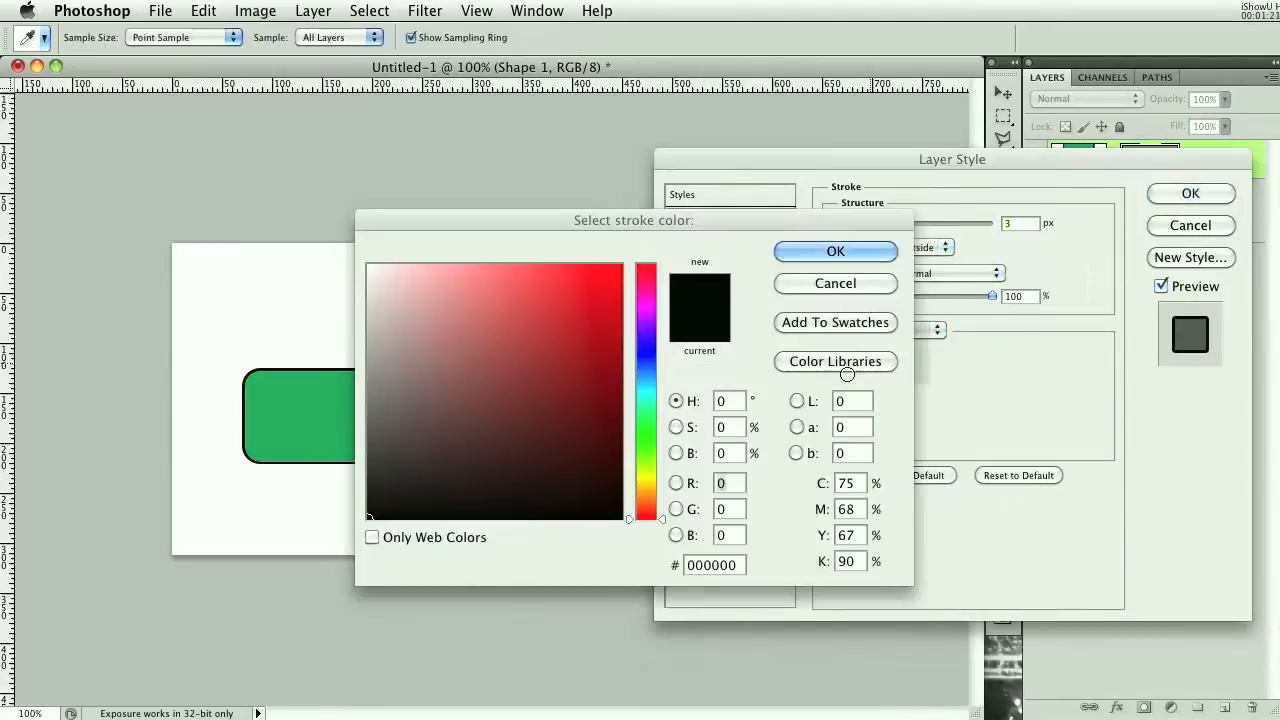
Set the shape's stroke to bright yellow f6ff00, 8 px, positioned outside
click(604, 273)
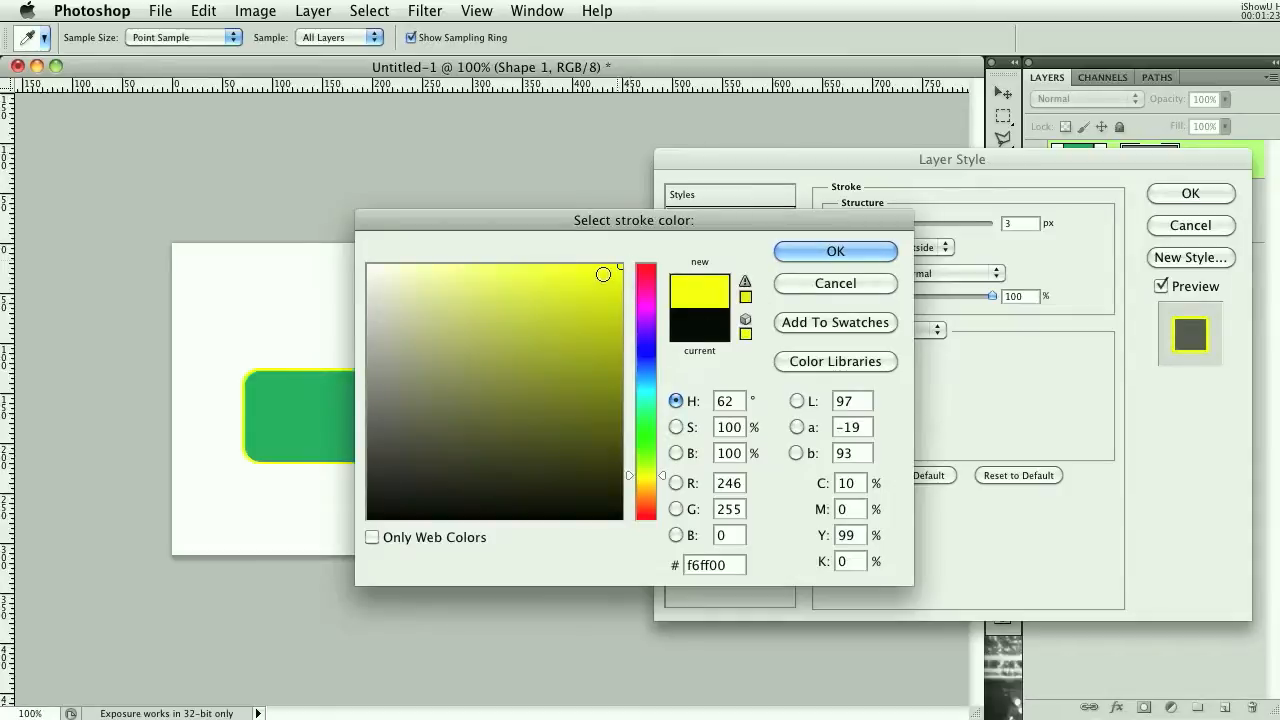
click(835, 251)
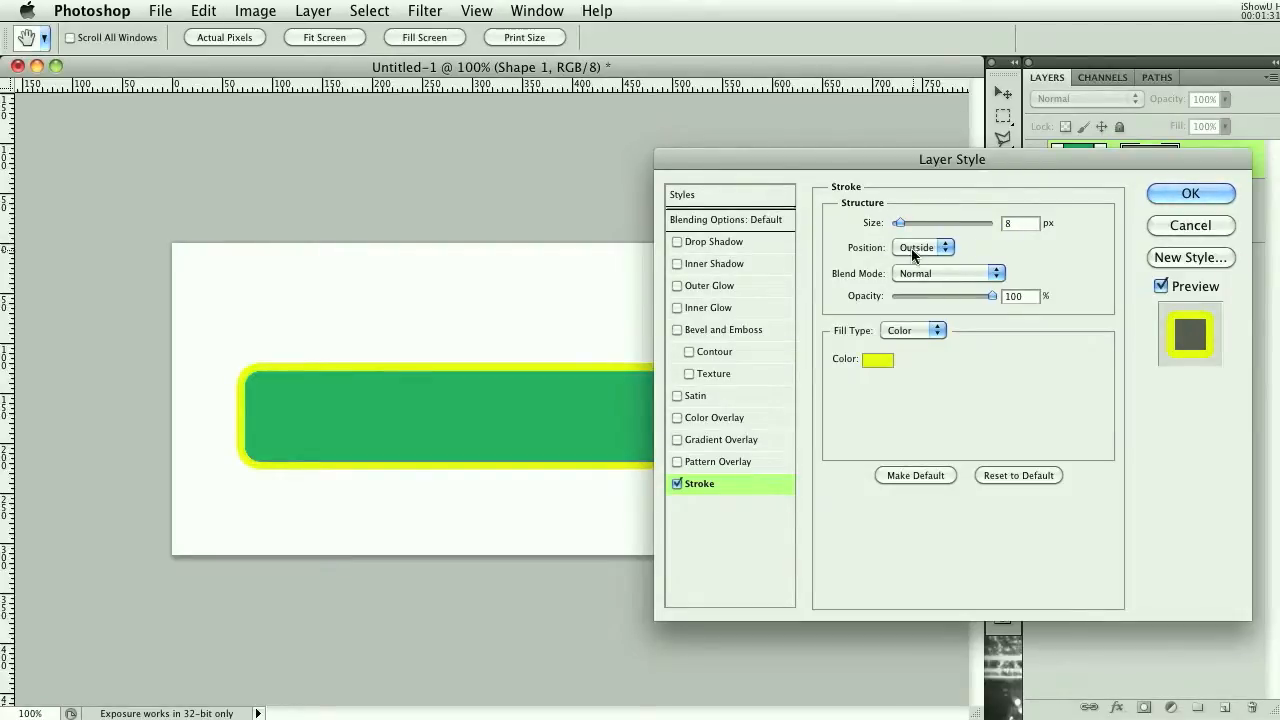
click(715, 241)
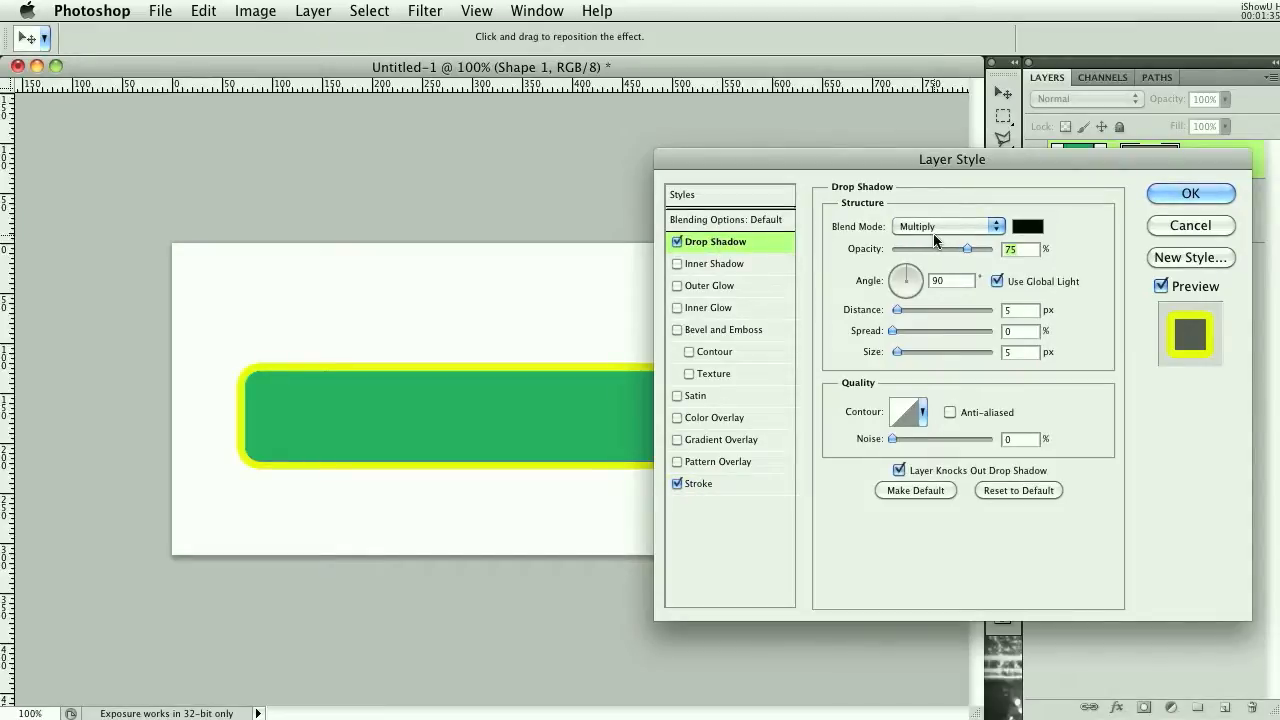
mouse_move(935, 240)
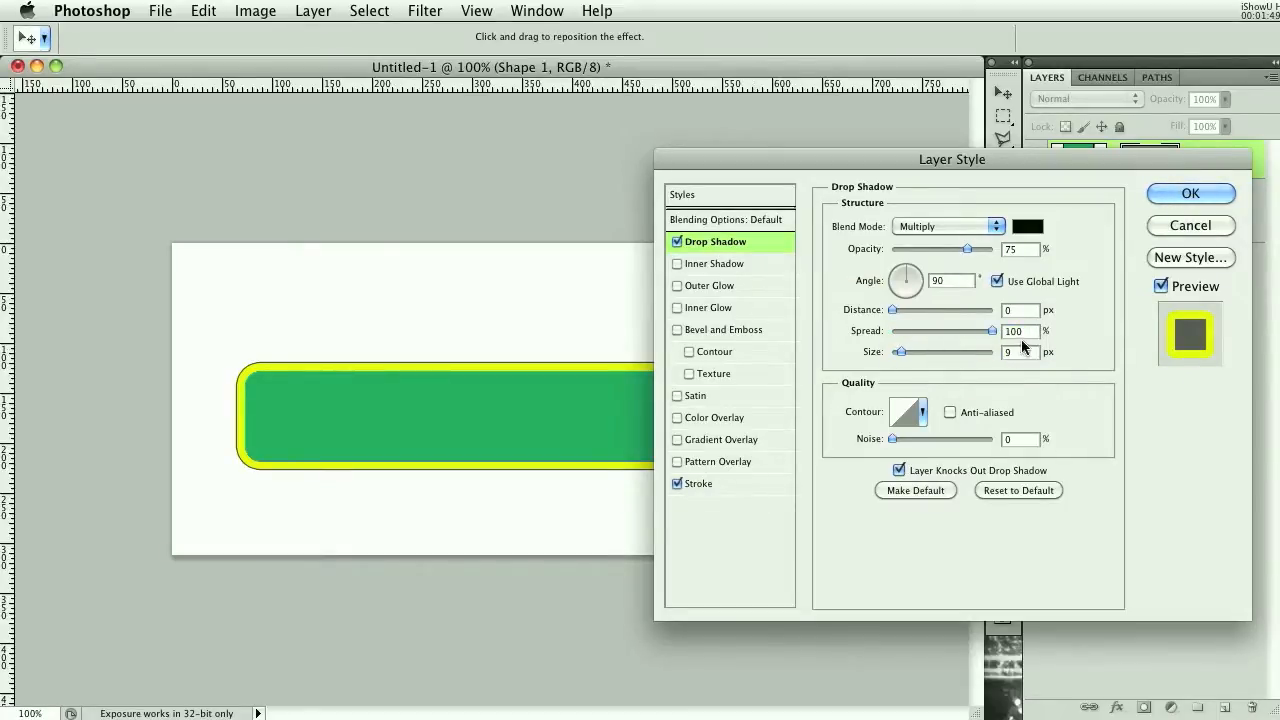
Set the drop shadow to 0 px distance, 100% spread and 9 px size
click(699, 483)
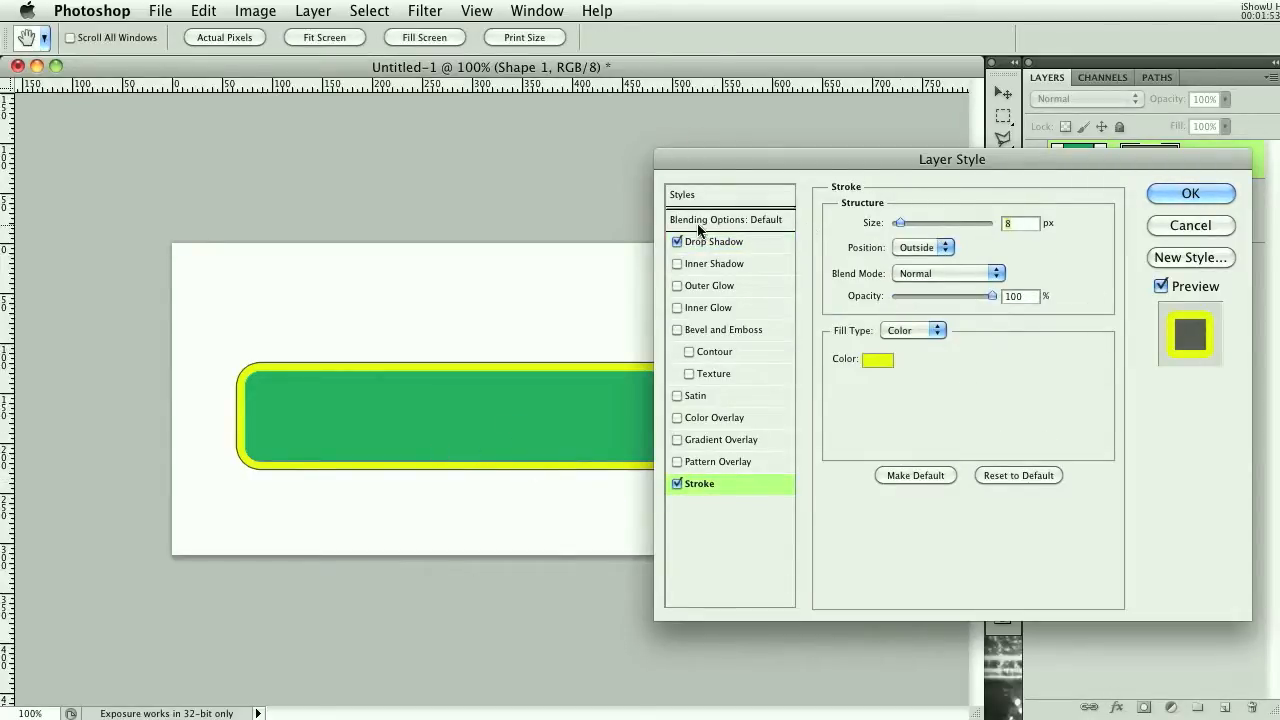
click(714, 241)
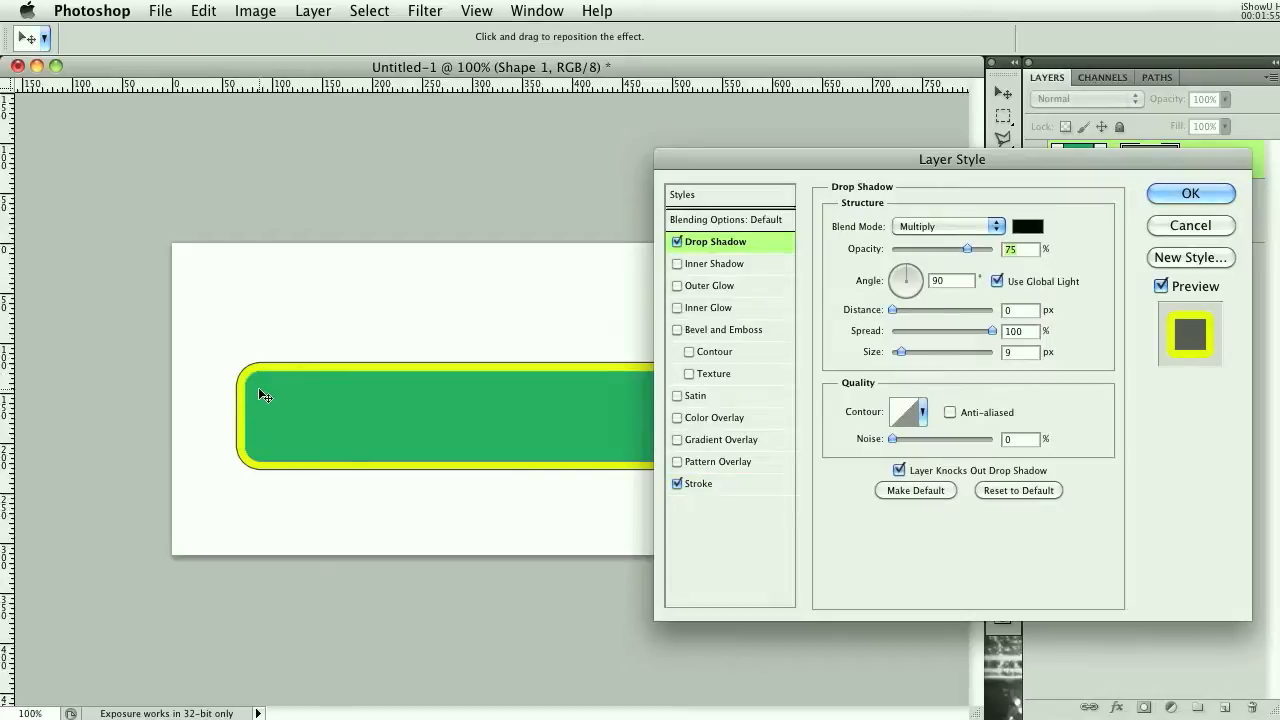
mouse_move(250, 423)
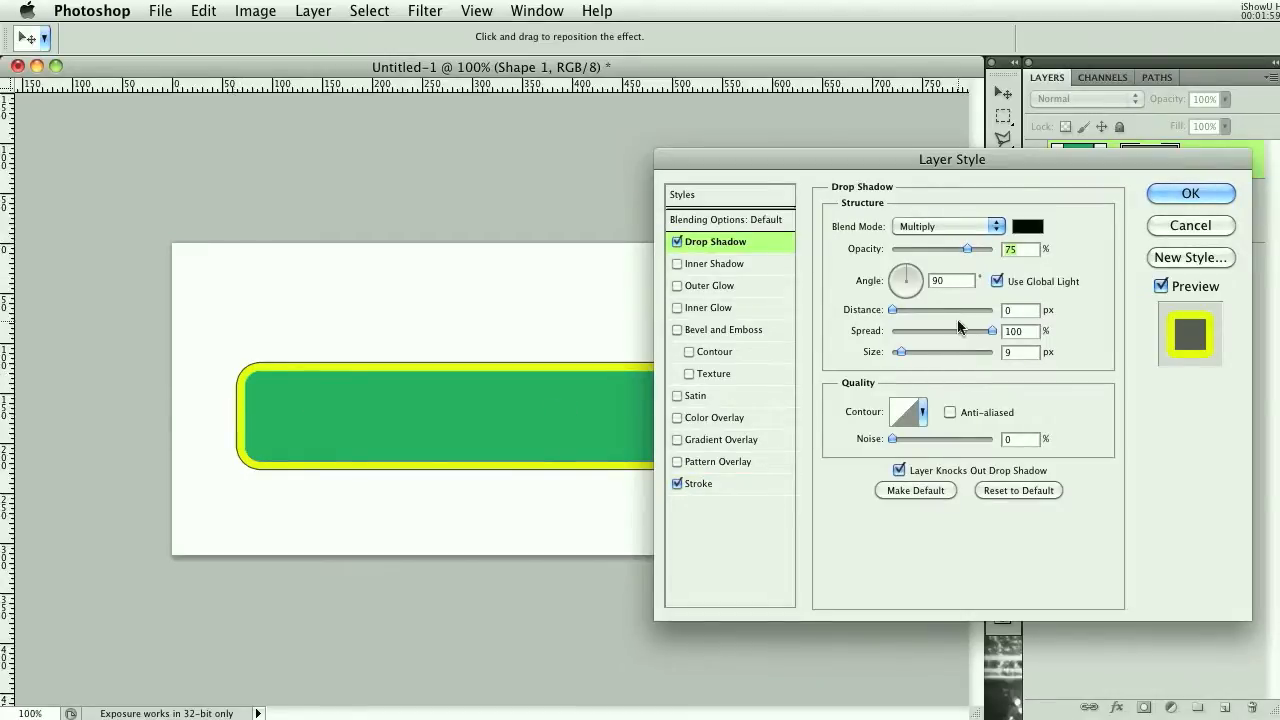
drag(995, 331, 905, 331)
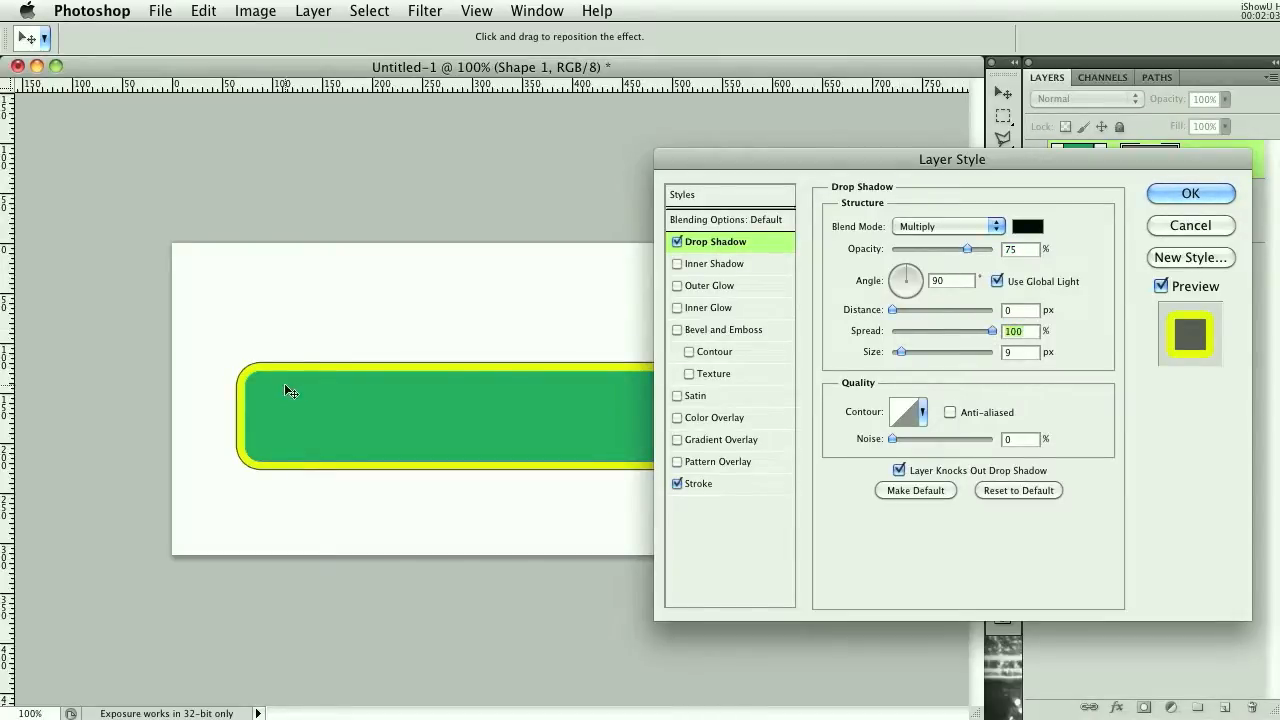
mouse_move(273, 367)
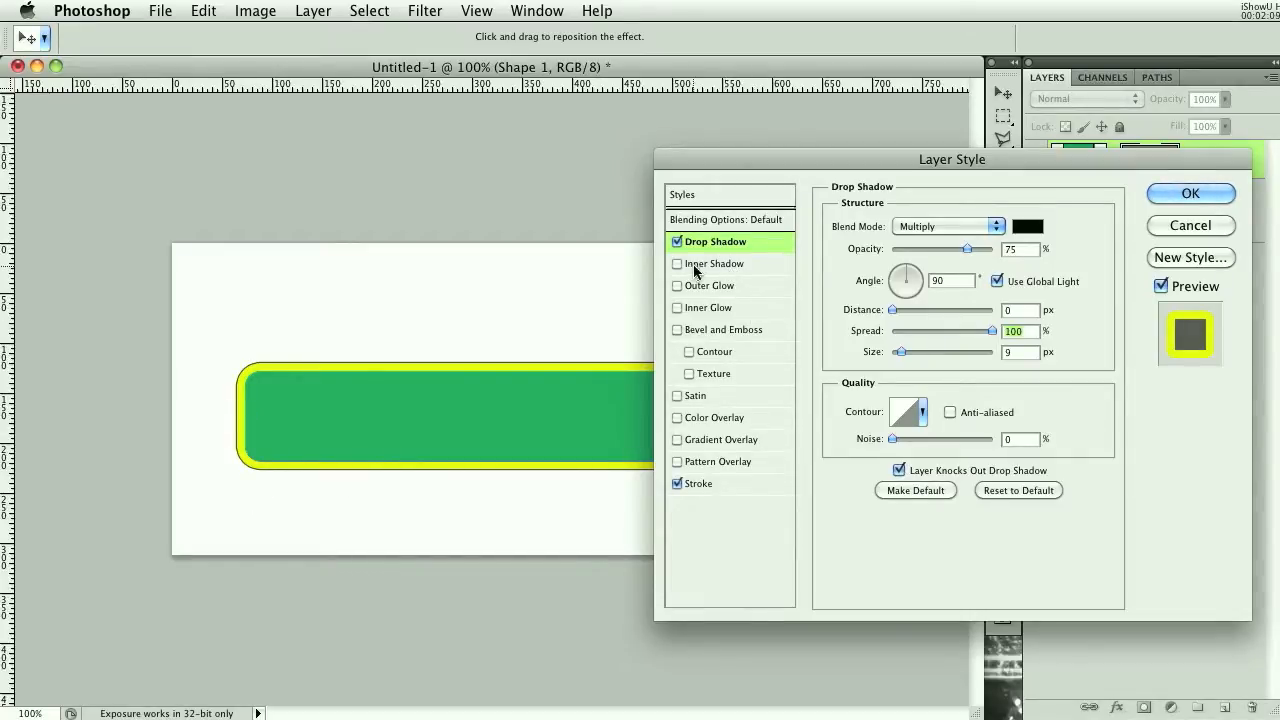
Add an inner shadow coloured dark green
click(677, 263)
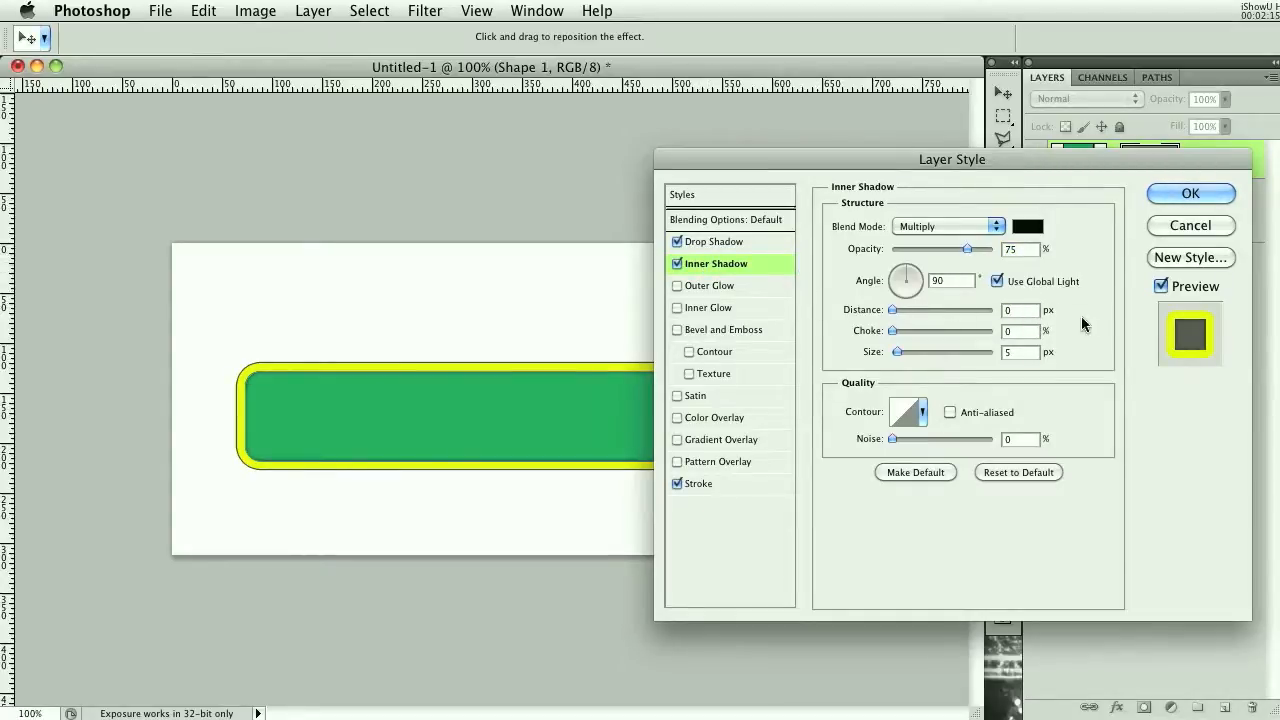
click(1027, 225)
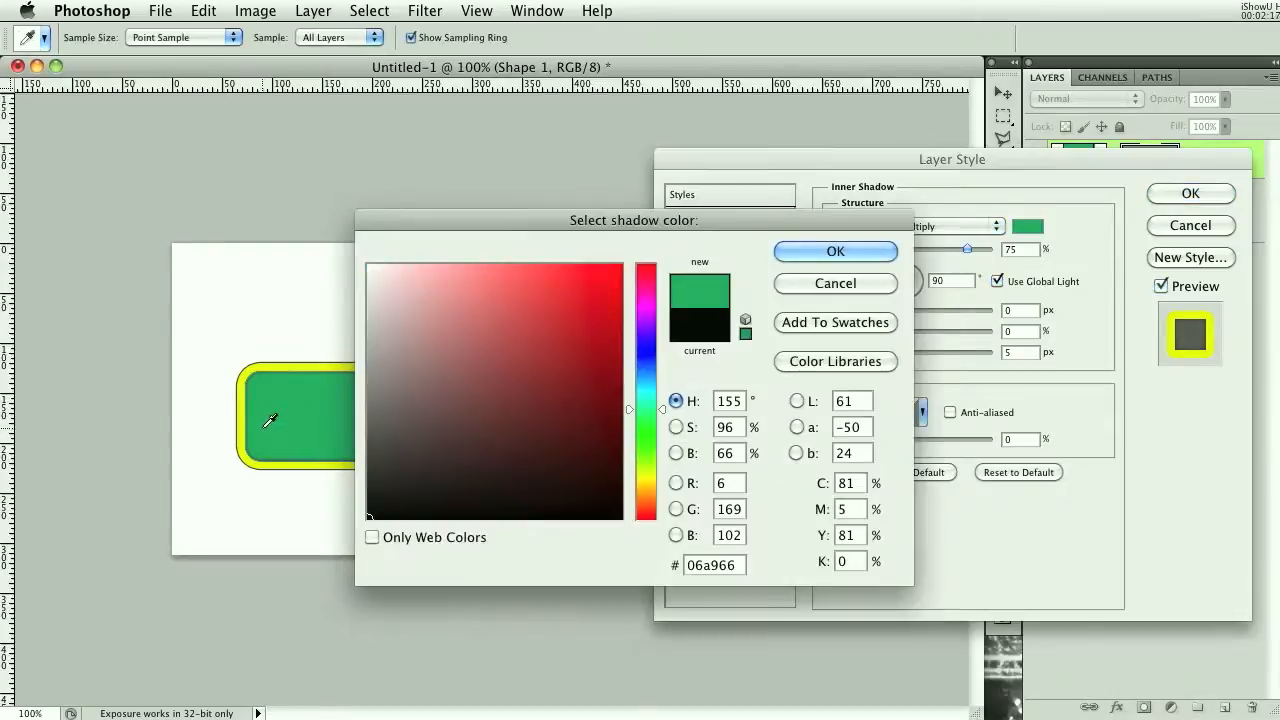
click(603, 390)
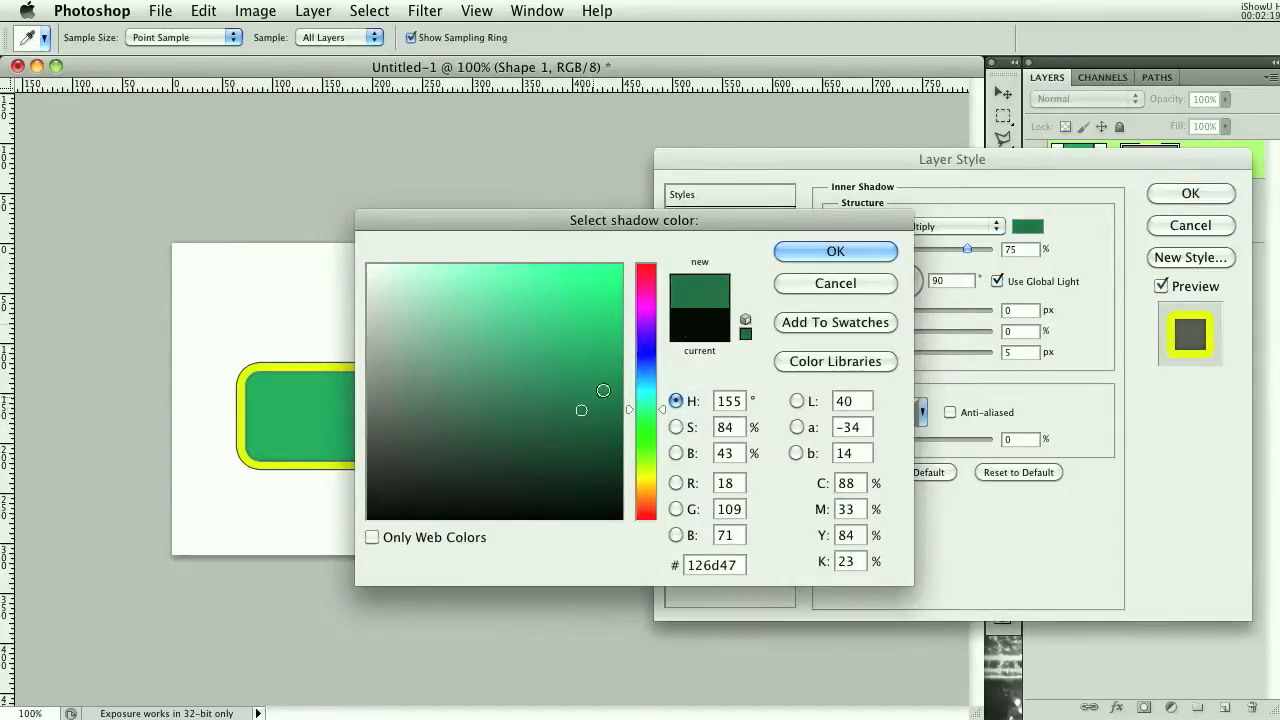
click(835, 251)
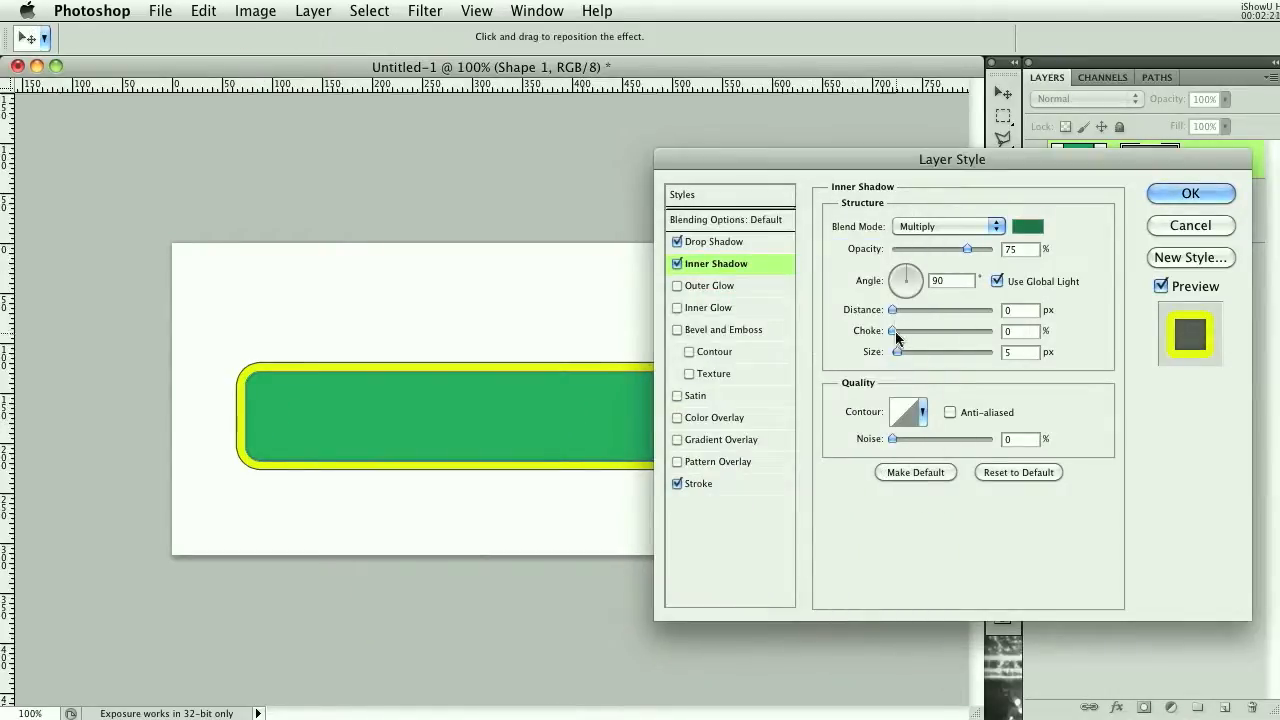
Set the inner shadow to 7 px size, 20% choke and 100% opacity
drag(897, 352, 910, 352)
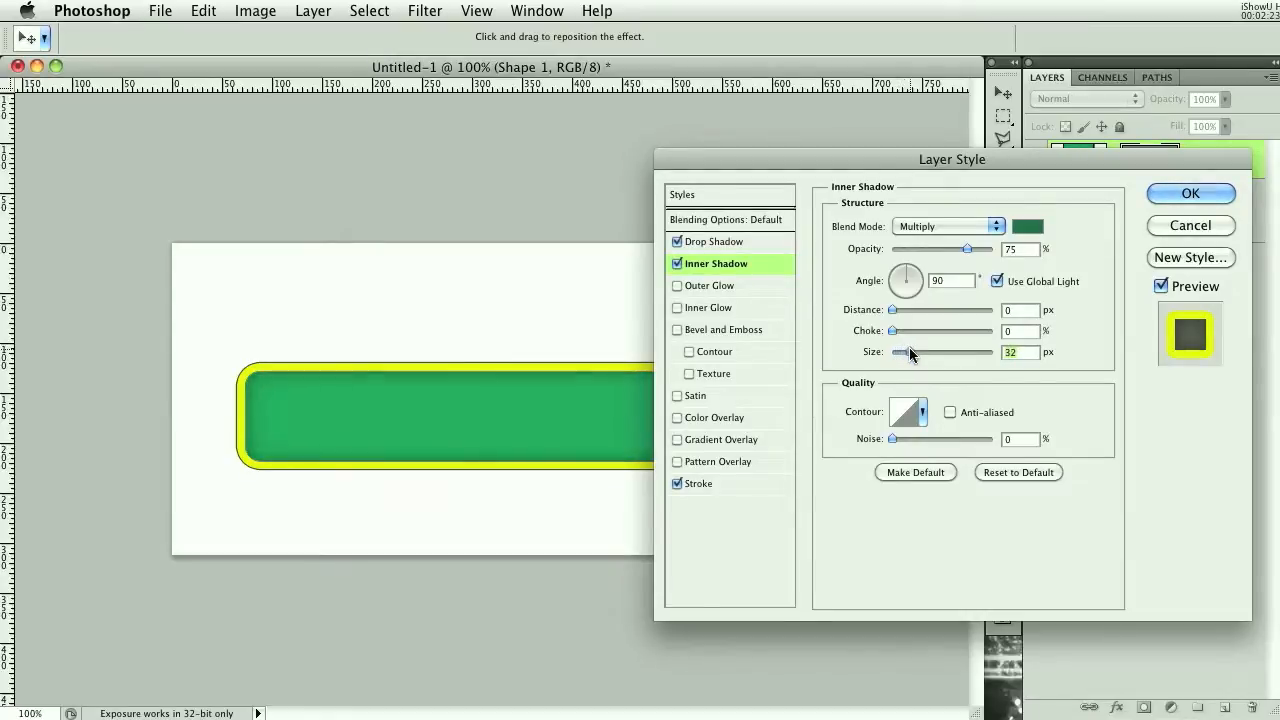
drag(915, 352, 908, 352)
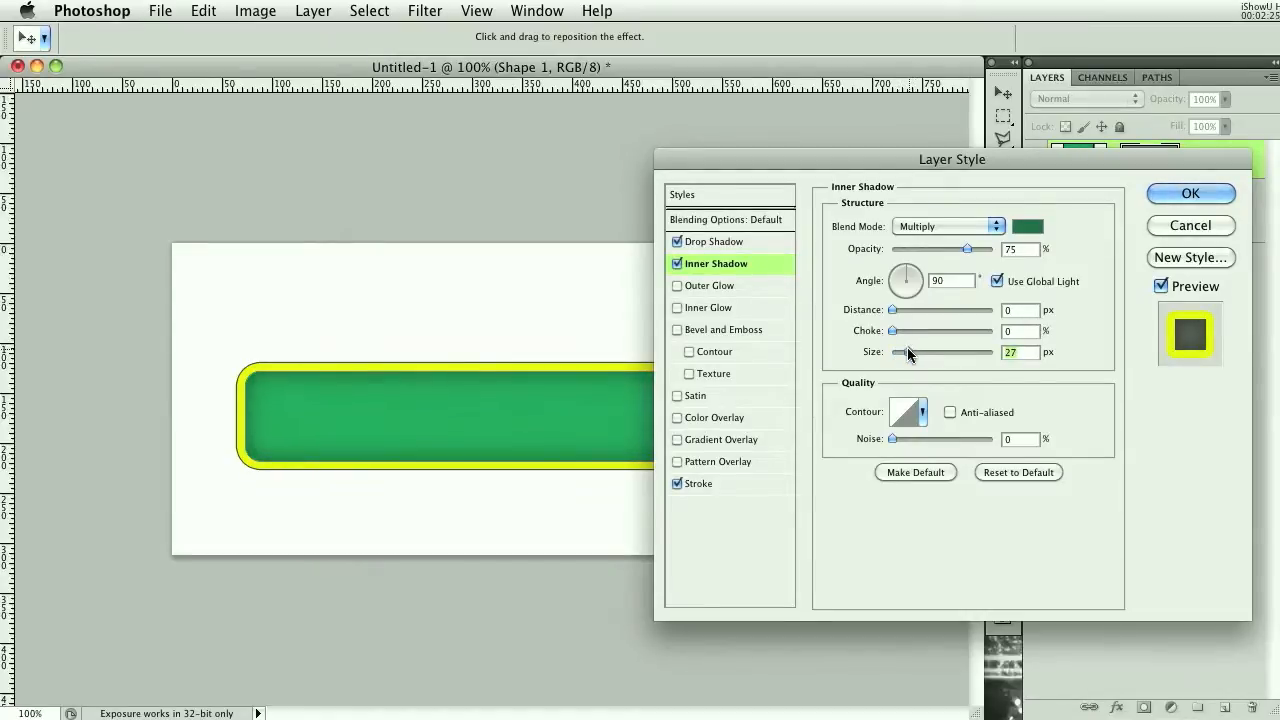
drag(894, 331, 911, 331)
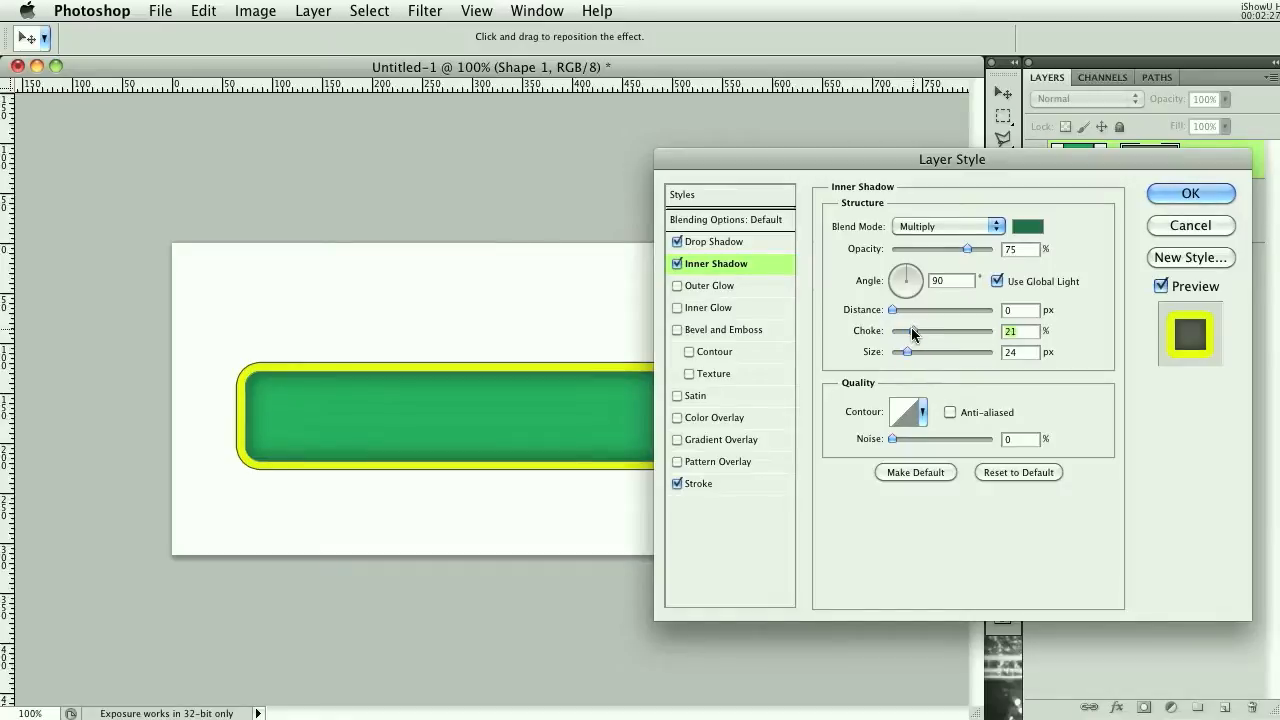
drag(912, 352, 898, 352)
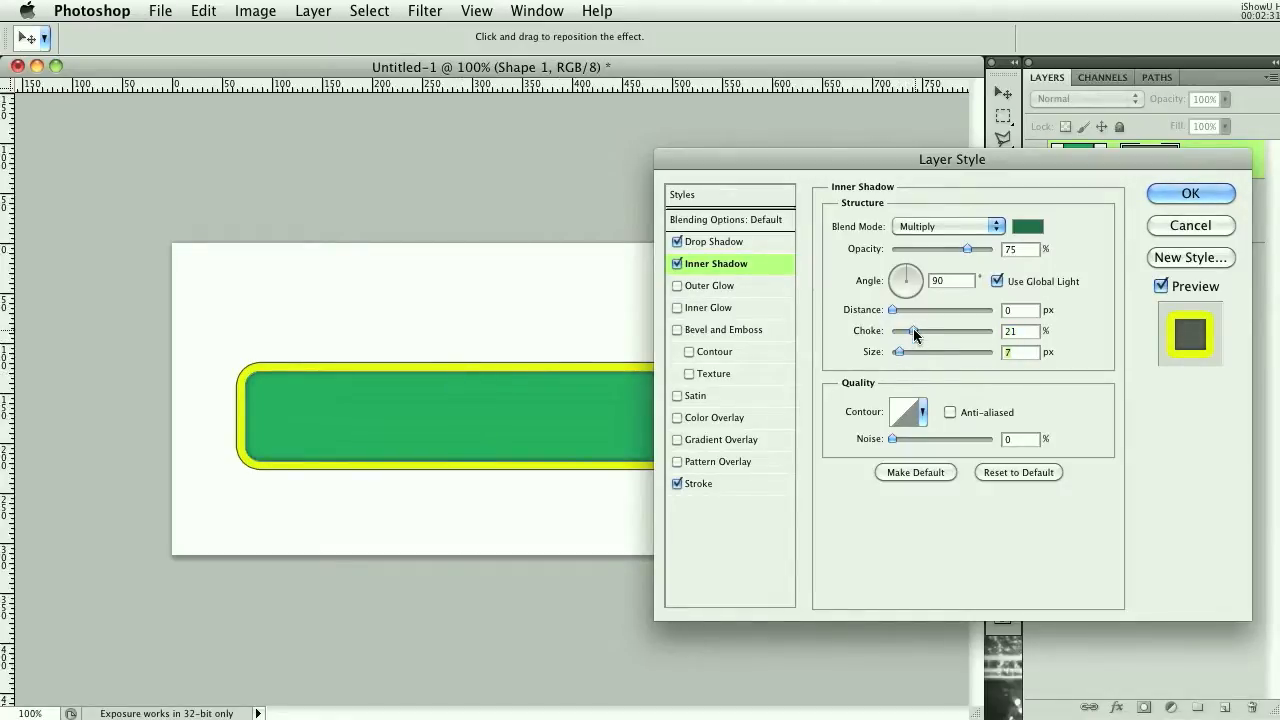
drag(973, 249, 998, 249)
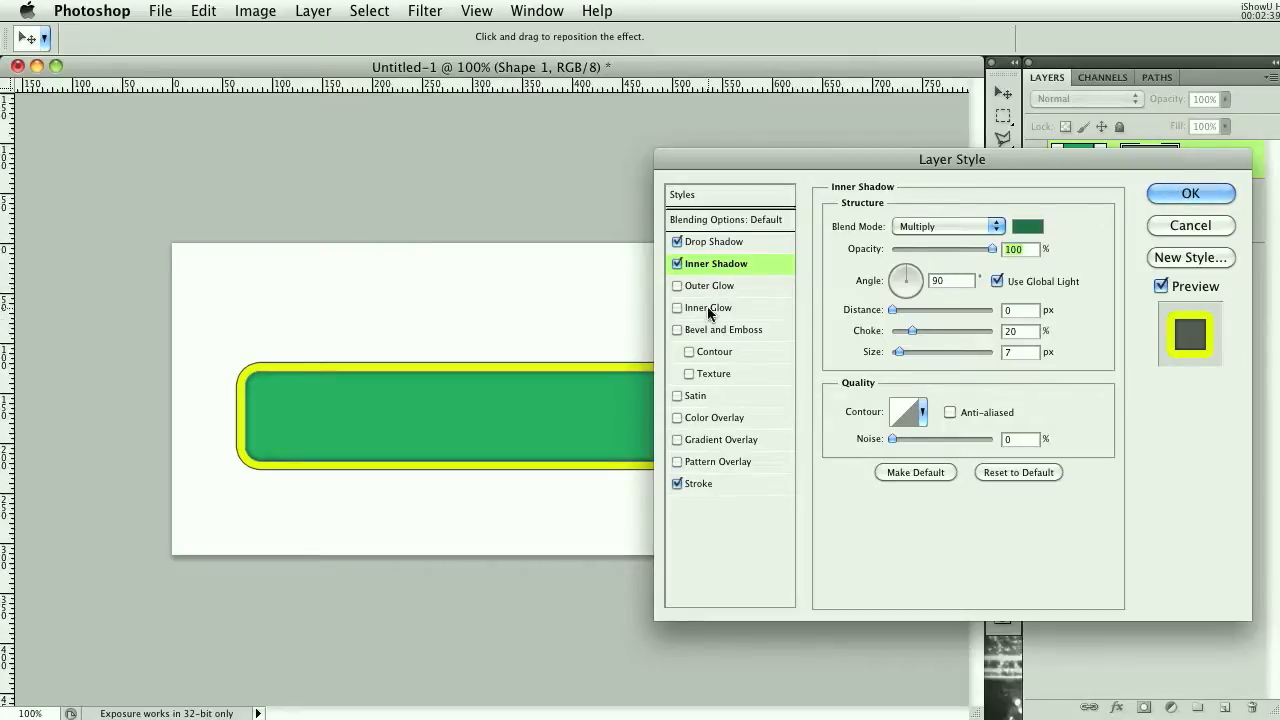
mouse_move(702, 317)
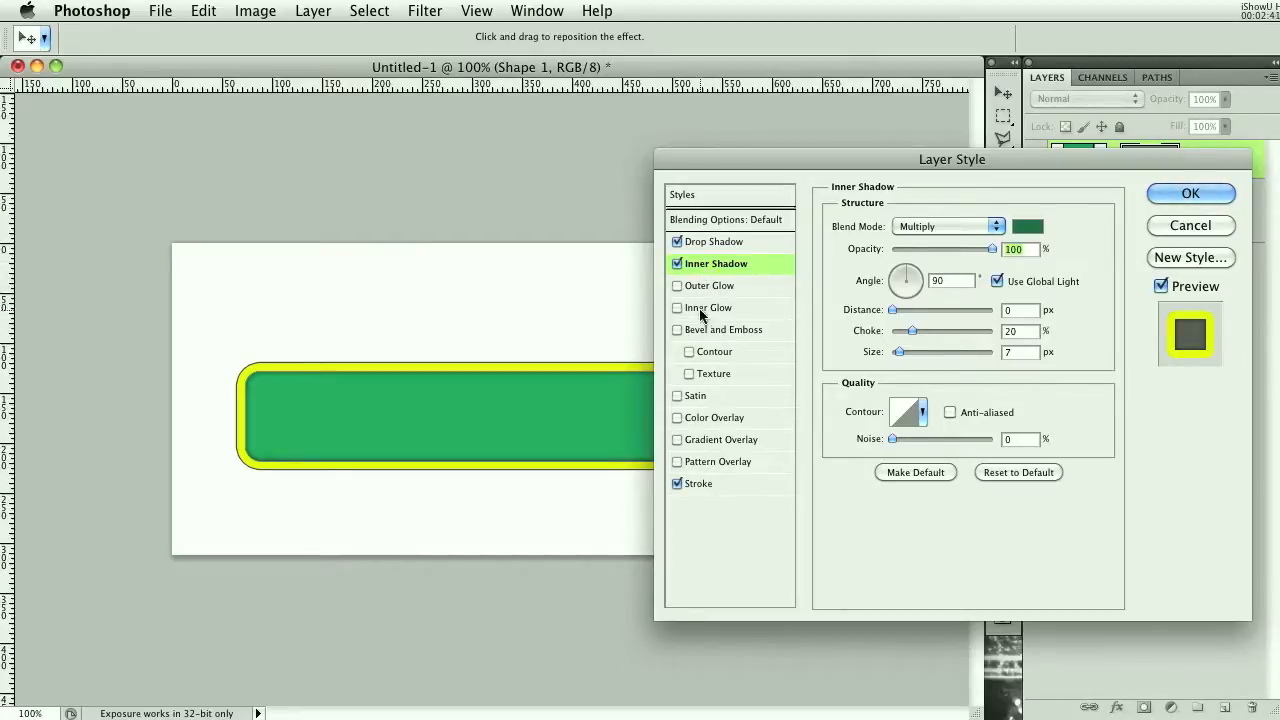
Add a black Normal-blended inner glow with 100% choke and 1 px size, and apply the style
click(709, 307)
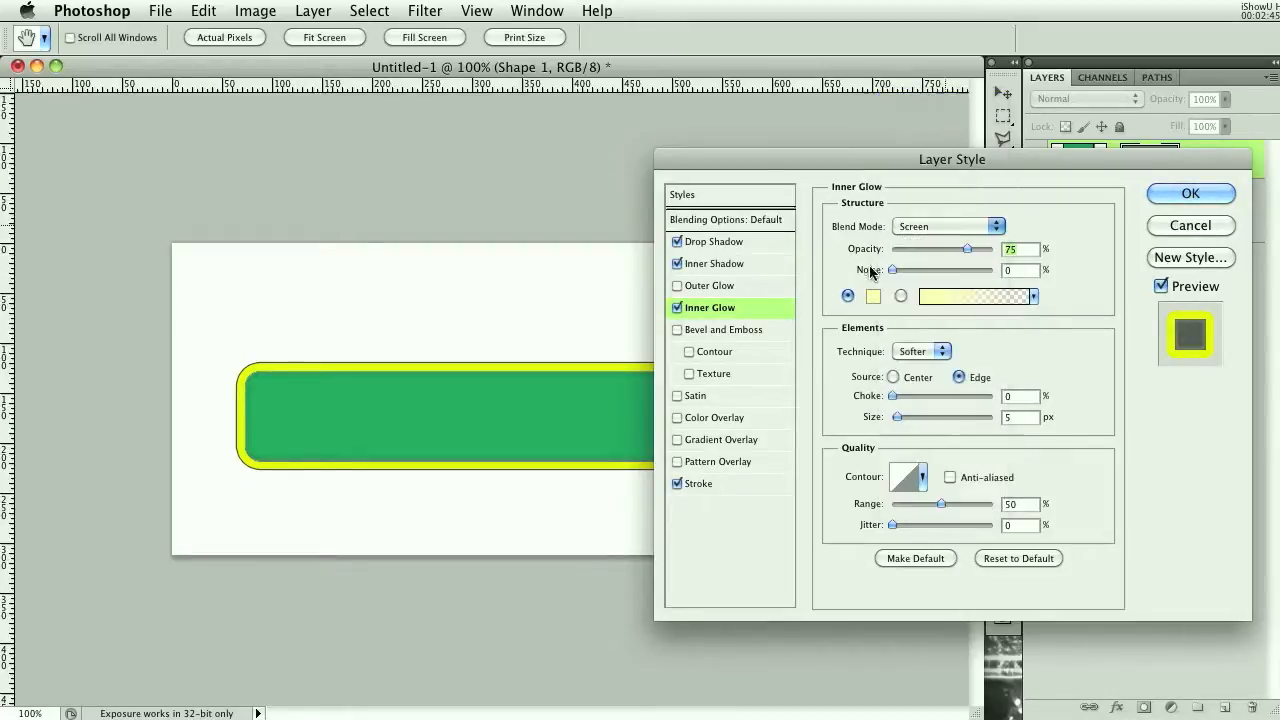
click(873, 296)
text(1)
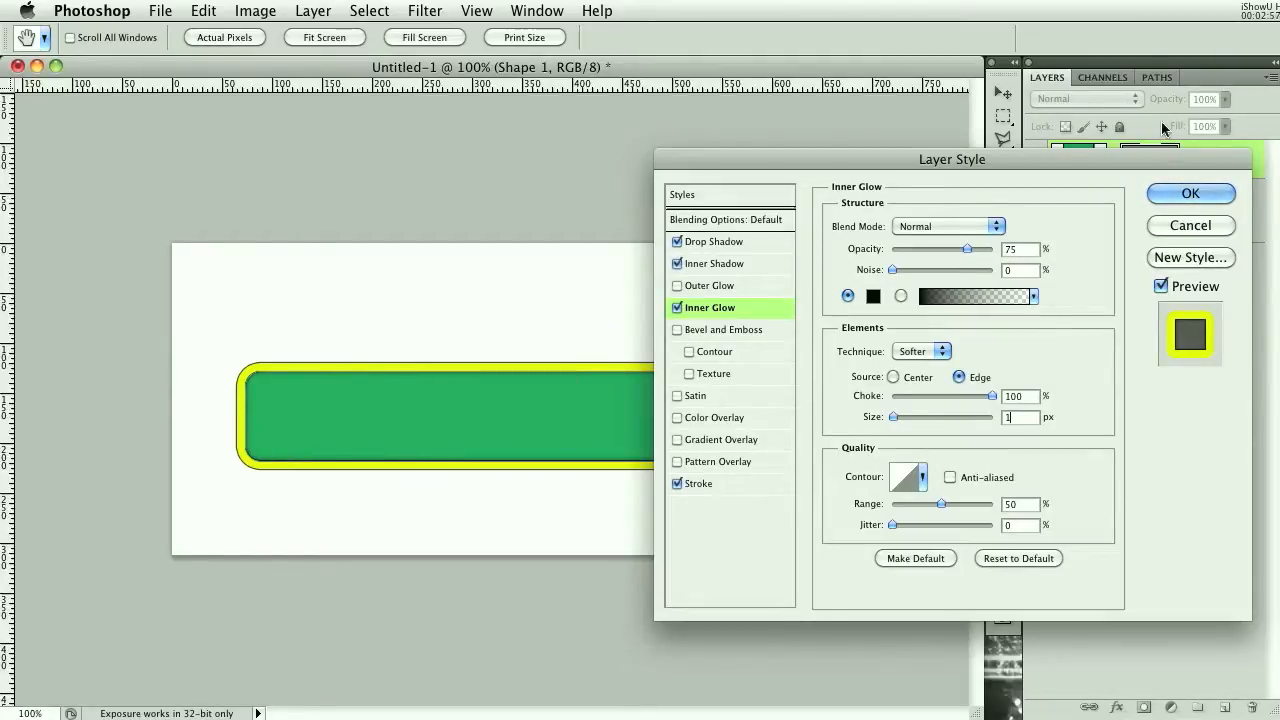
click(1190, 193)
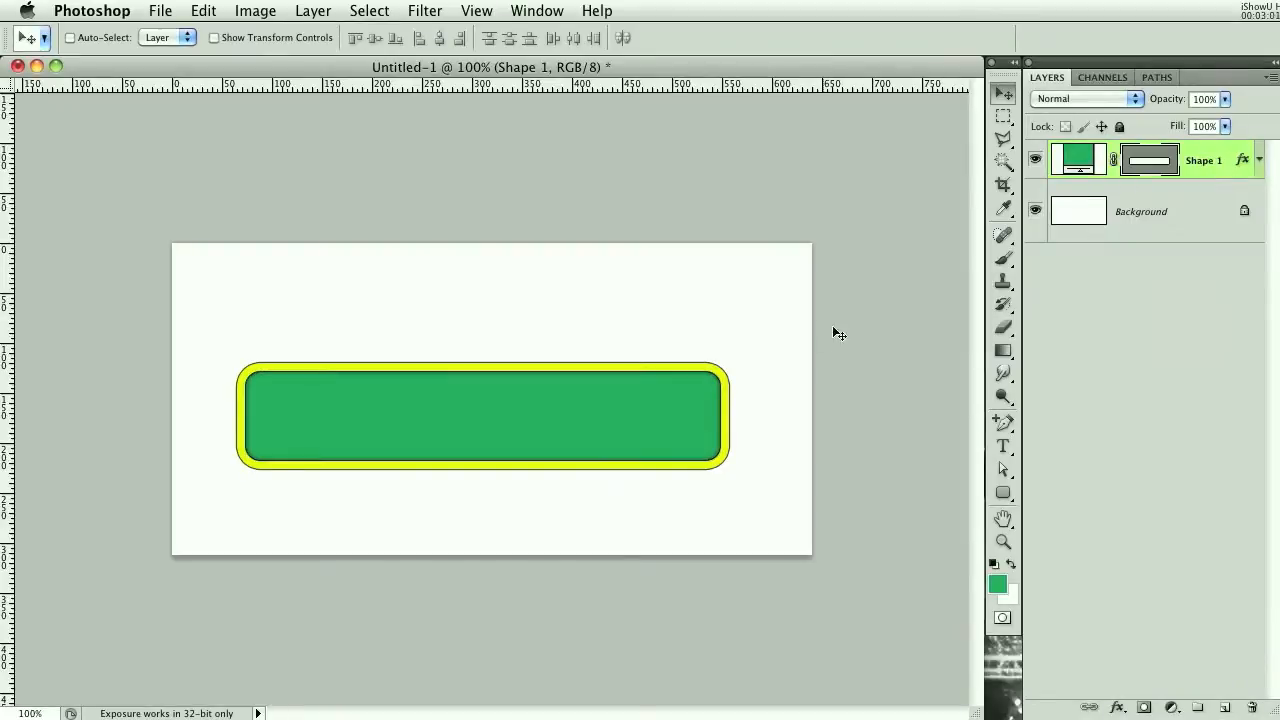
mouse_move(602, 375)
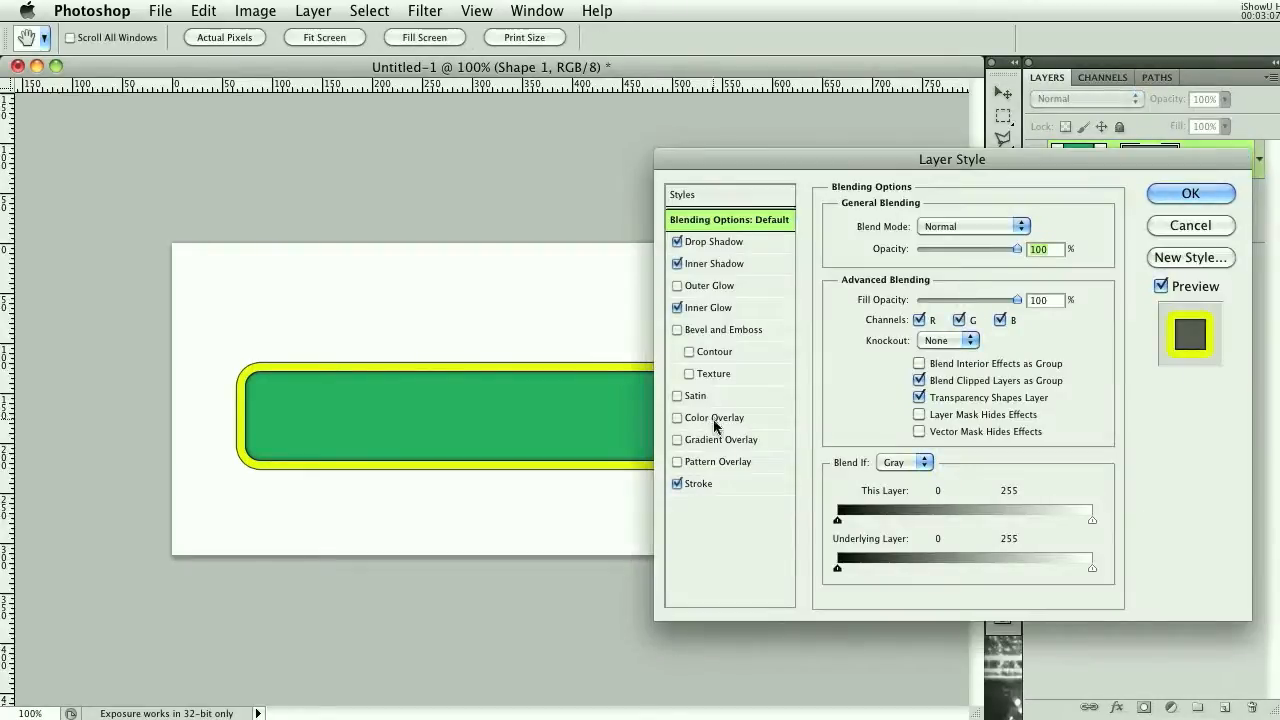
Lower the inner glow opacity to 11% and set the stroke colour to yellow e7ef00
click(708, 307)
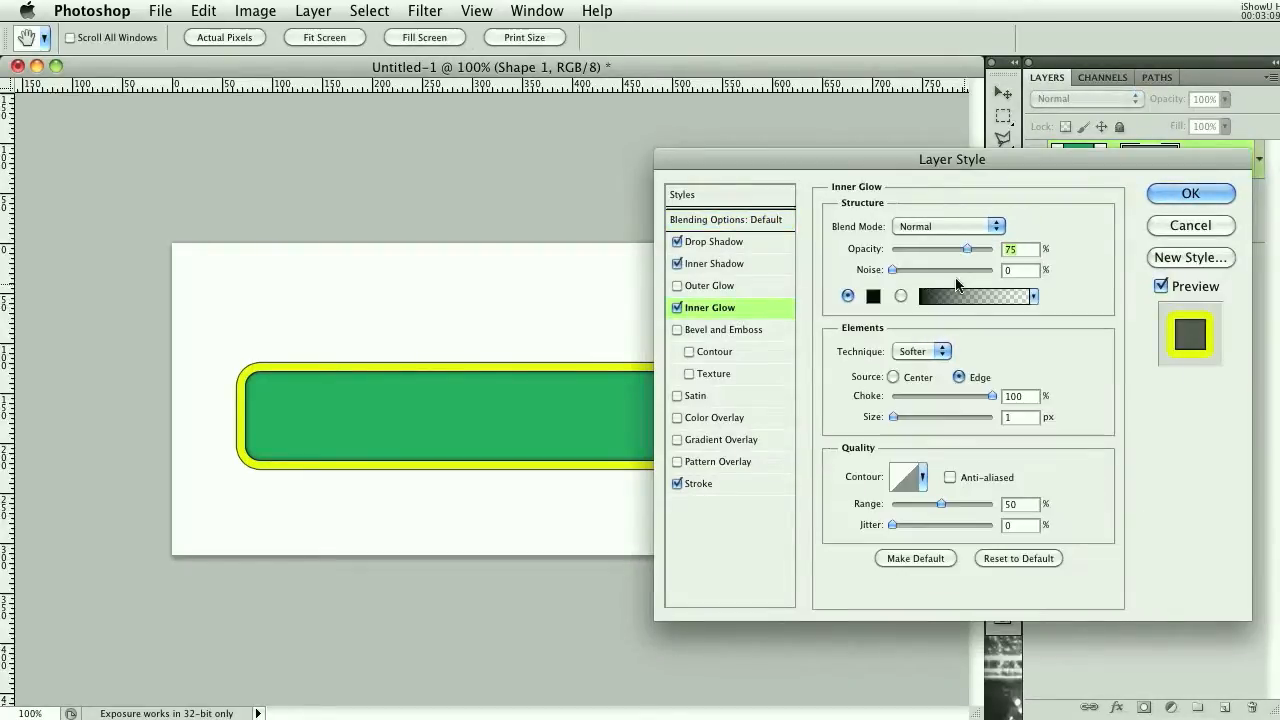
drag(998, 249, 888, 249)
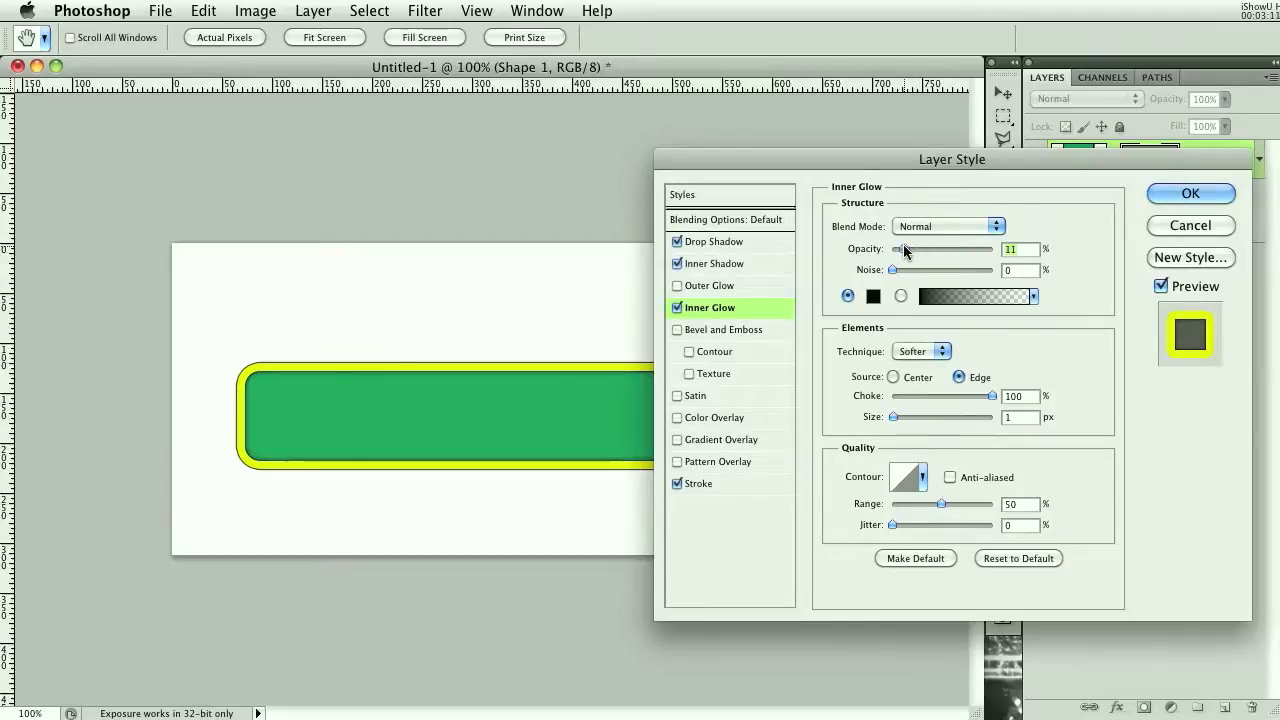
drag(903, 249, 925, 249)
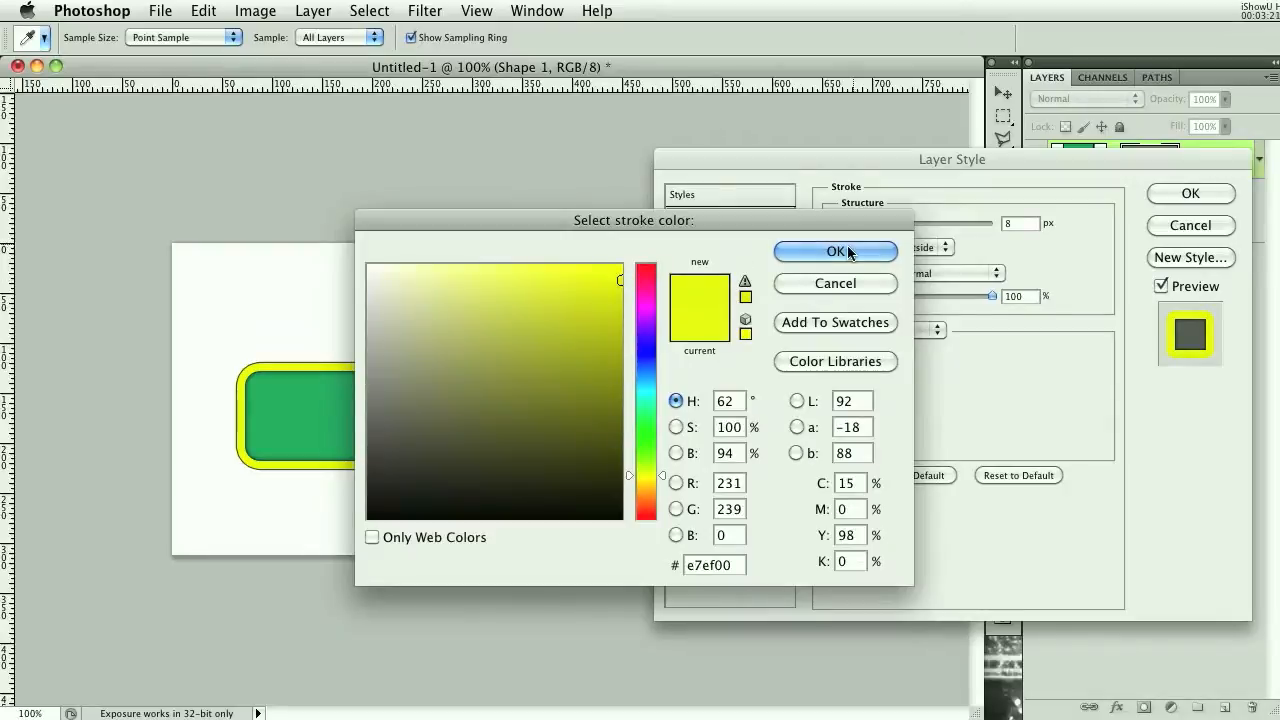
click(835, 251)
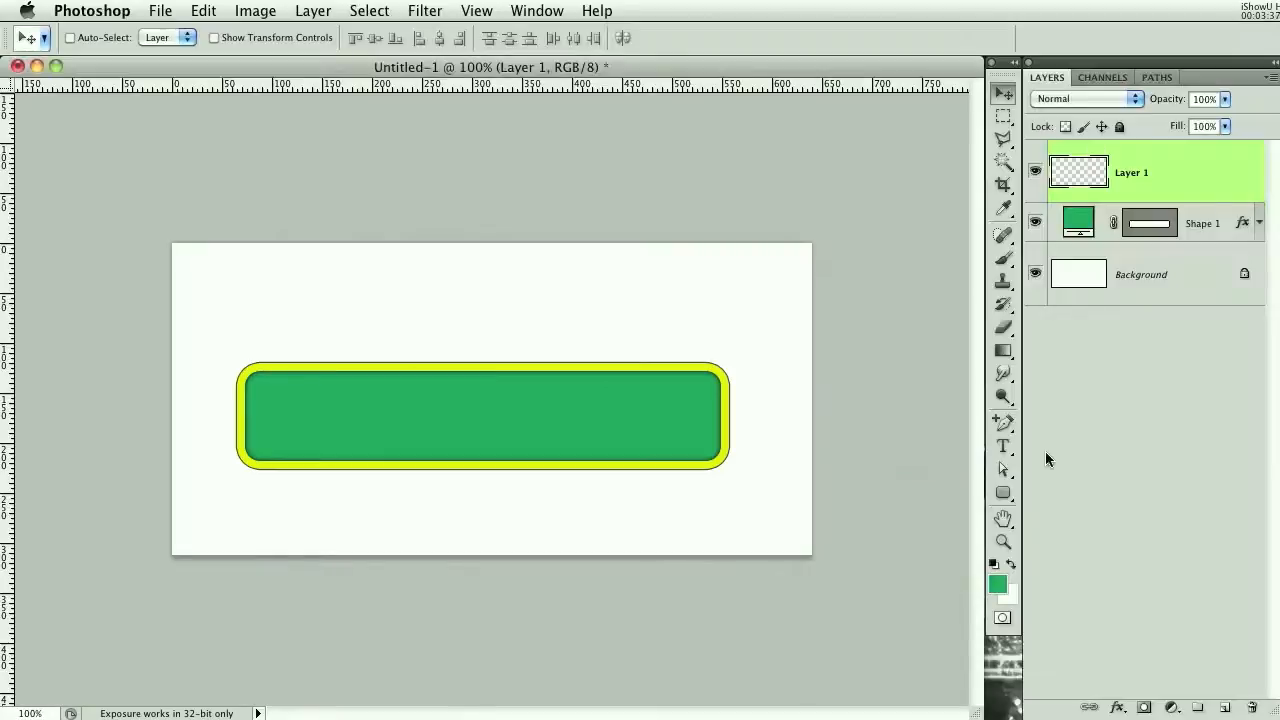
Draw a green circle, copy the bar's effects onto it and centre it horizontally on the bar
click(1003, 492)
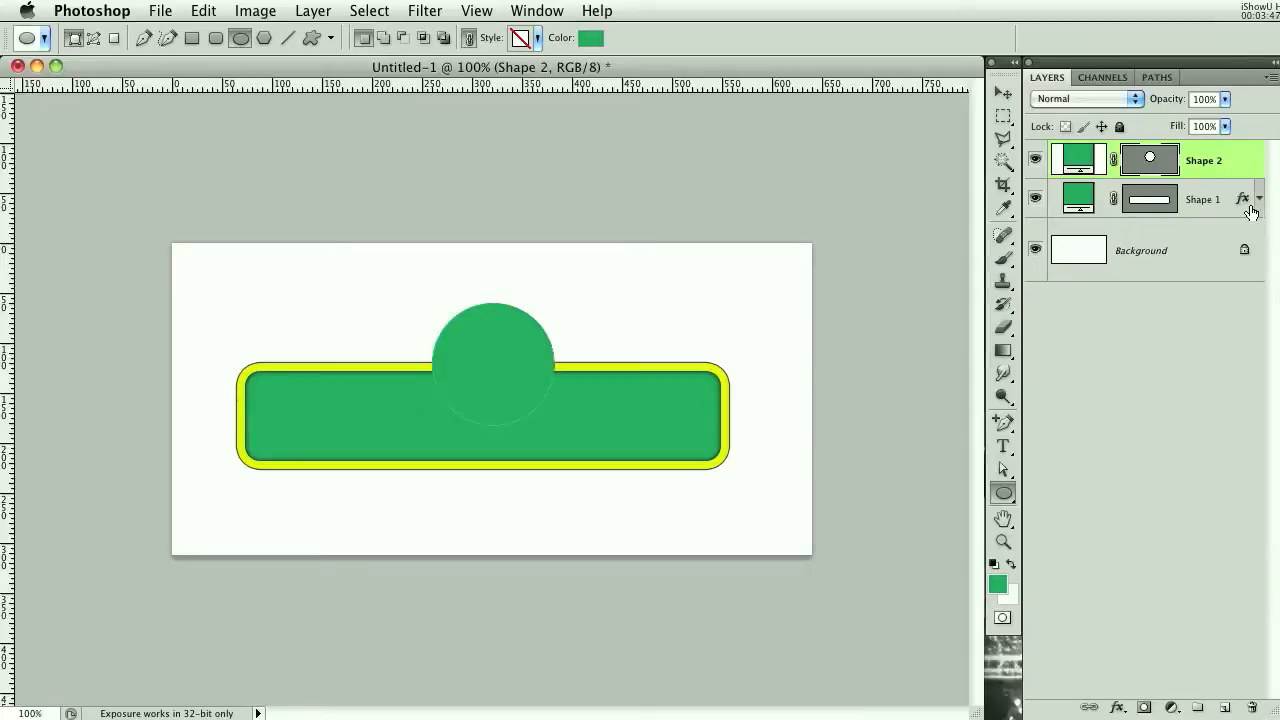
click(1203, 160)
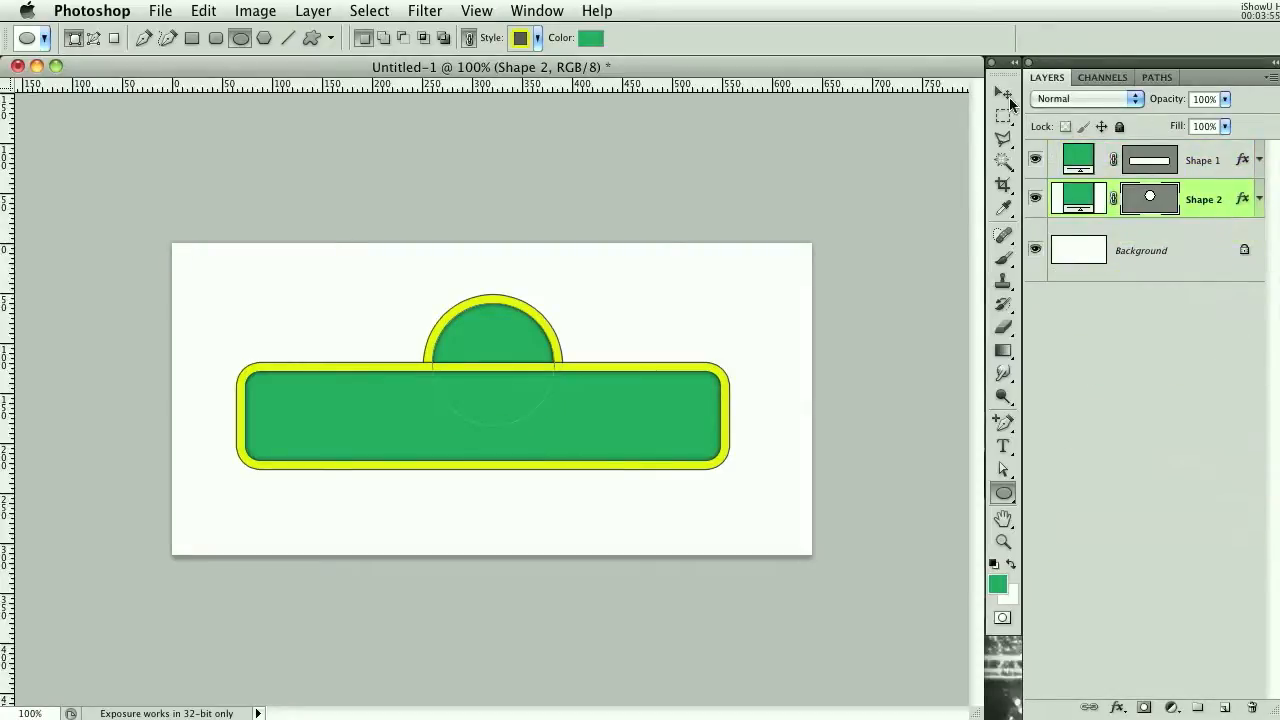
click(1002, 93)
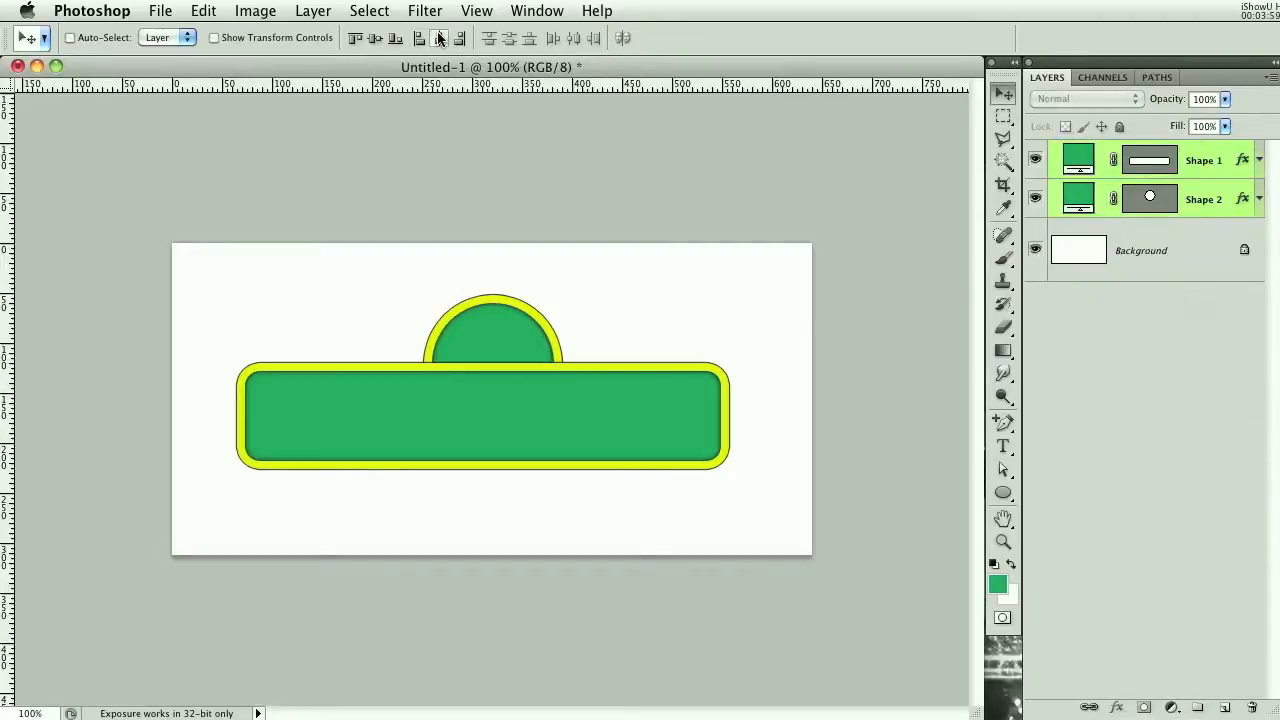
click(1203, 199)
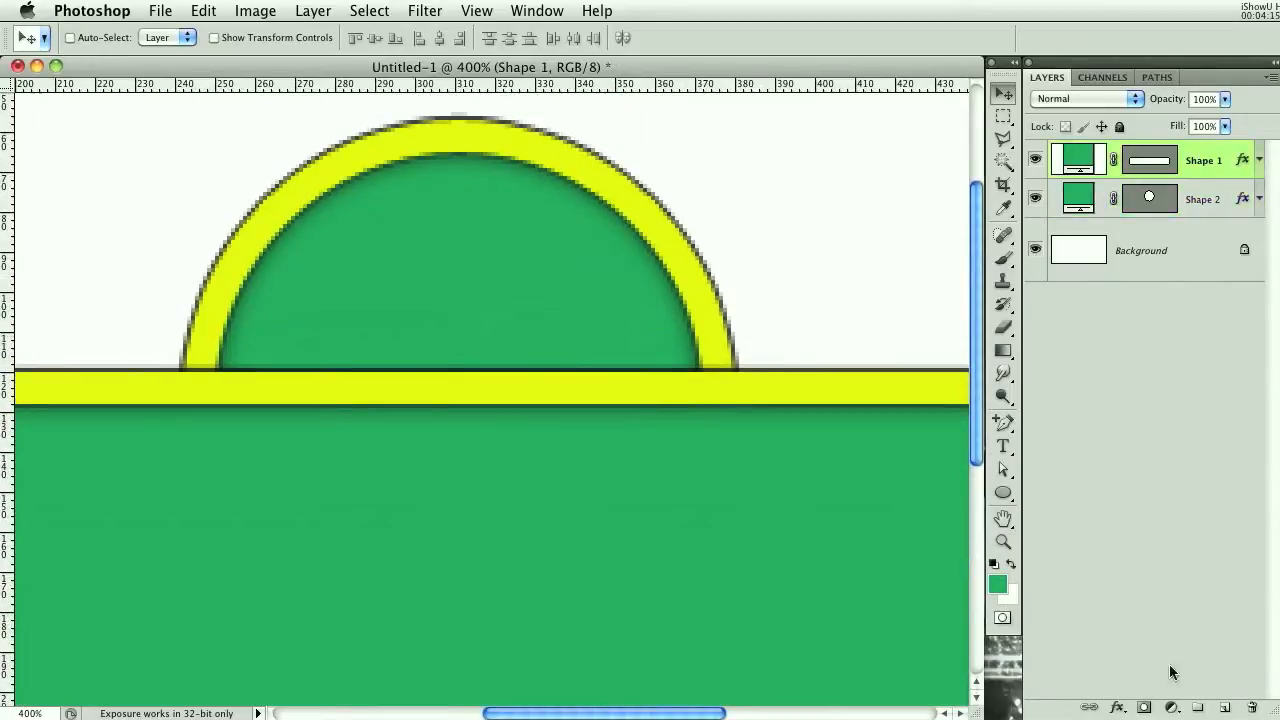
Add a layer mask to the bar, select the circle-bar join area and bring up blending options
click(1150, 160)
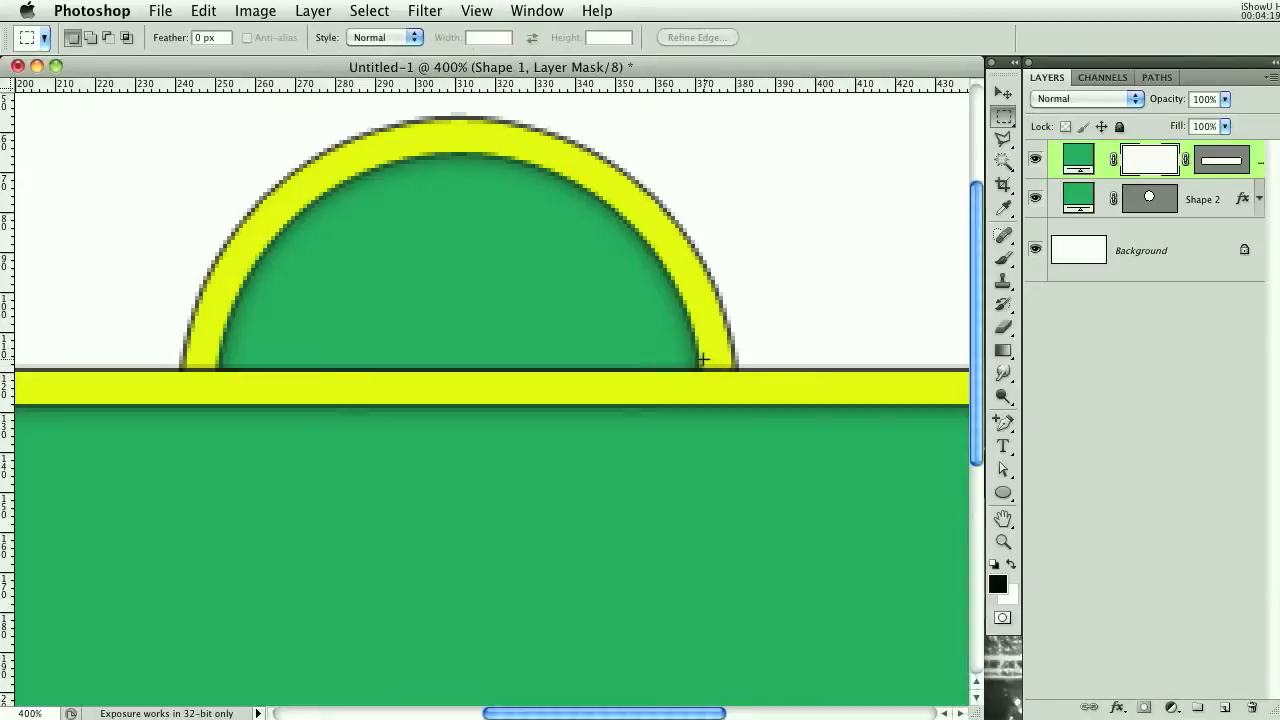
drag(703, 358, 730, 385)
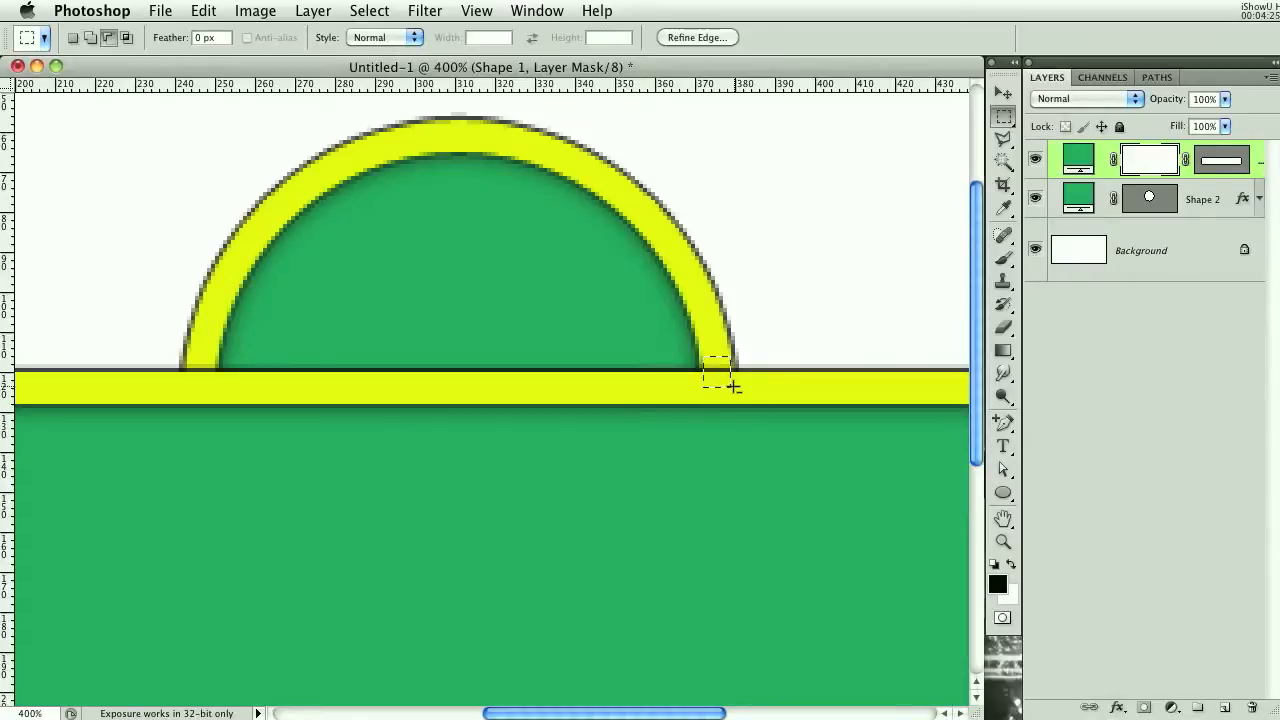
drag(710, 360, 810, 270)
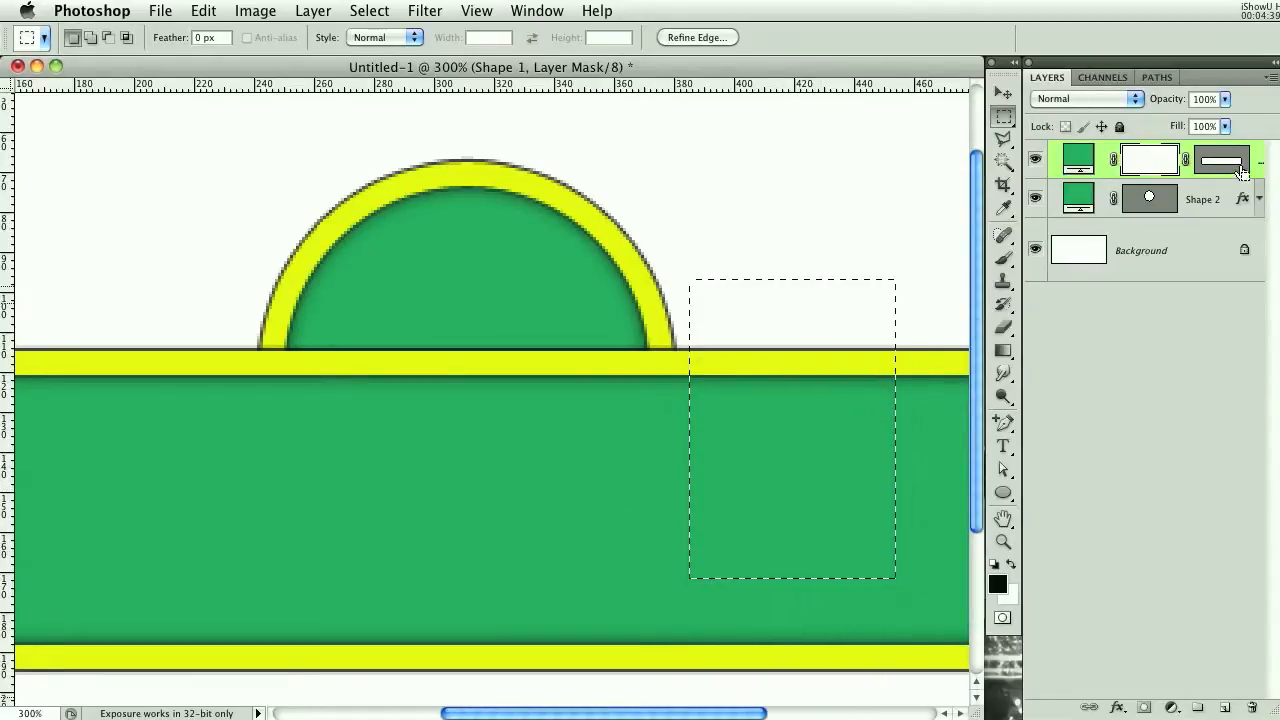
double_click(1221, 160)
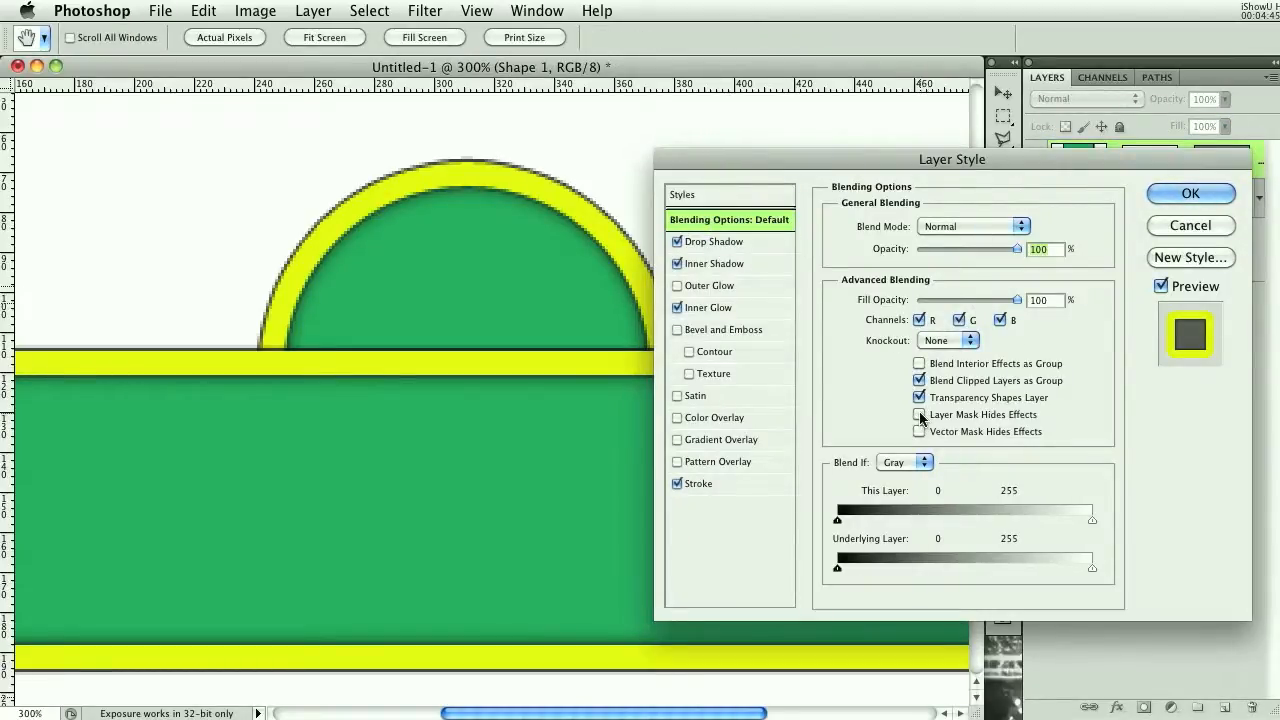
Enable Layer Mask Hides Effects so the bar's top stroke disappears under the arch
click(1190, 193)
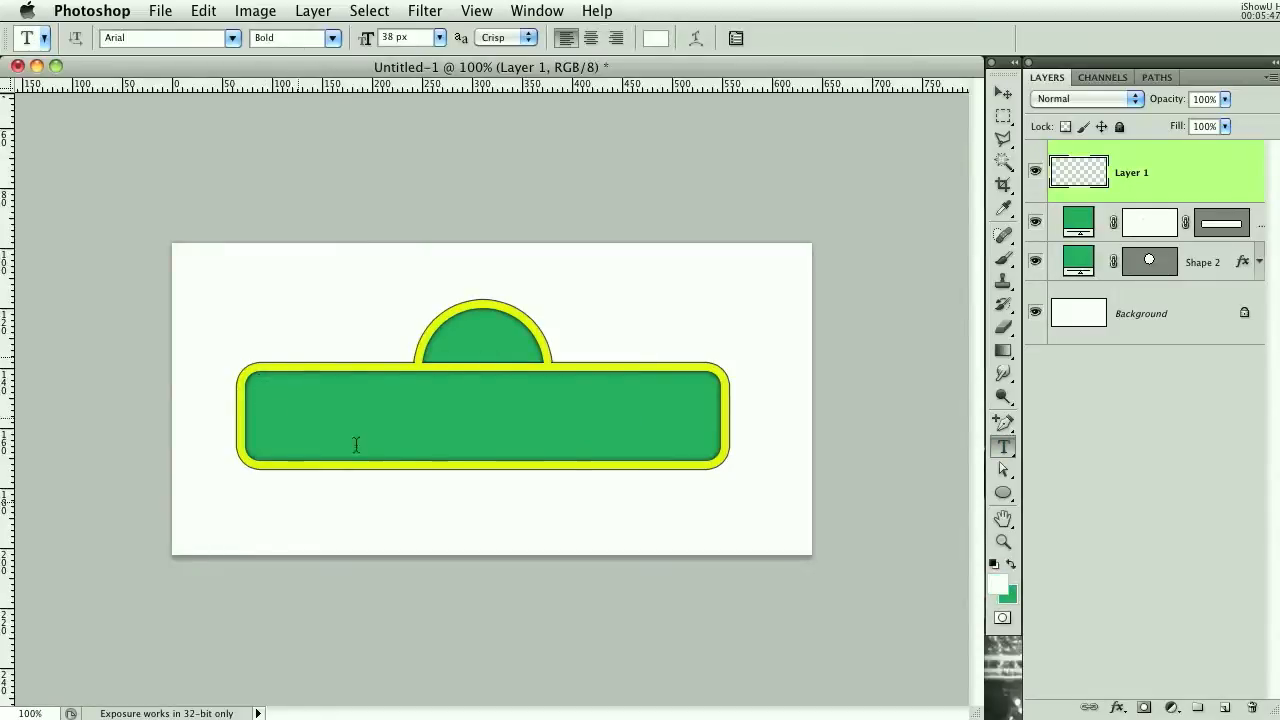
mouse_move(477, 433)
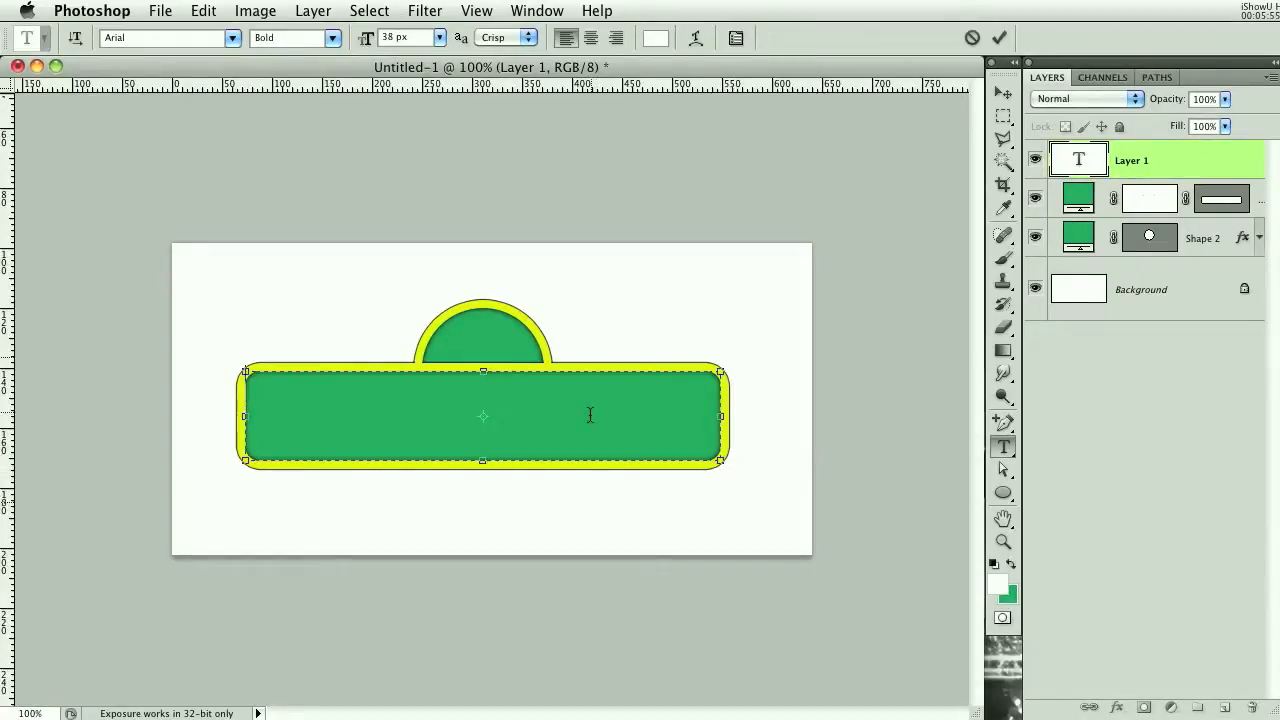
Add the white 'SESAME STREET®' text on the green bar with the Type tool
text(SESAME)
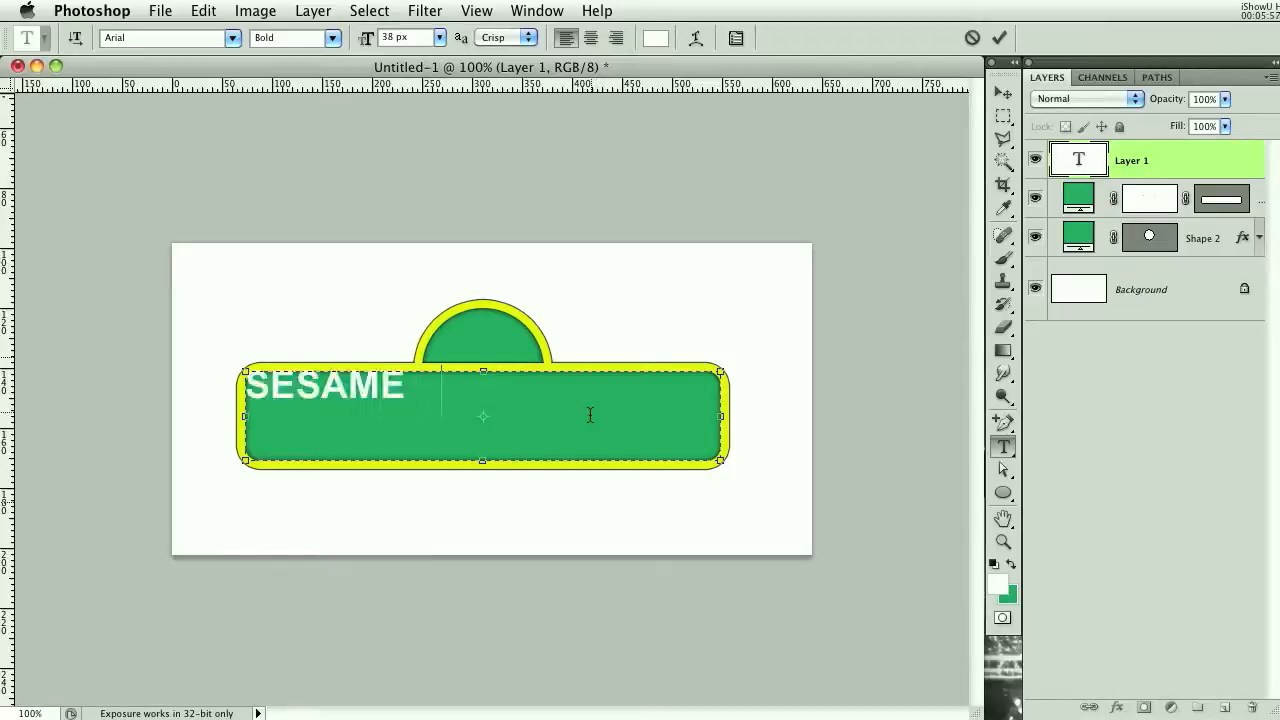
text(STREET)
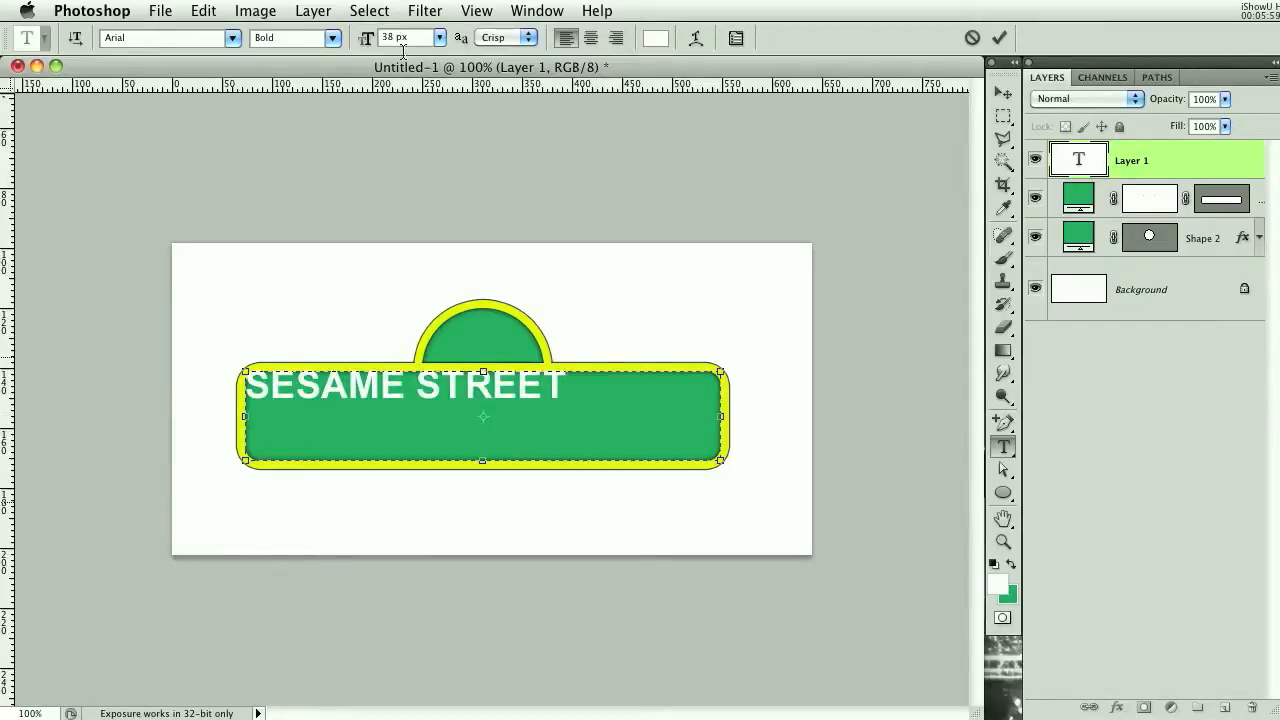
triple_click(400, 386)
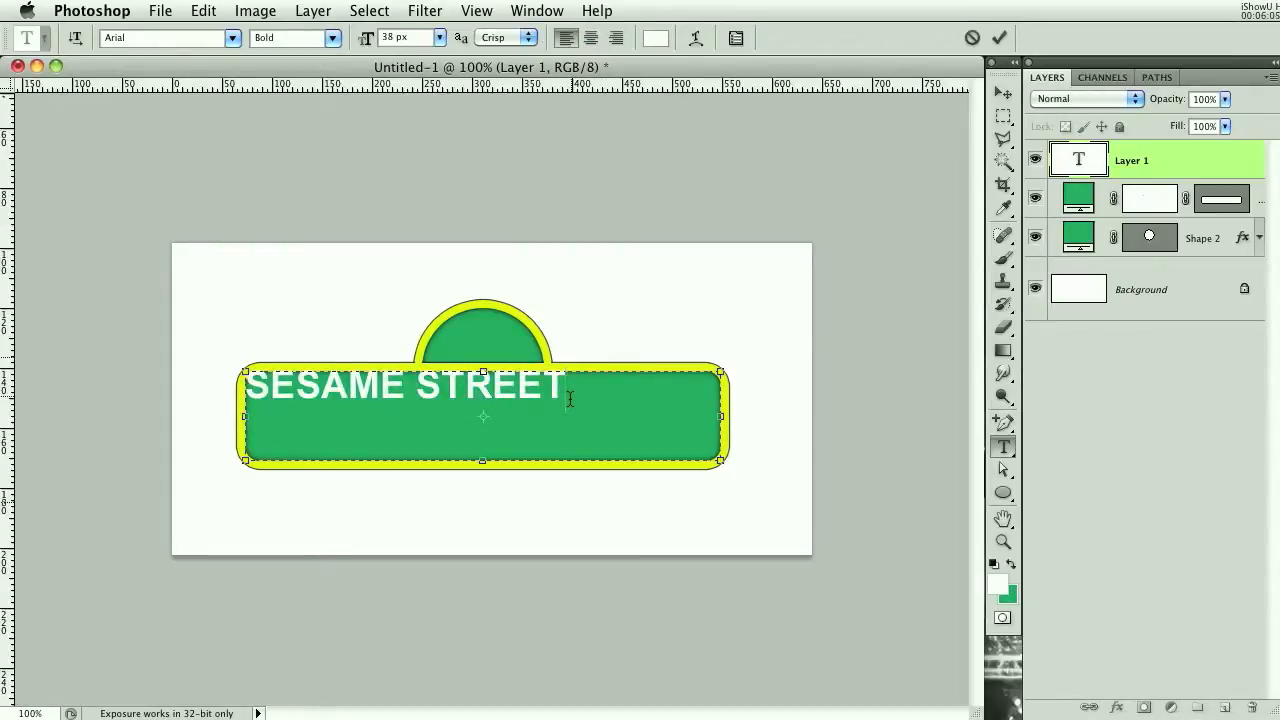
text(®)
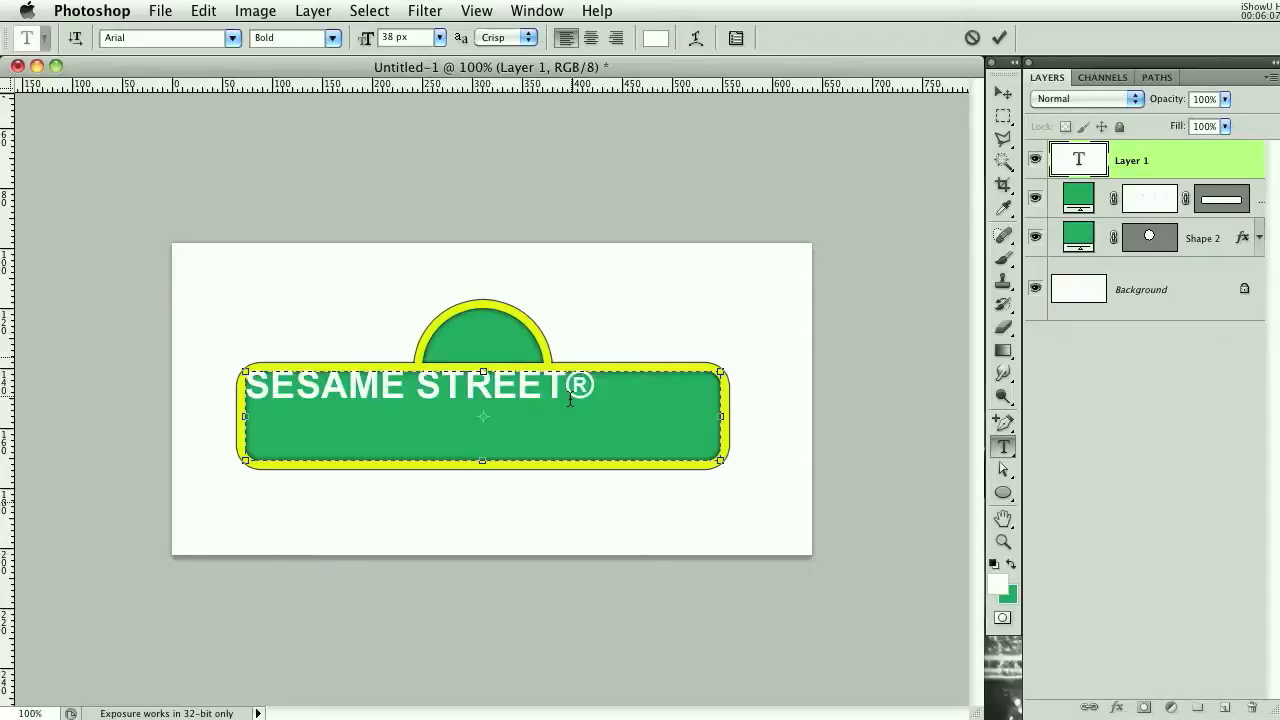
double_click(578, 385)
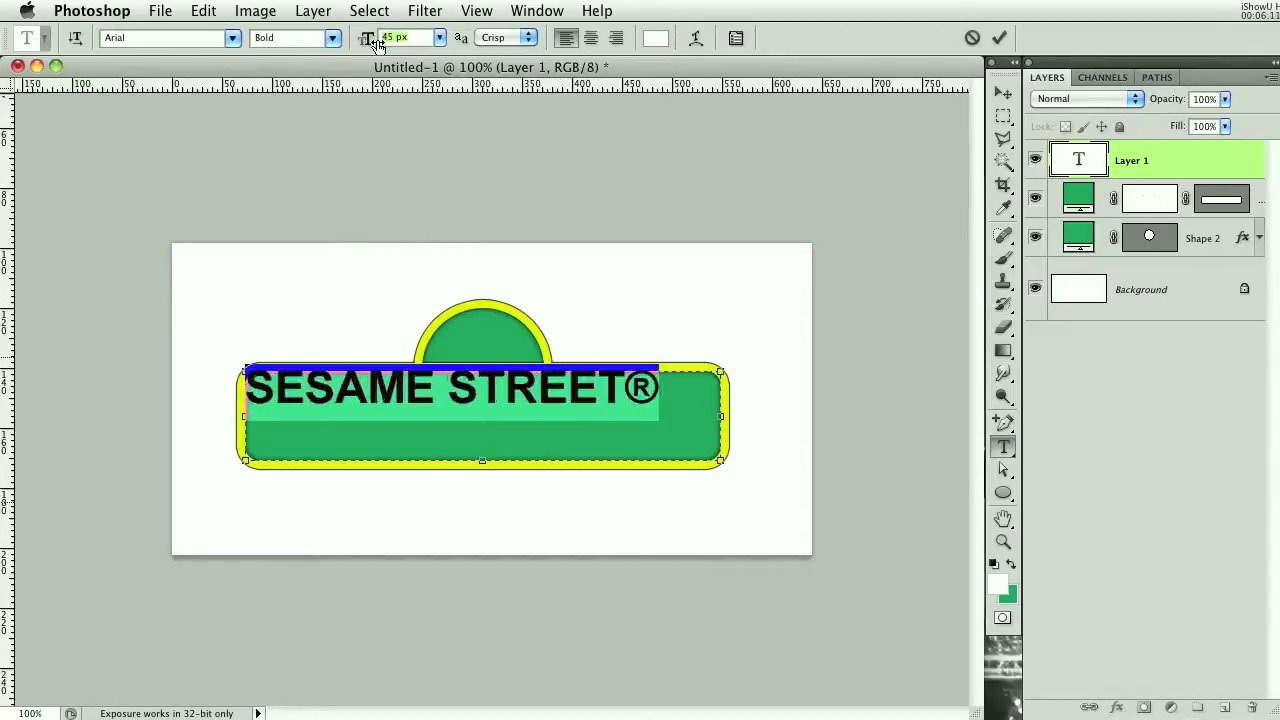
Set the lettering to 50 px with the ® symbol at 15 px and commit the text
text(49)
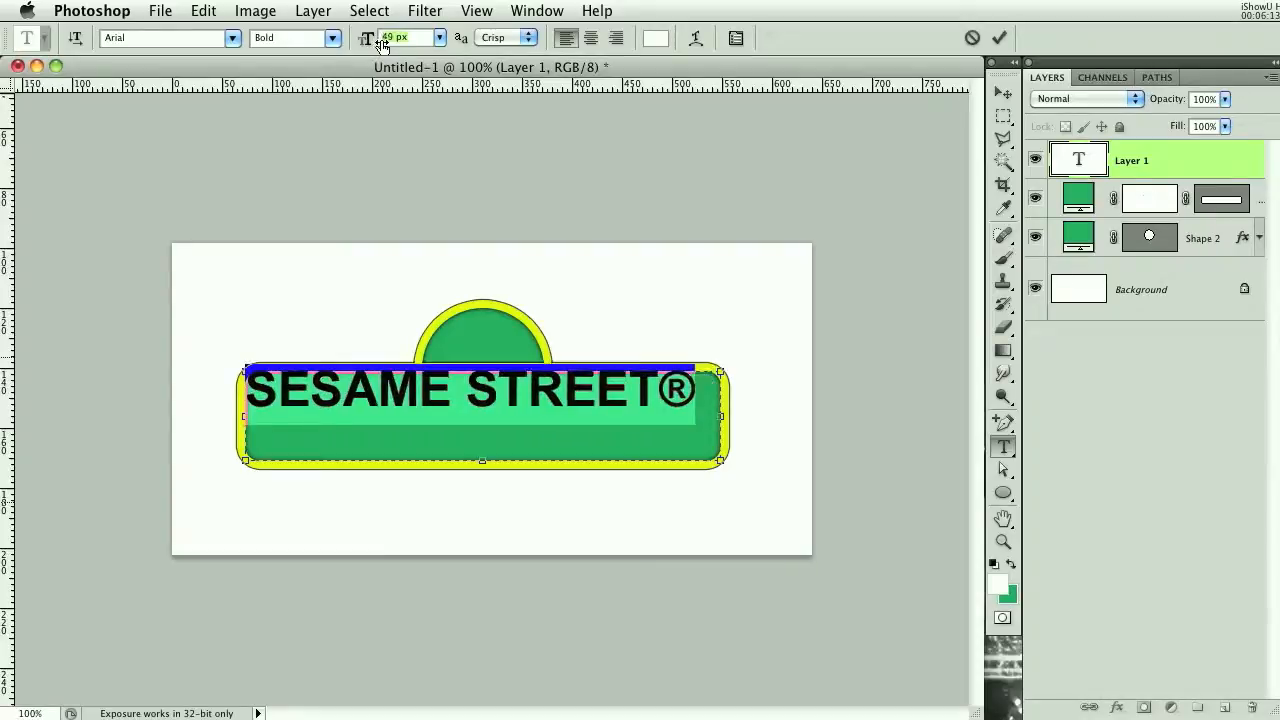
mouse_move(405, 37)
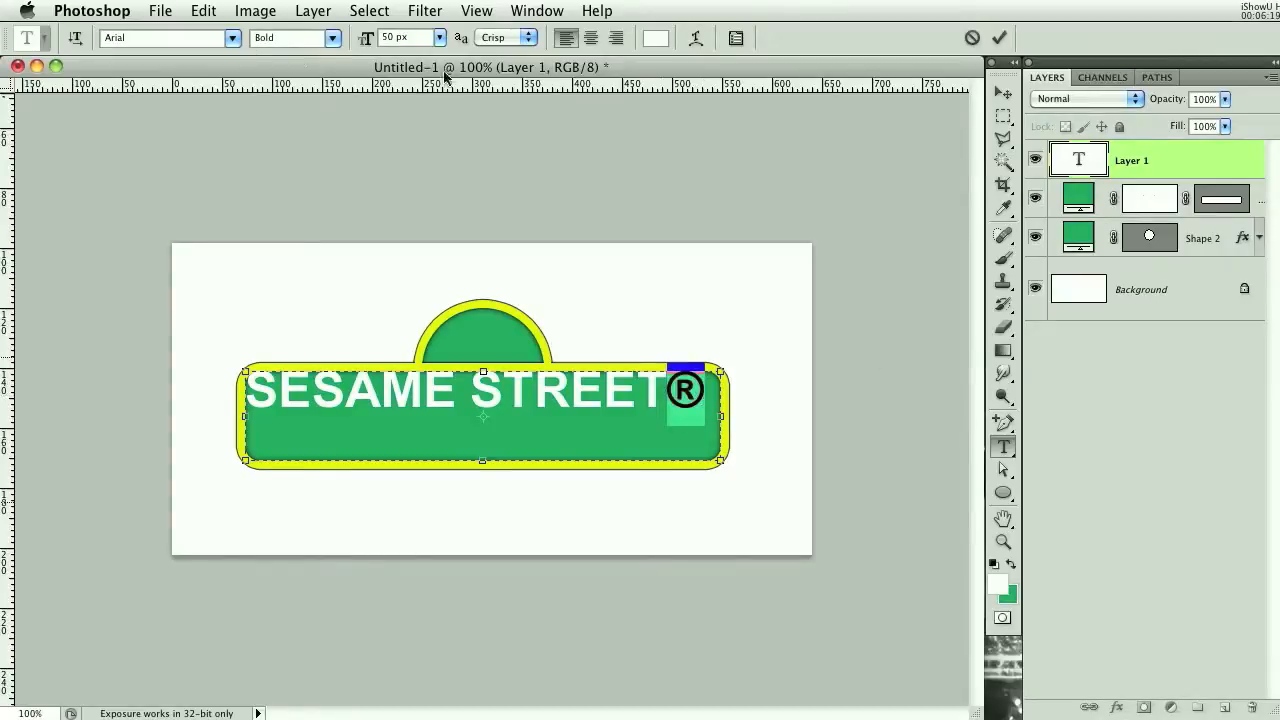
text(15)
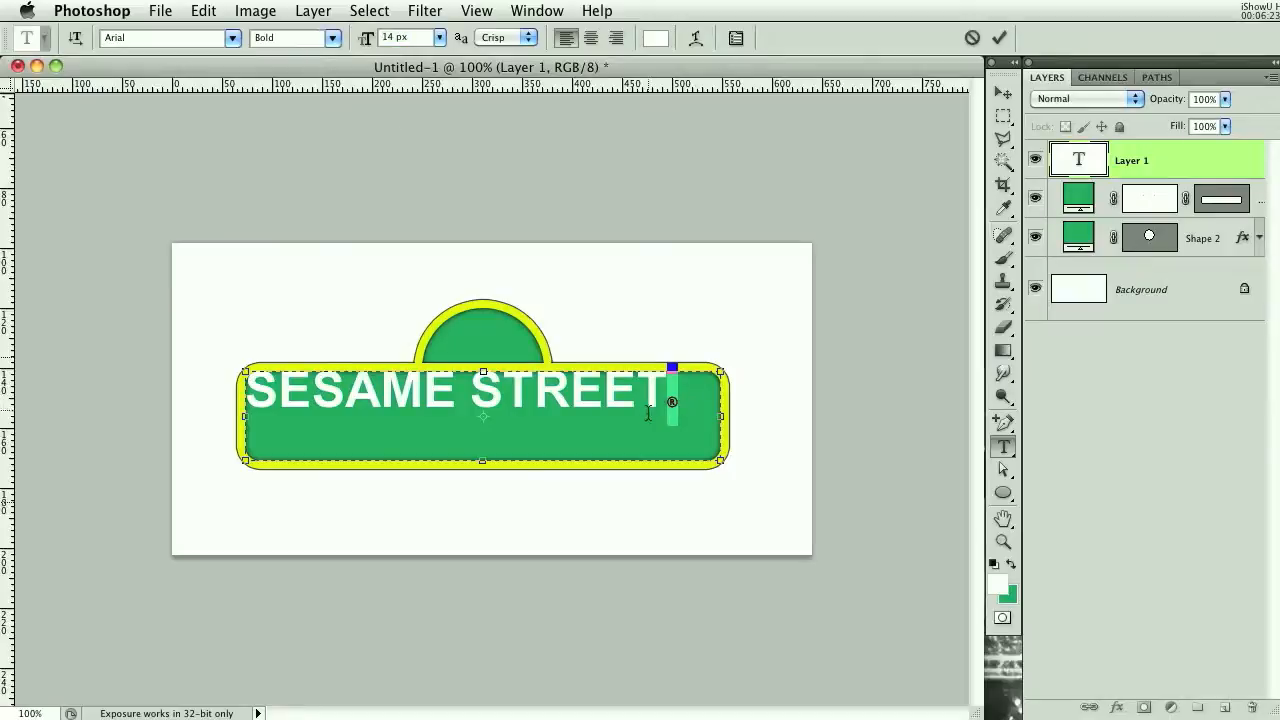
text(50)
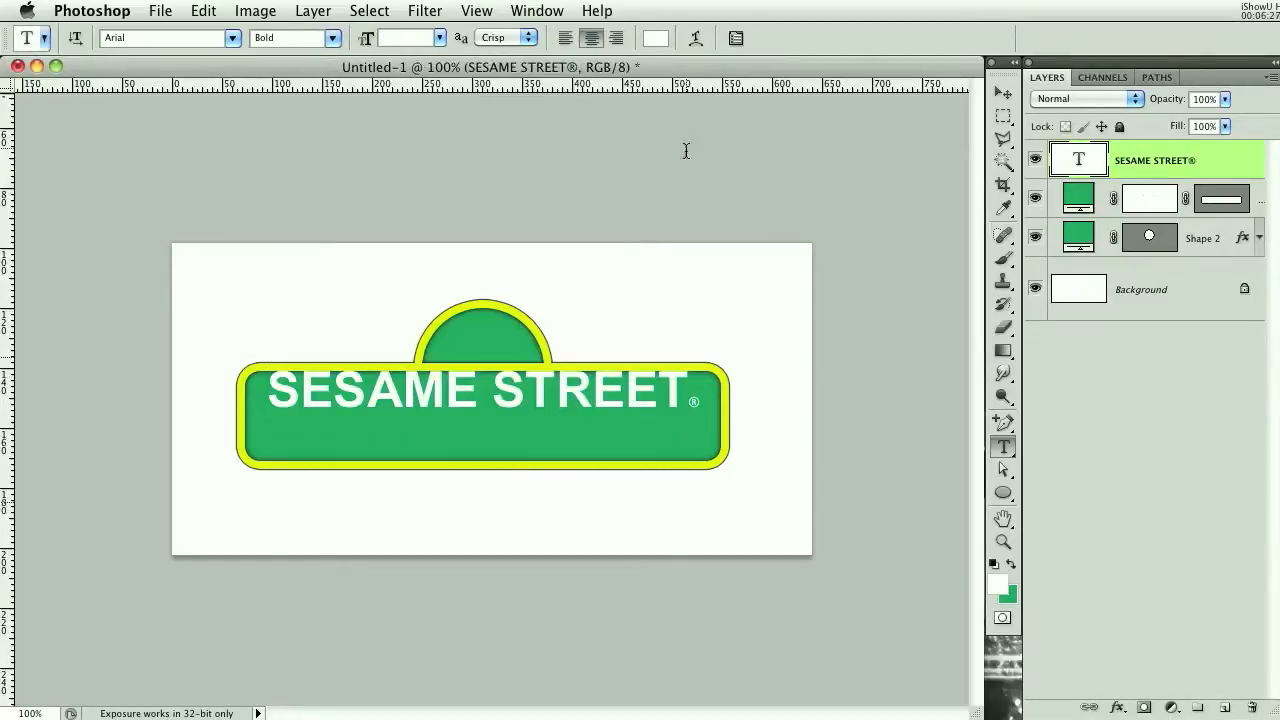
click(1002, 92)
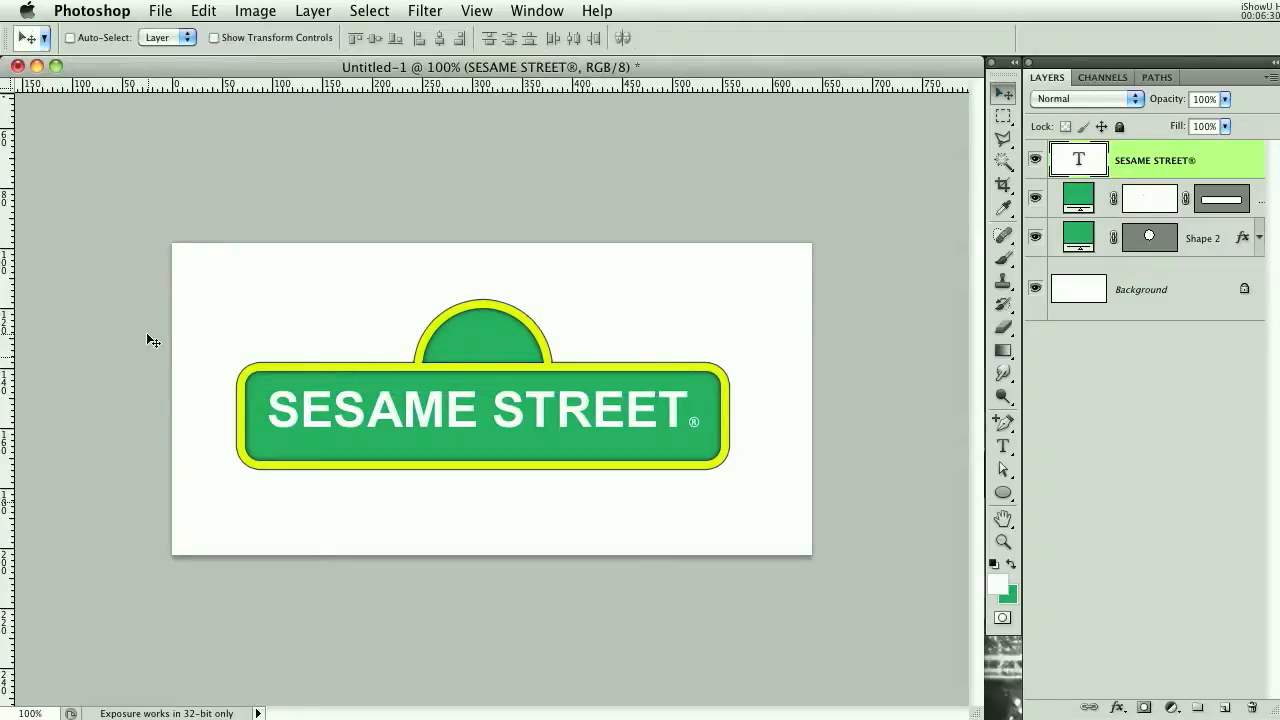
Stretch the lettering to 120% vertical scale in the Character panel and add an empty Layer 1
click(1002, 446)
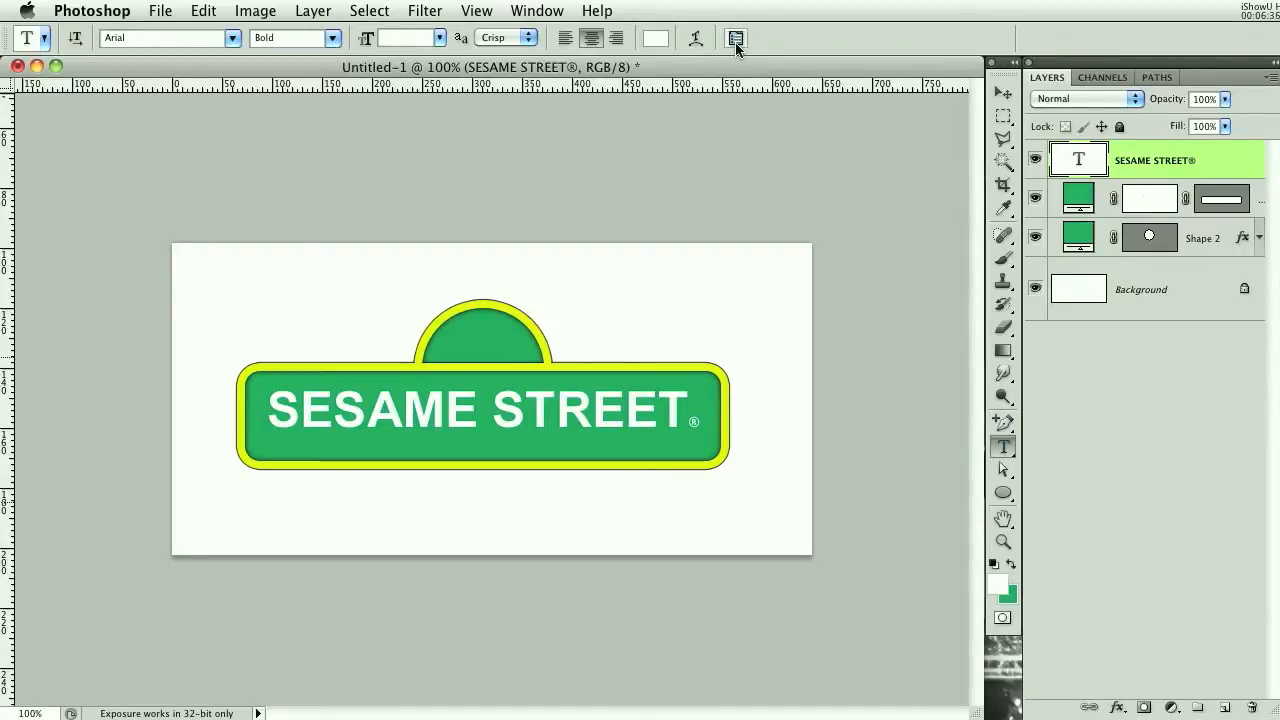
click(735, 38)
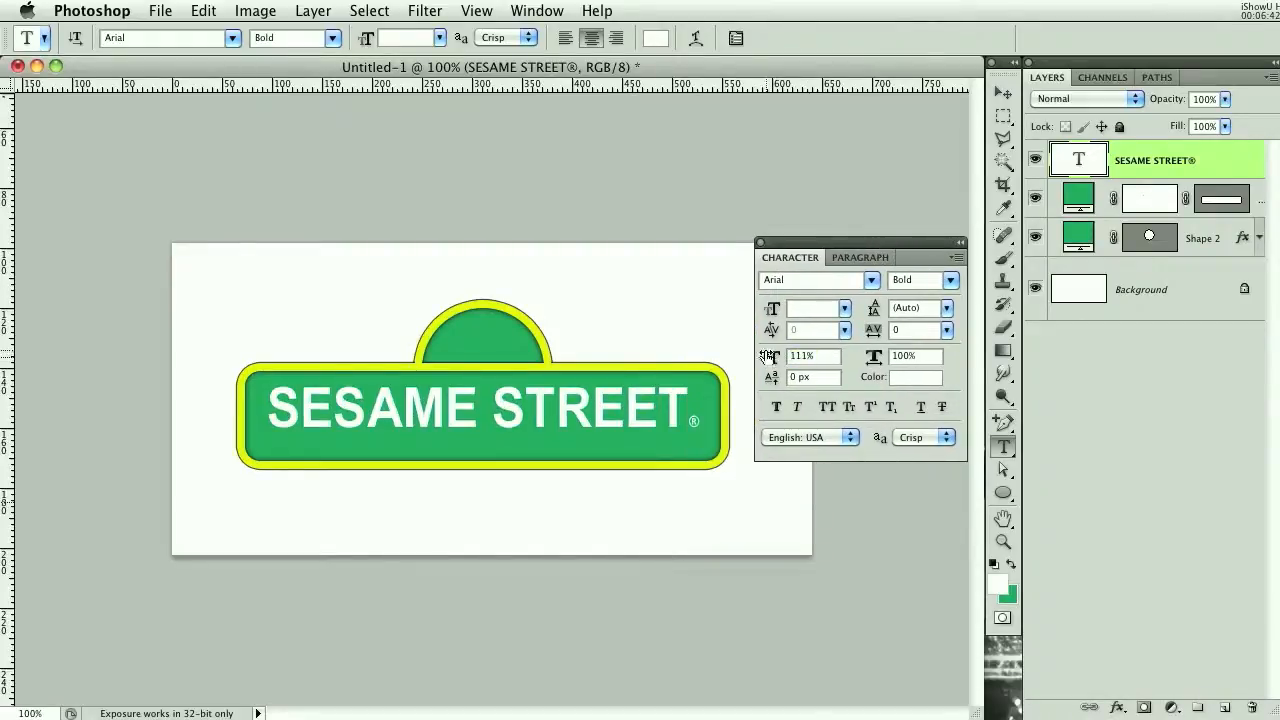
text(120%)
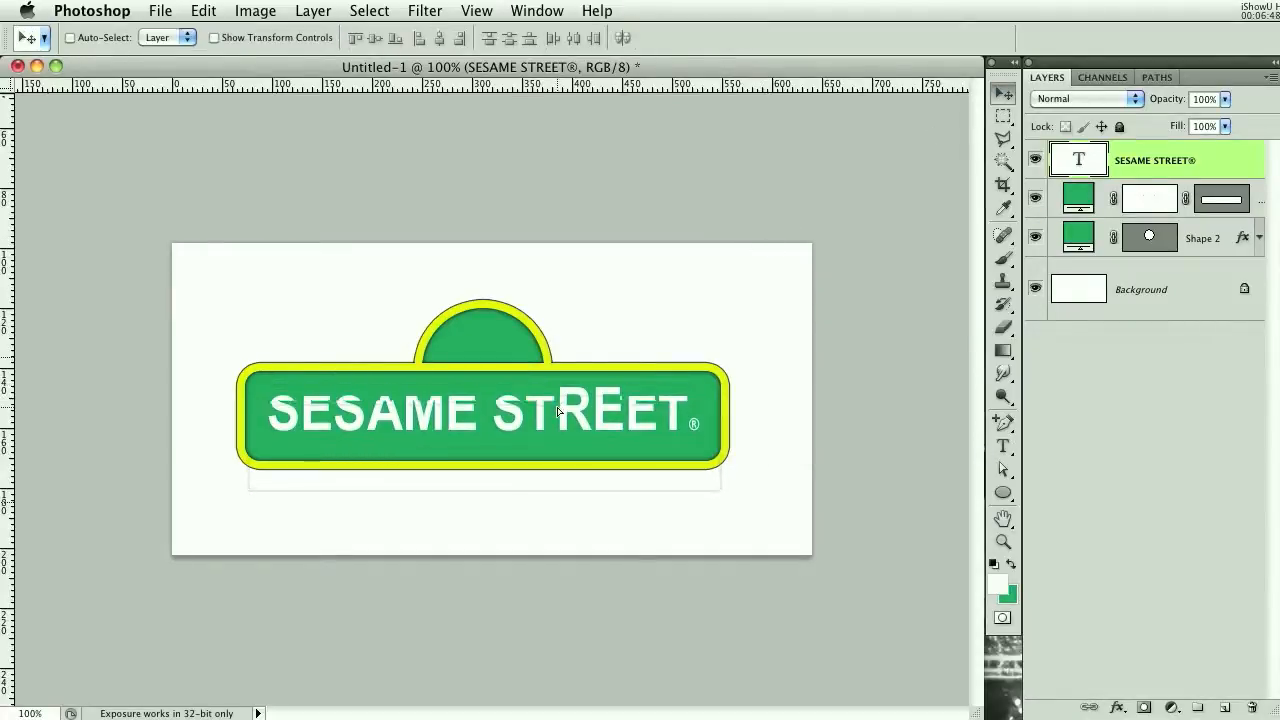
click(1003, 471)
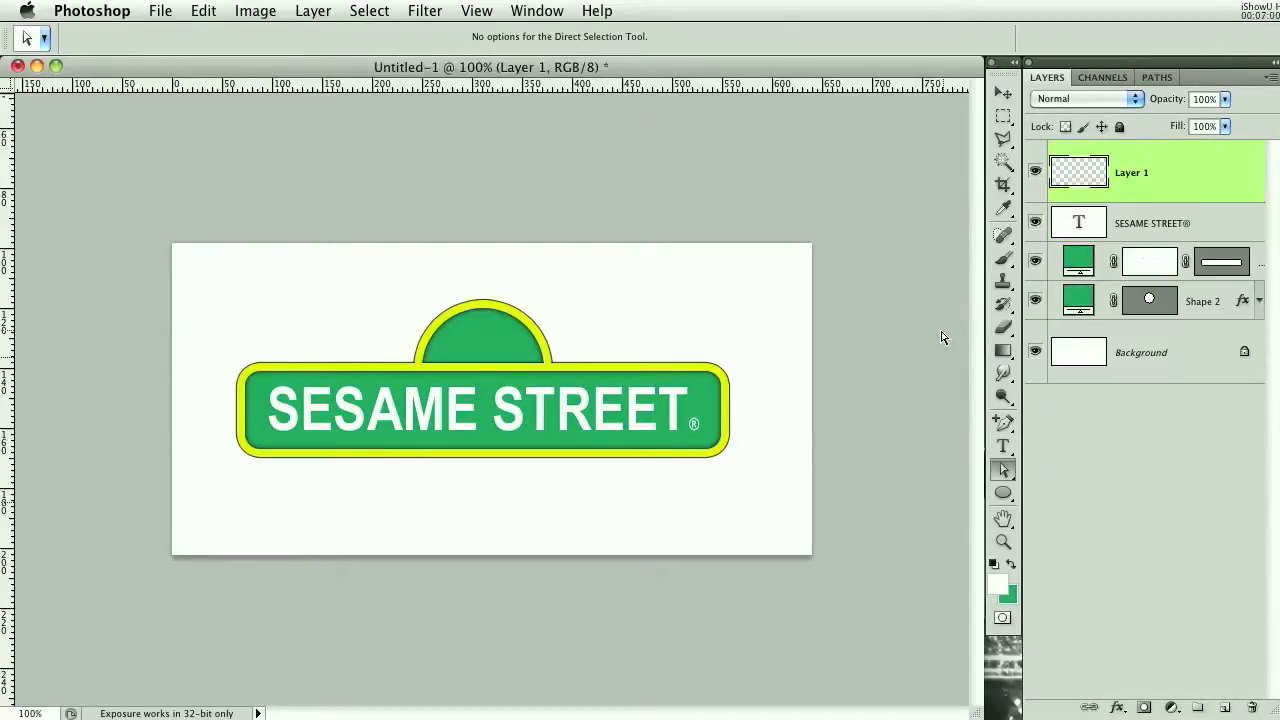
Place white '123' text at 30 px, centred inside the green arch, and commit it
click(1002, 446)
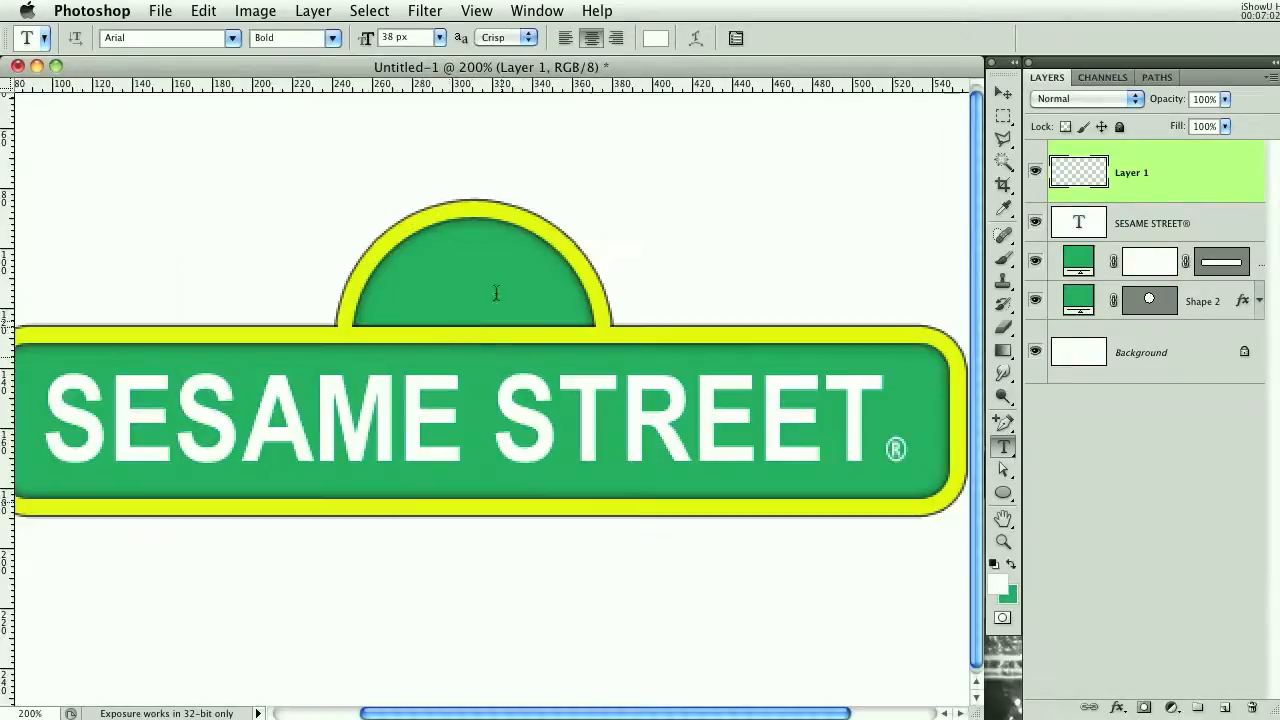
text(23)
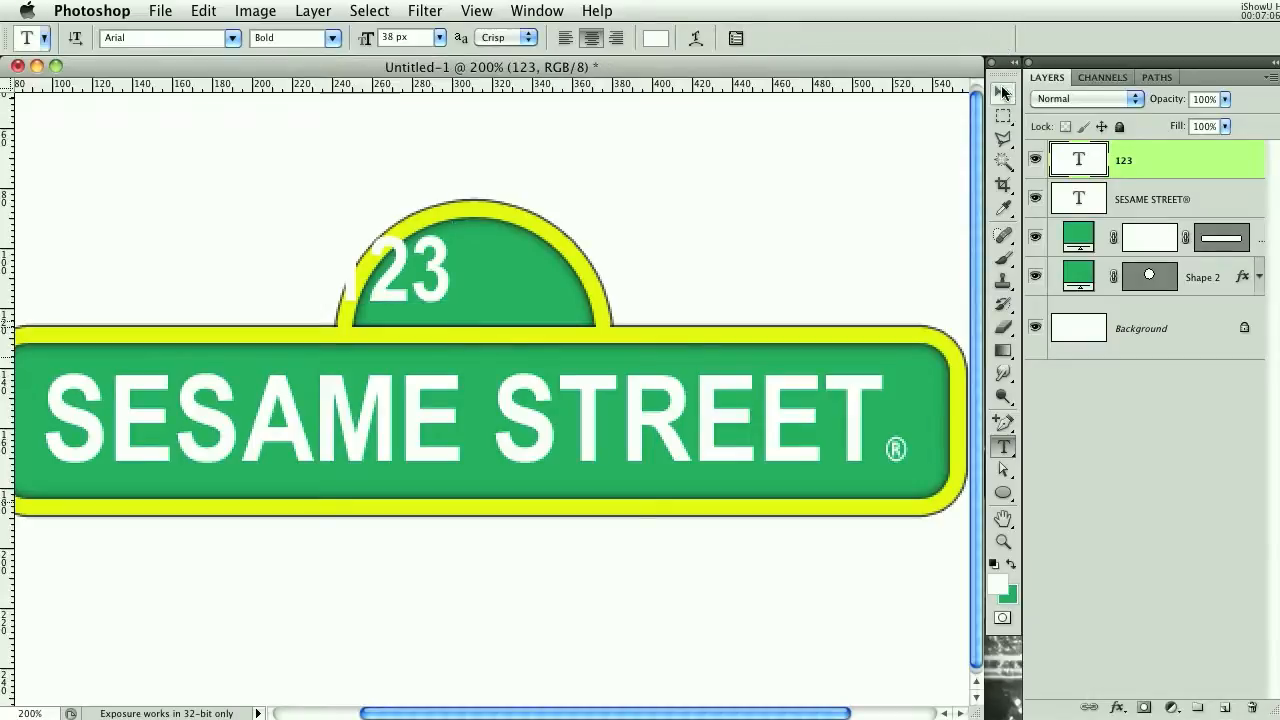
click(1002, 92)
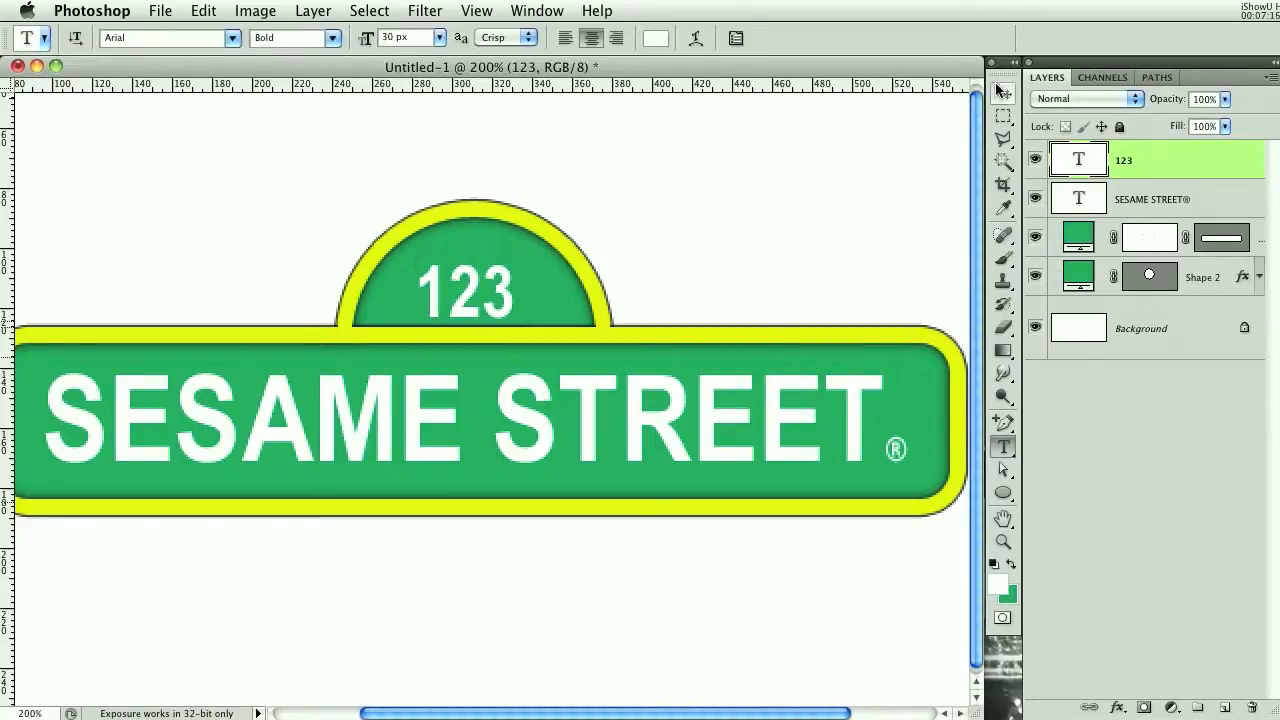
click(1002, 93)
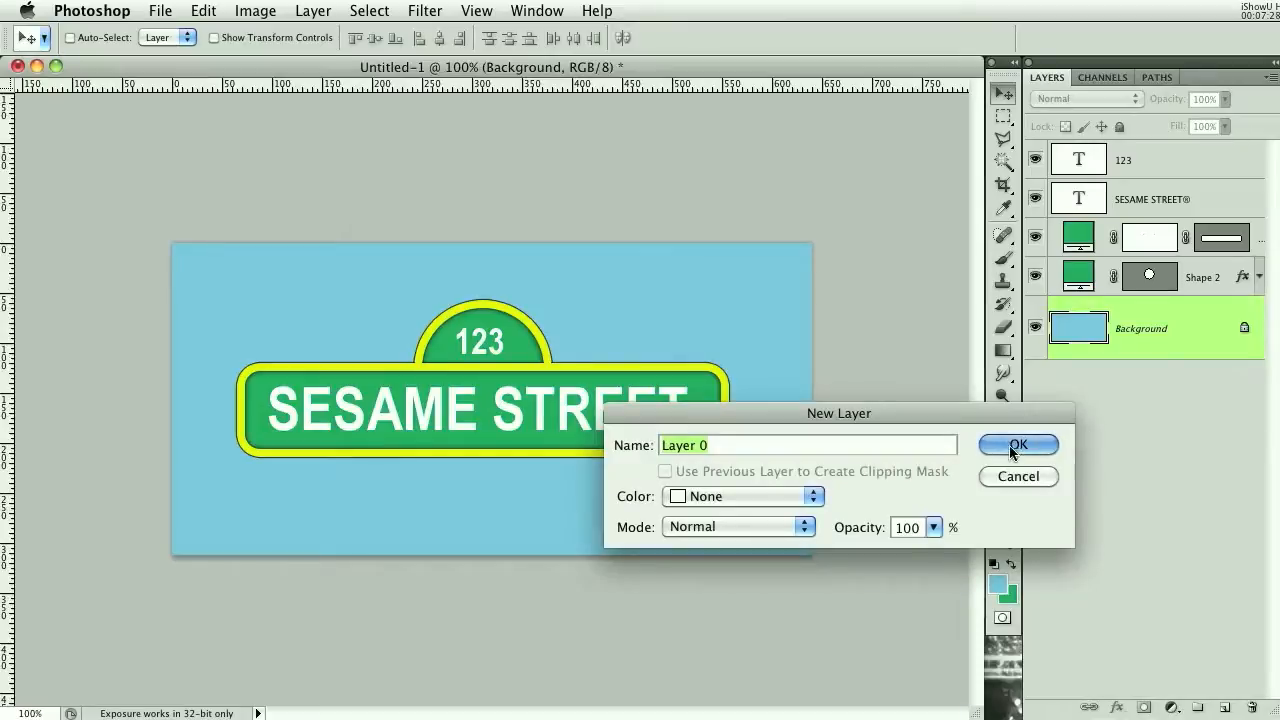
Convert the blue background to Layer 0 with a radial Foreground to Transparent gradient overlay at 111% scale
click(1017, 444)
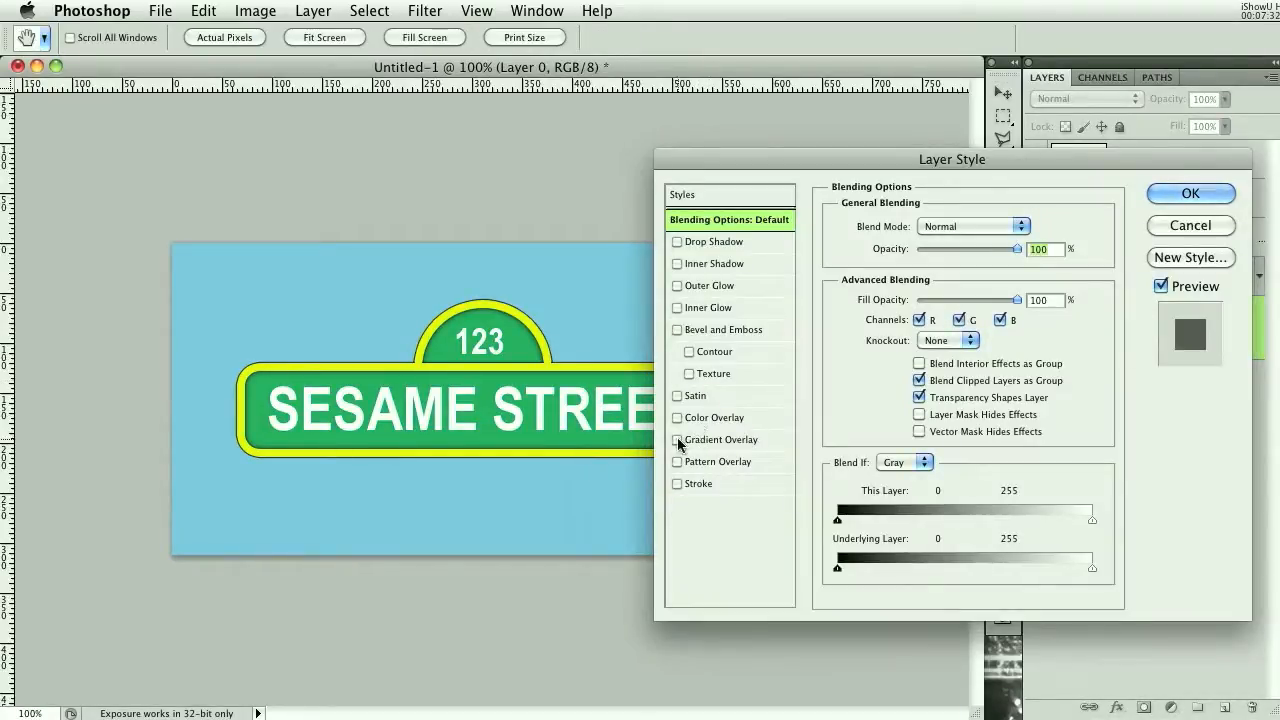
click(1190, 193)
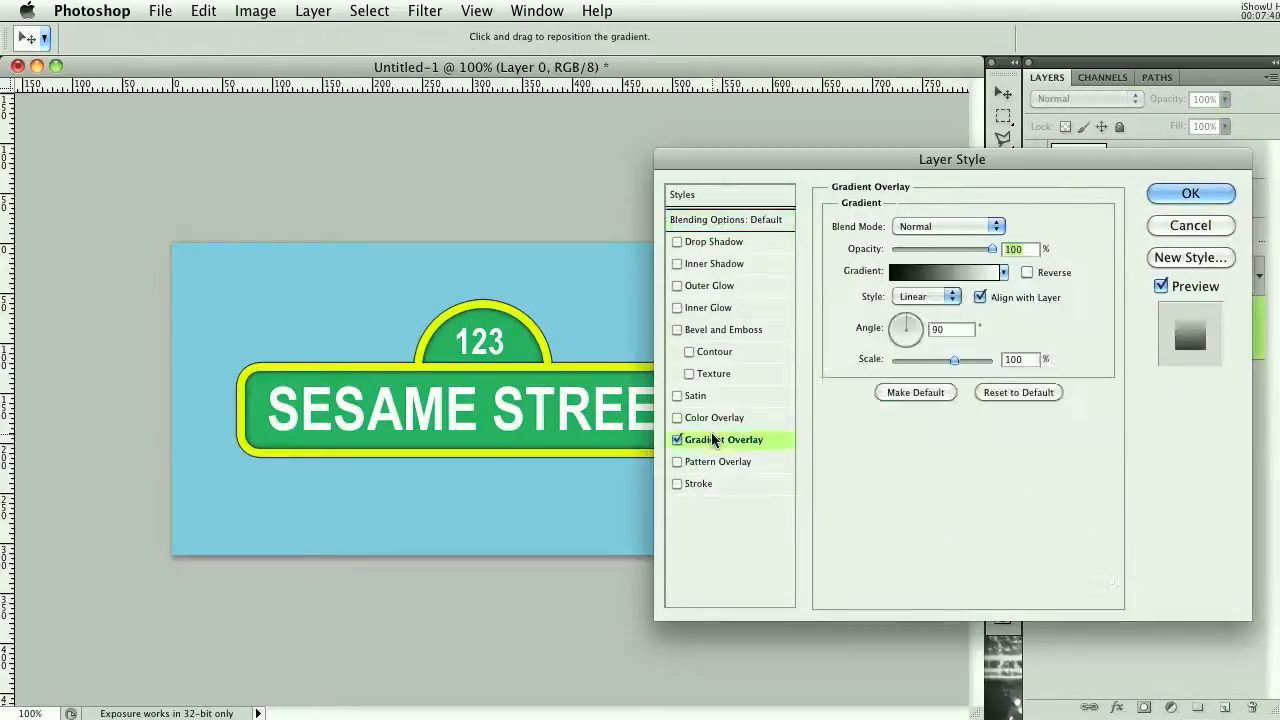
click(924, 296)
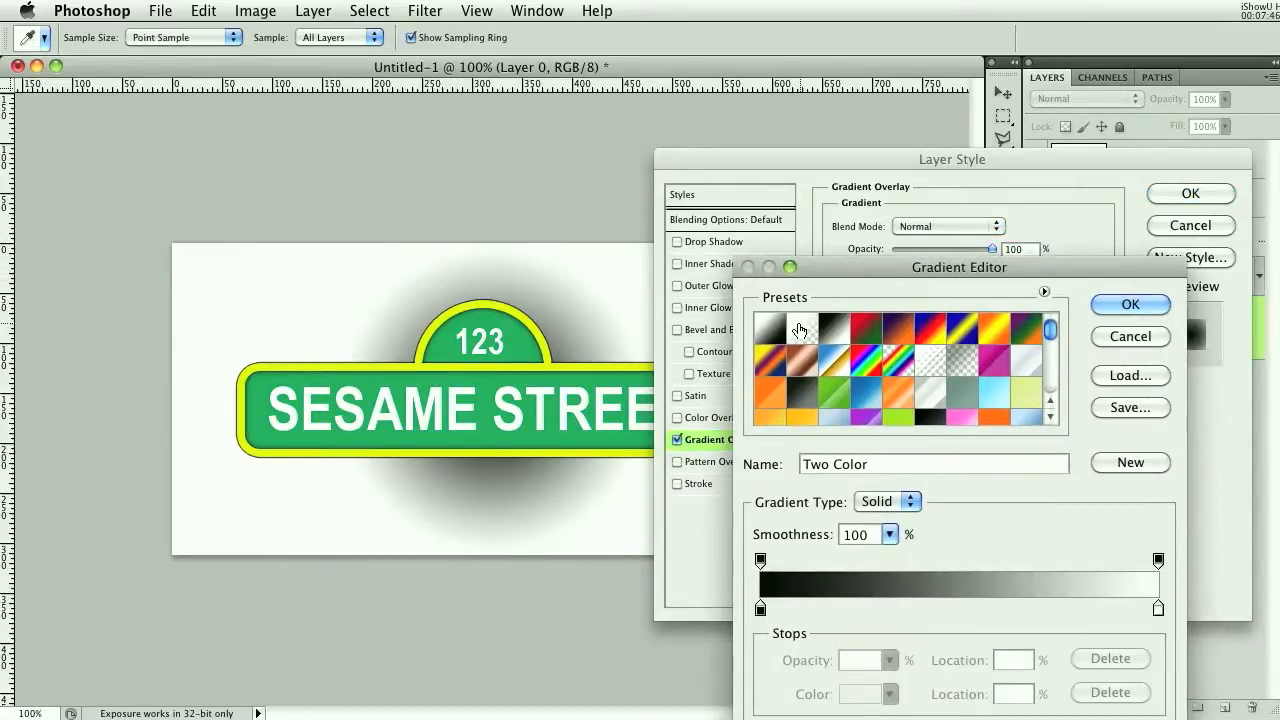
click(785, 325)
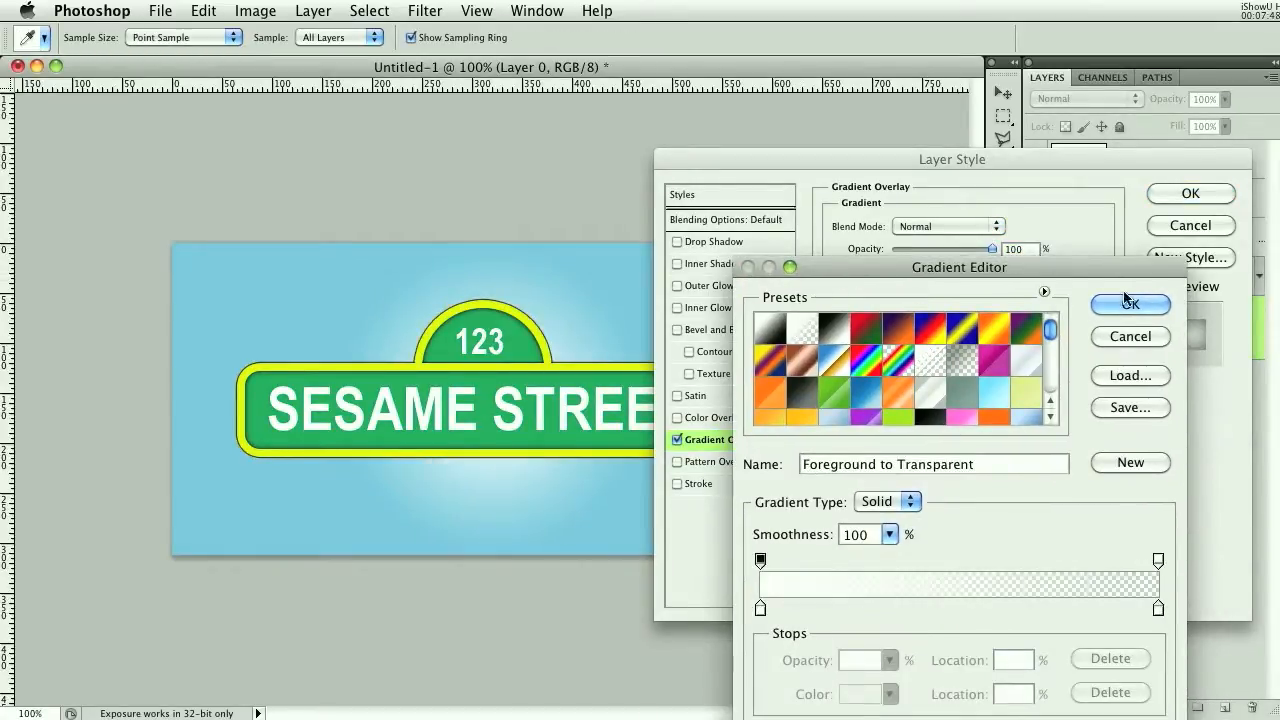
click(1130, 303)
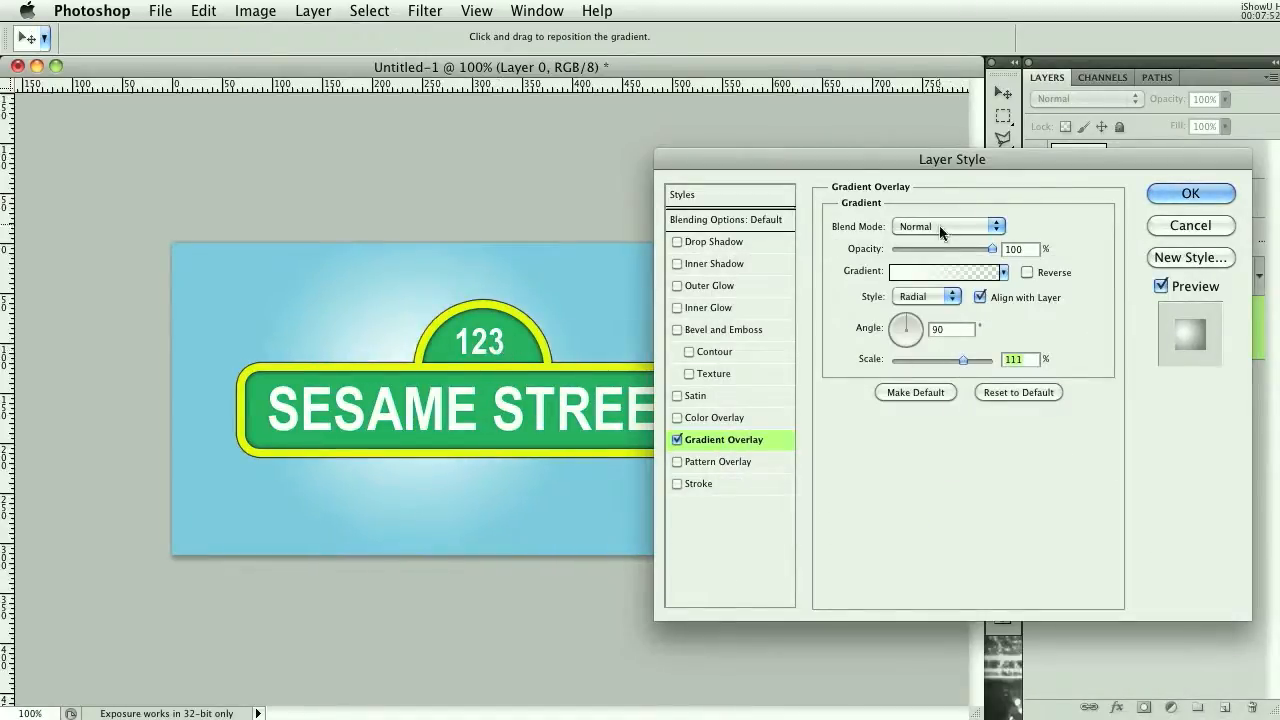
drag(988, 249, 955, 249)
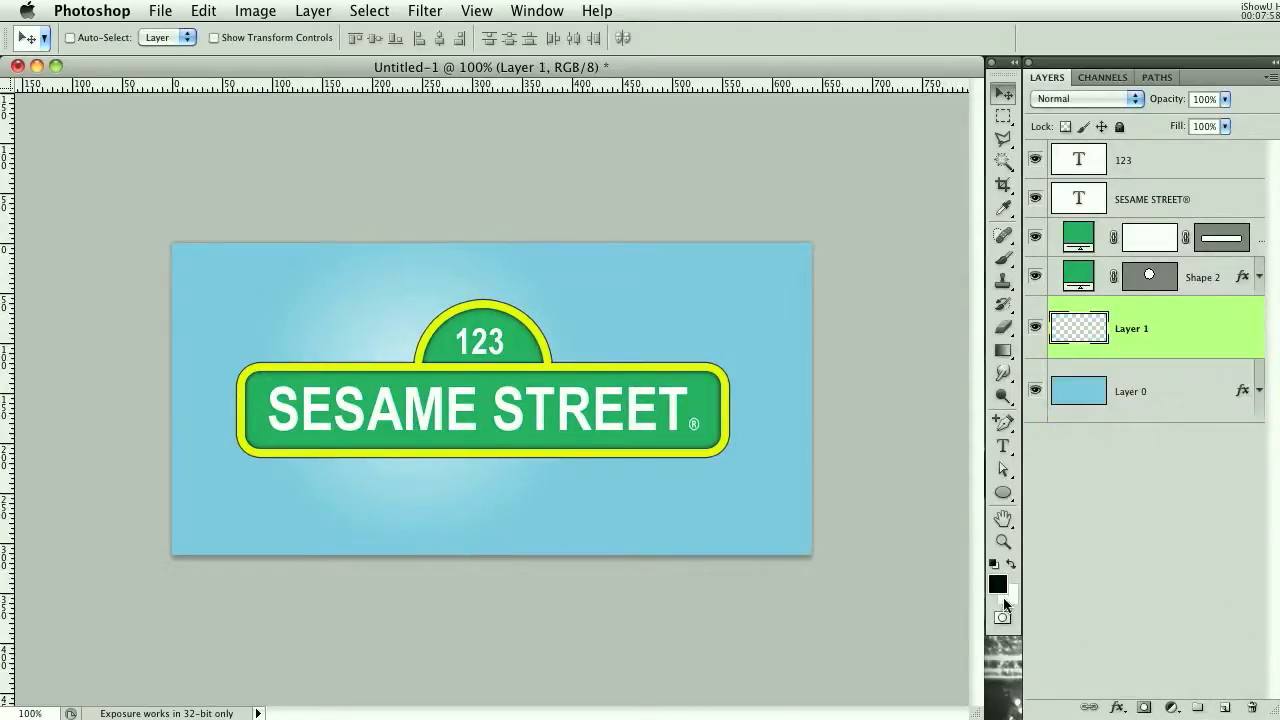
Paint black edges on Layer 1 and blend them in Darken mode at 25% opacity as a vignette
click(1003, 258)
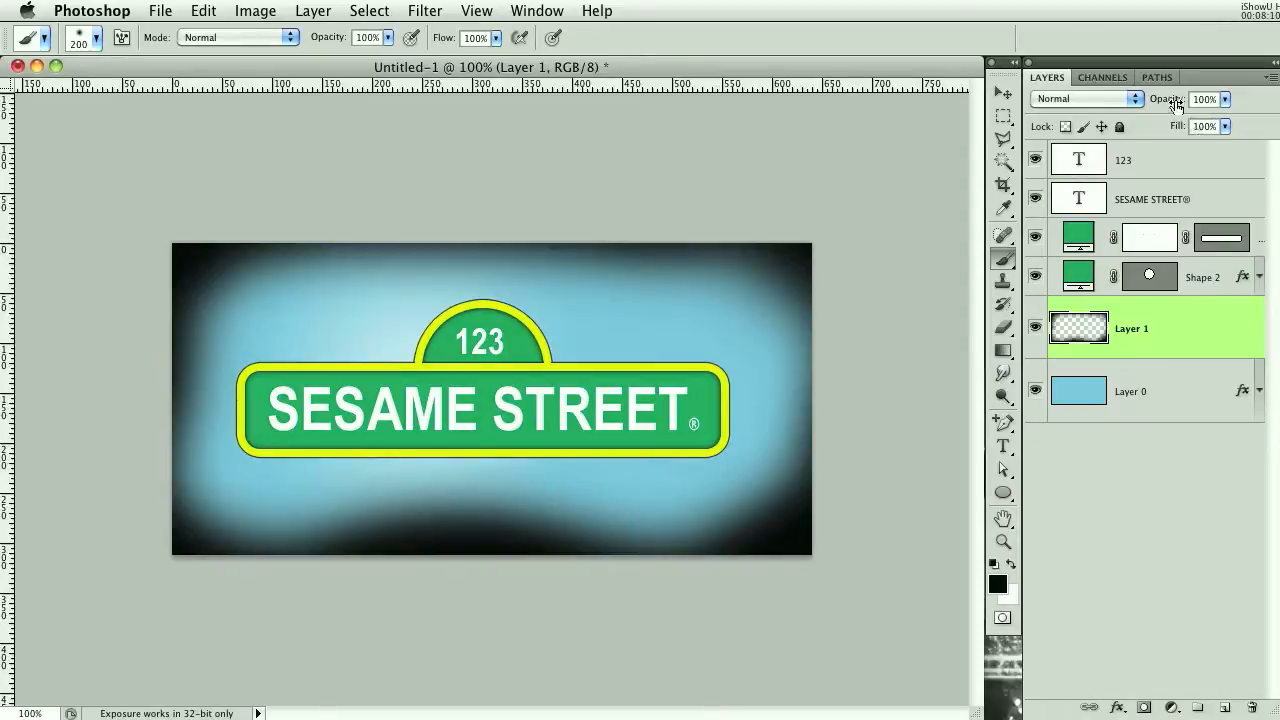
click(1085, 98)
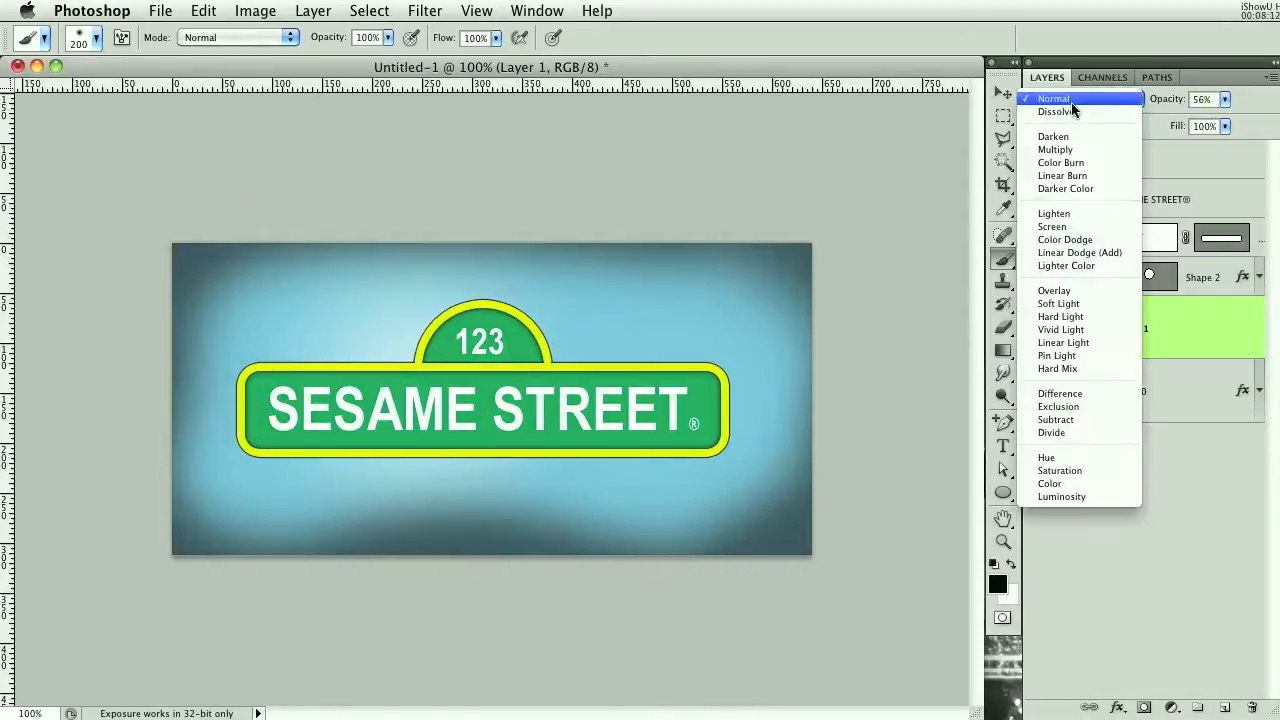
click(1053, 136)
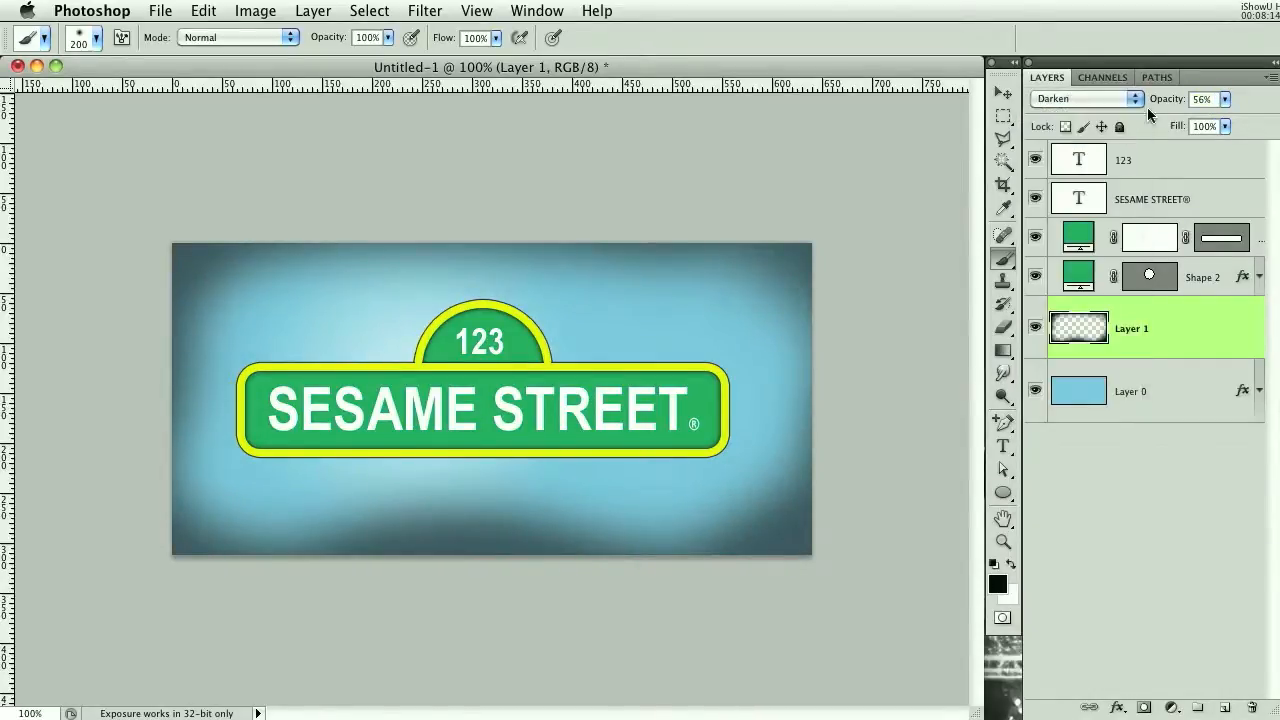
click(1226, 99)
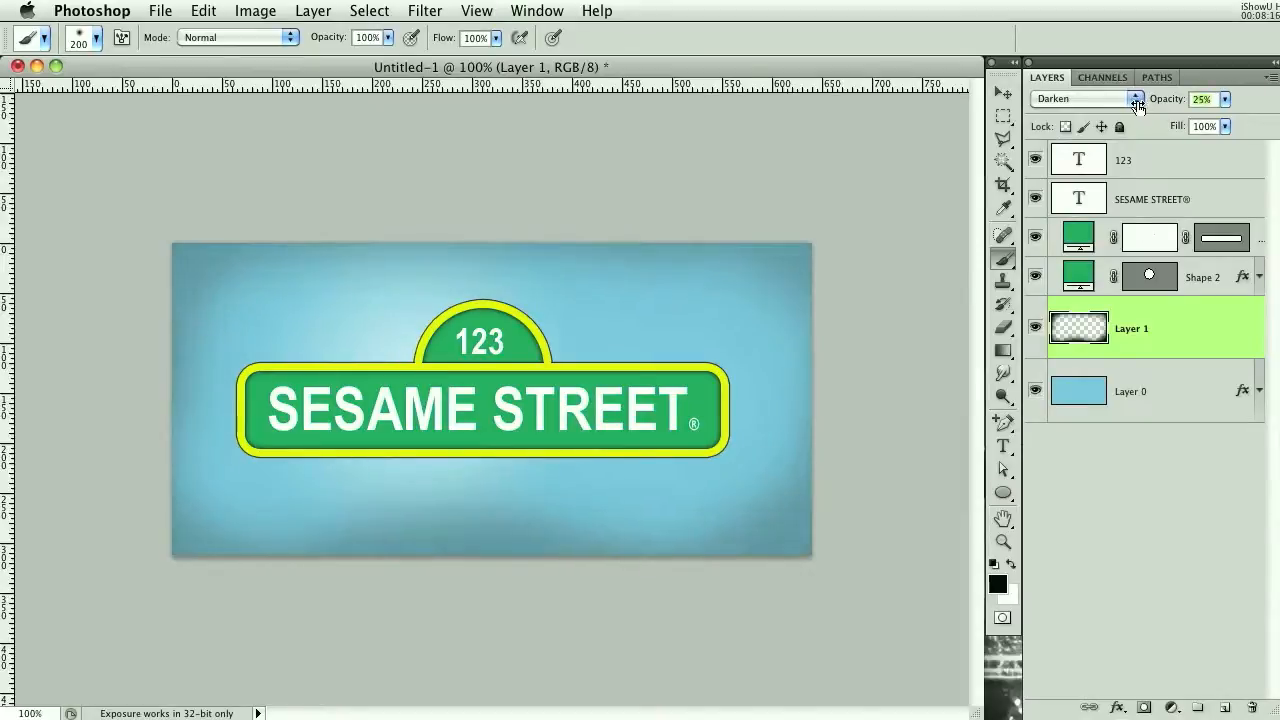